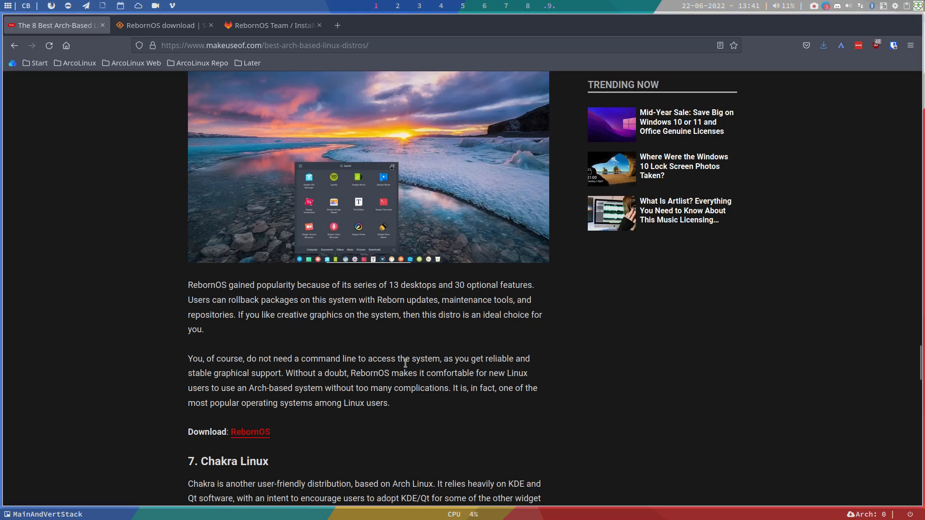
pyautogui.moveTo(104, 378)
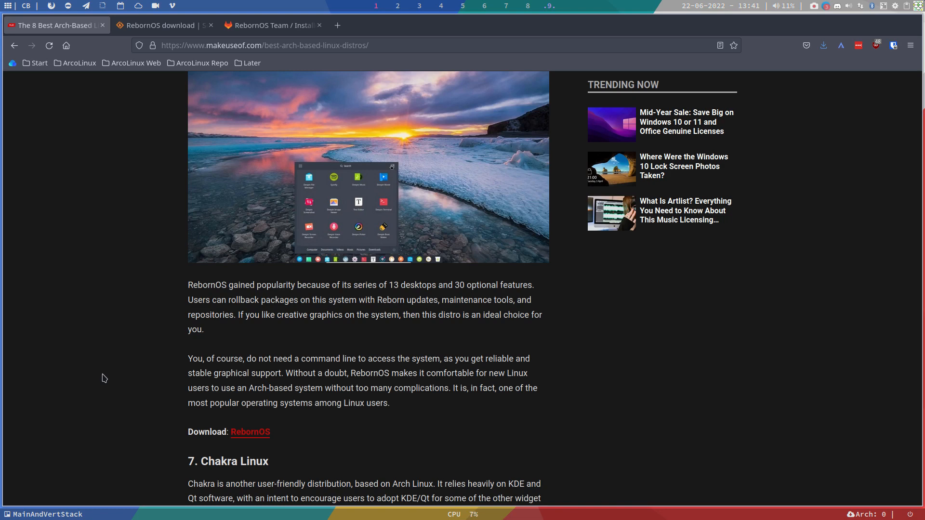
# Step: Scroll through the current page, then switch to the RebornOS SourceForge tab
pyautogui.scroll(3)
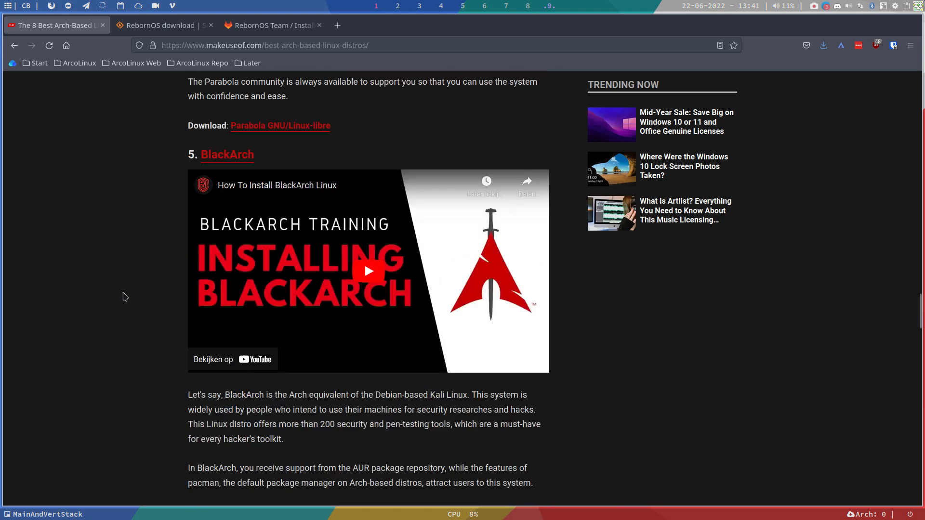
pyautogui.scroll(3)
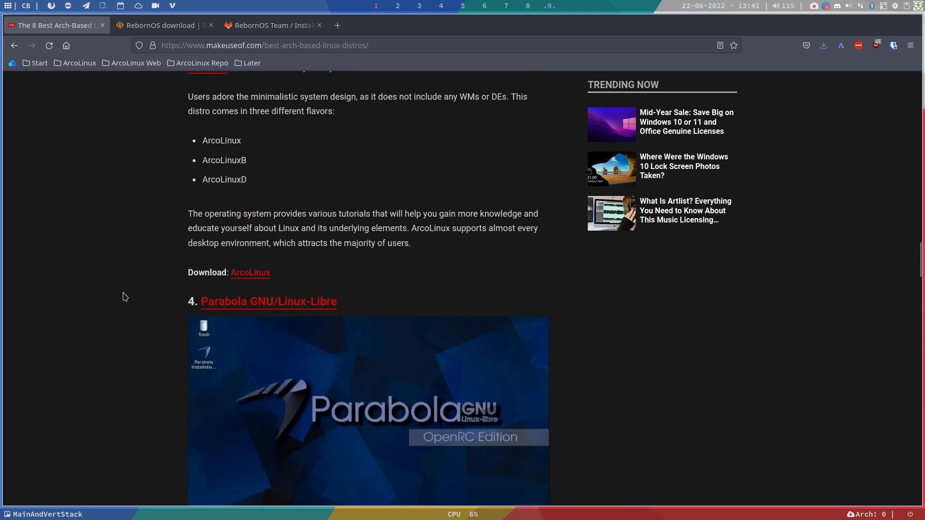
pyautogui.scroll(3)
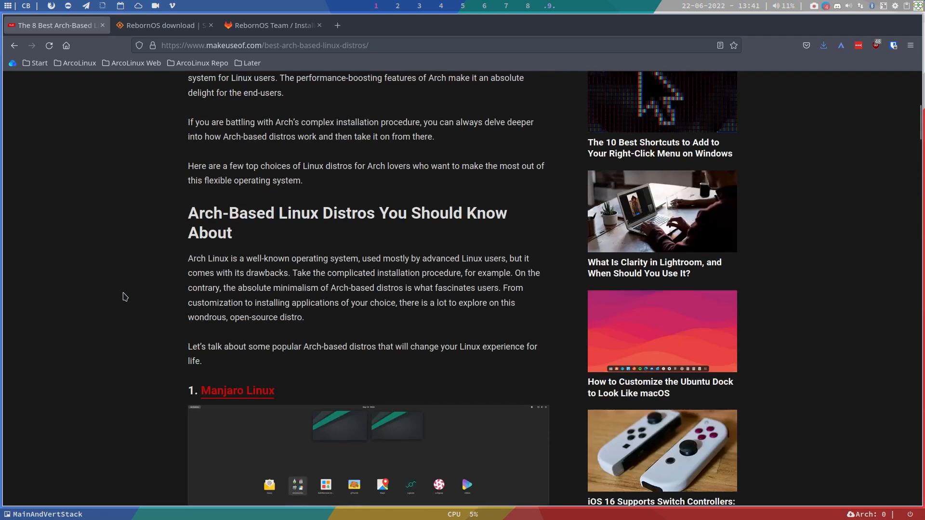
pyautogui.moveTo(437, 221)
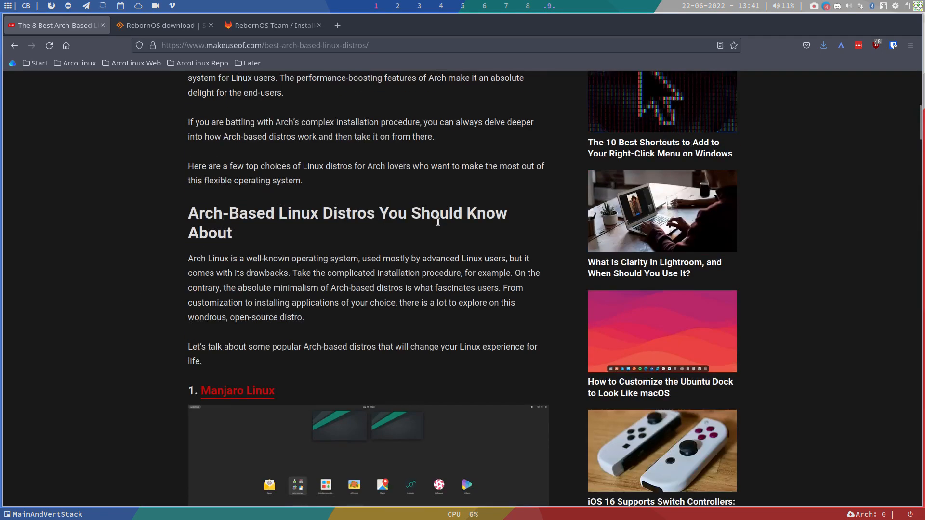
pyautogui.scroll(-3)
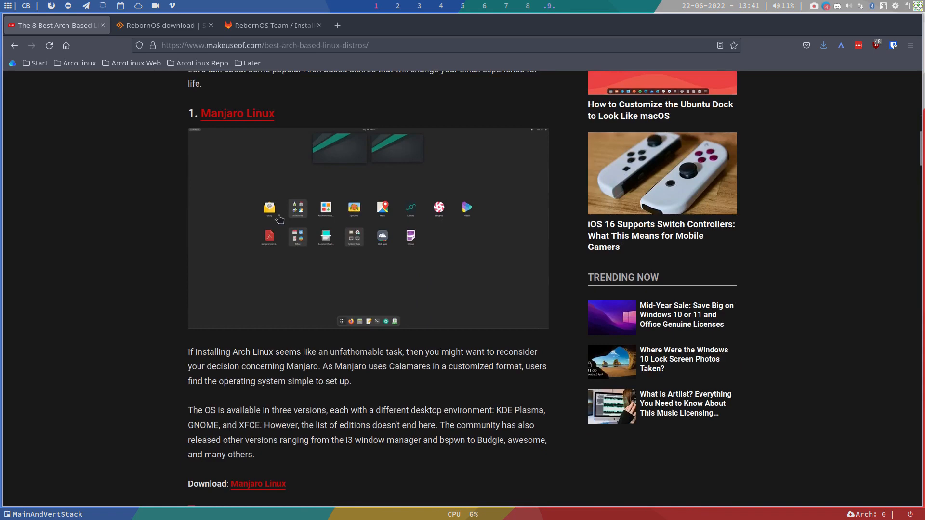
pyautogui.scroll(-3)
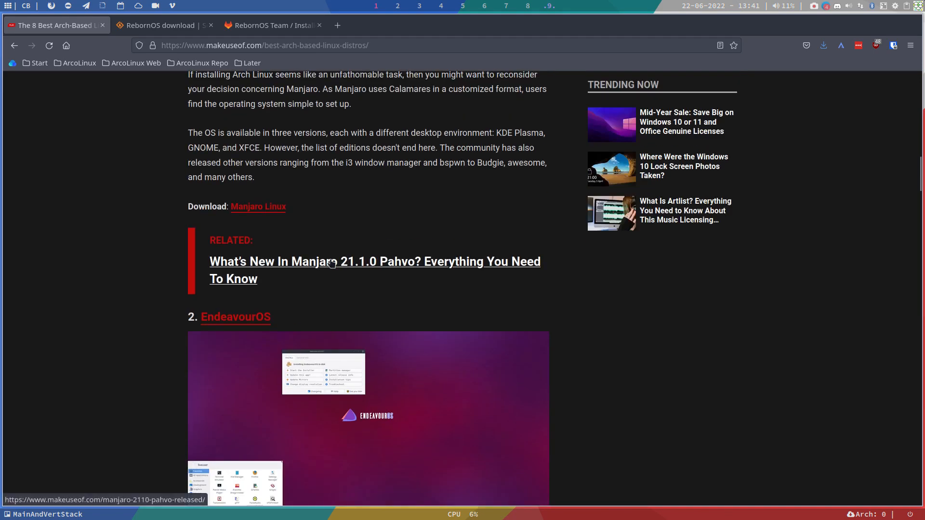
pyautogui.scroll(-3)
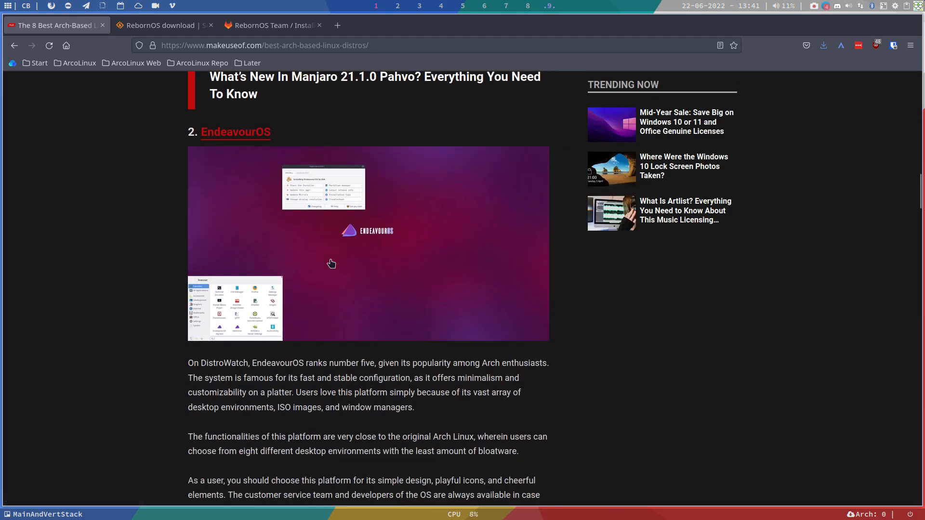
pyautogui.scroll(-3)
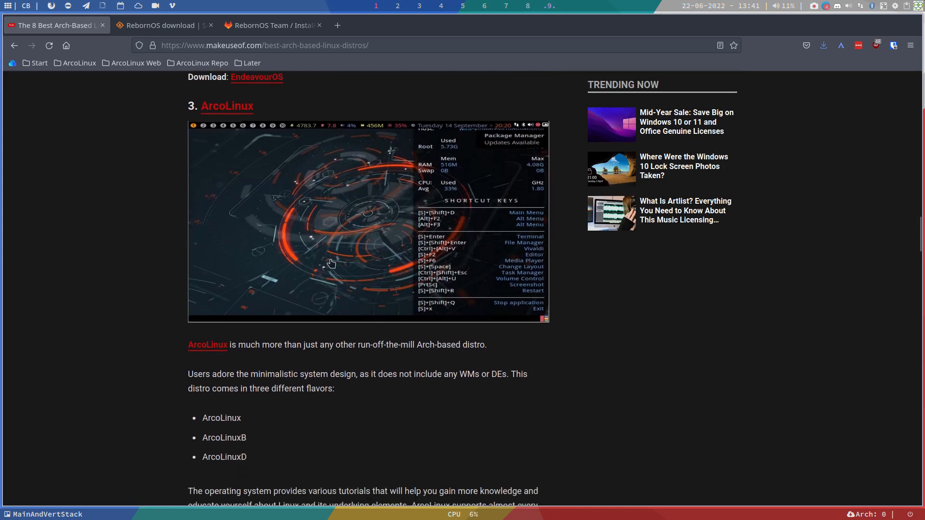
pyautogui.scroll(-3)
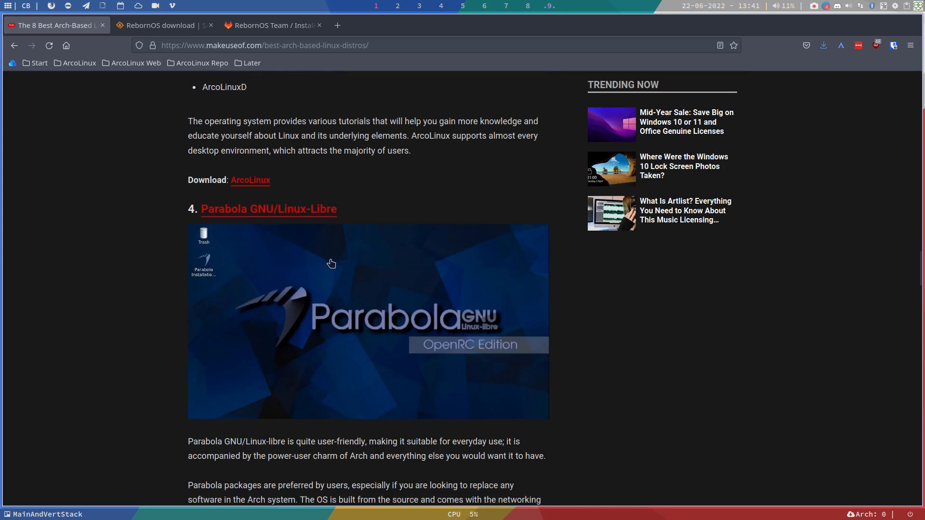
pyautogui.scroll(-3)
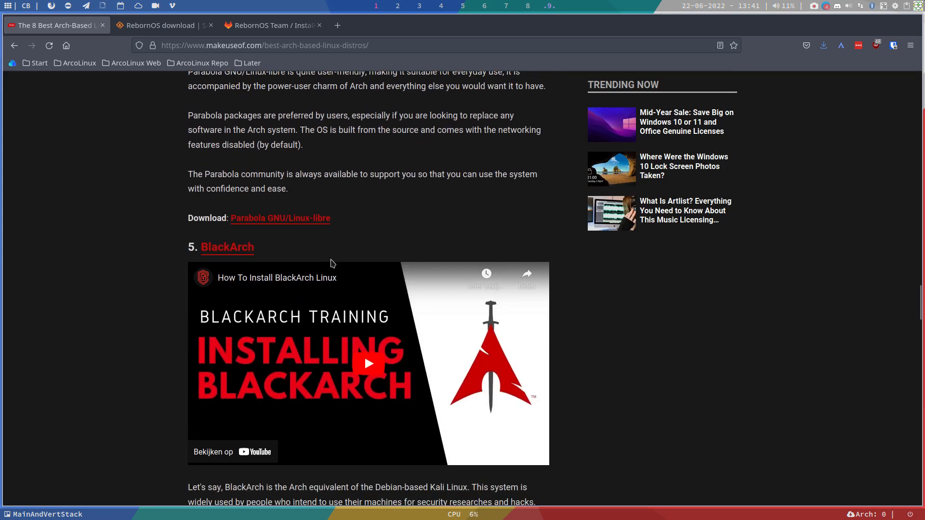
pyautogui.scroll(-3)
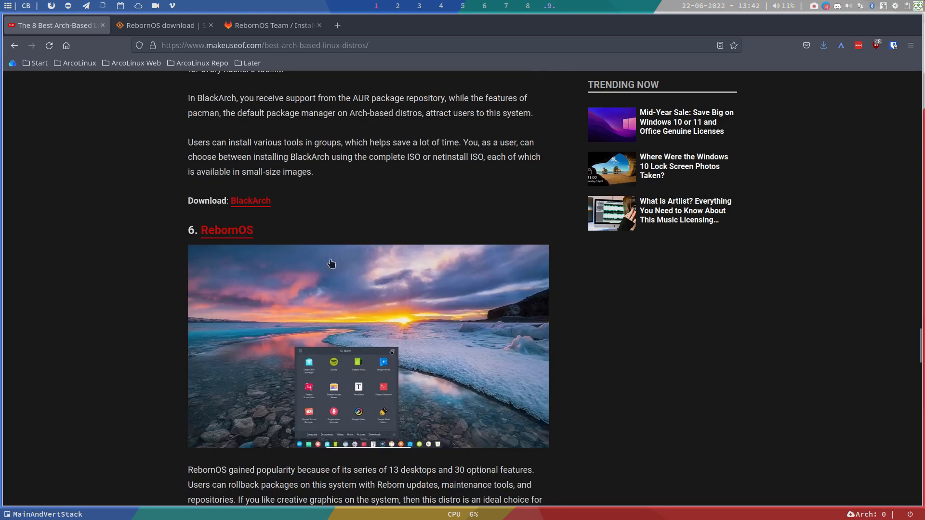
pyautogui.scroll(-3)
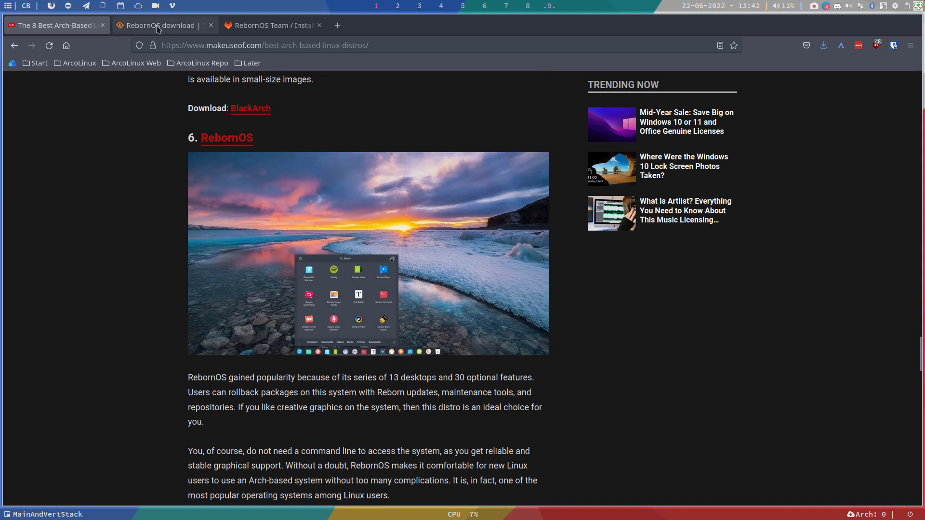
pyautogui.click(160, 25)
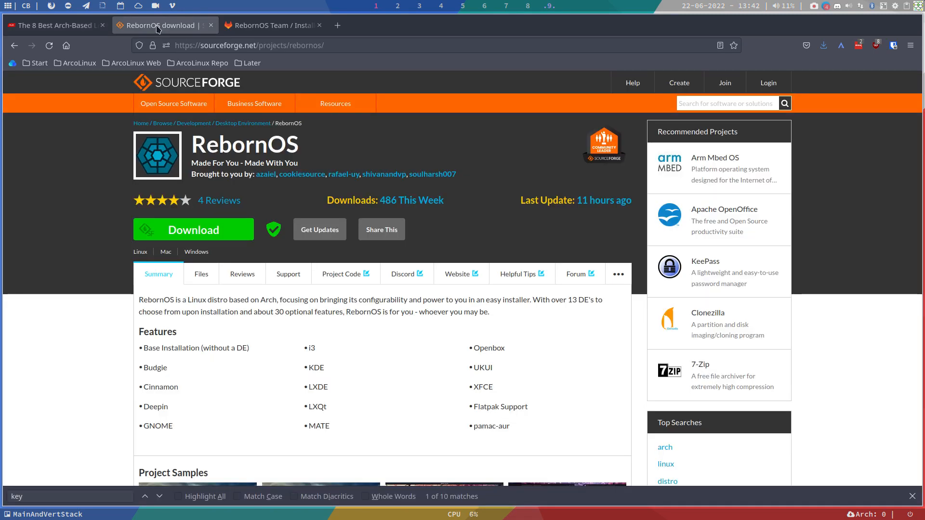
pyautogui.moveTo(197, 255)
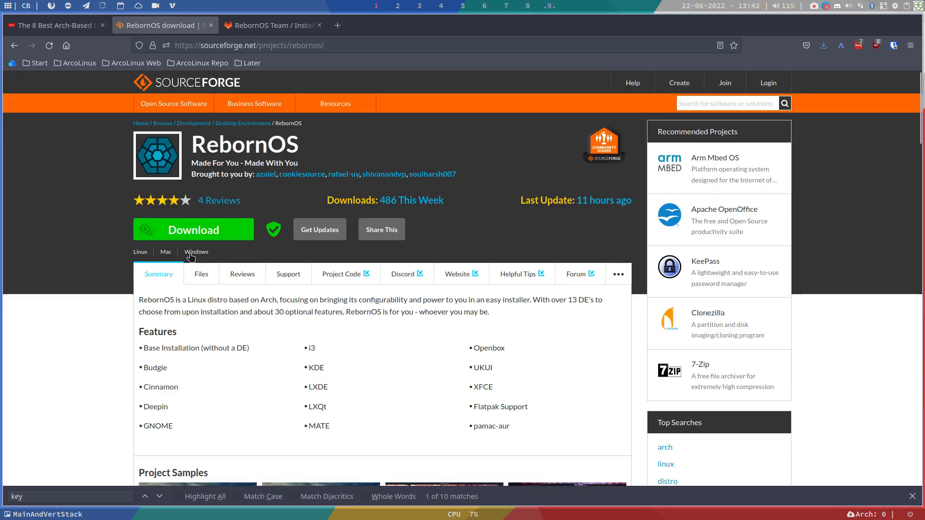
pyautogui.moveTo(341, 274)
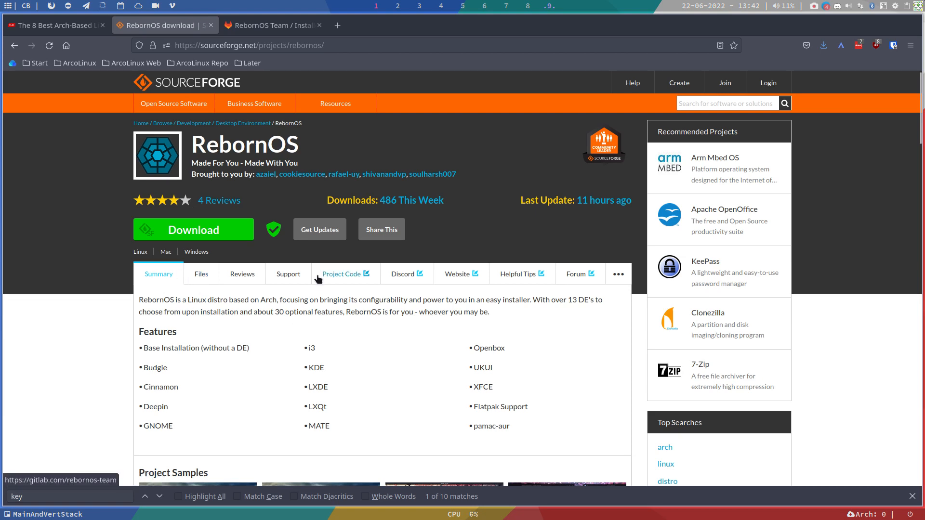
# Step: Glance at the archiso project tab, then return to the SourceForge project page
pyautogui.click(271, 24)
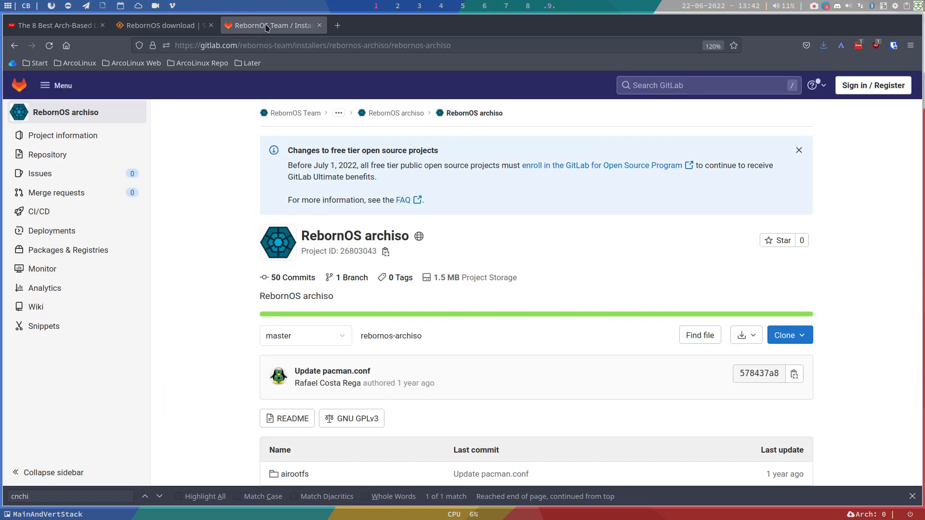
pyautogui.click(159, 25)
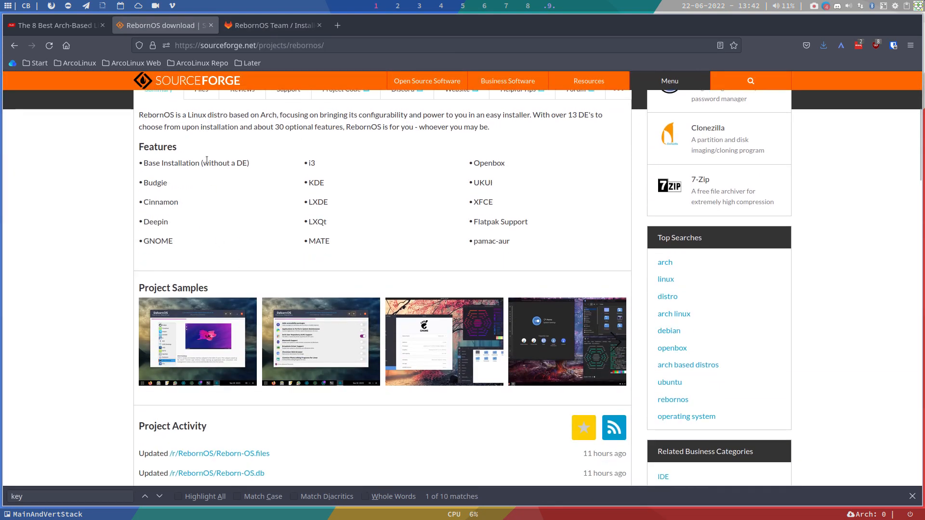
pyautogui.scroll(3)
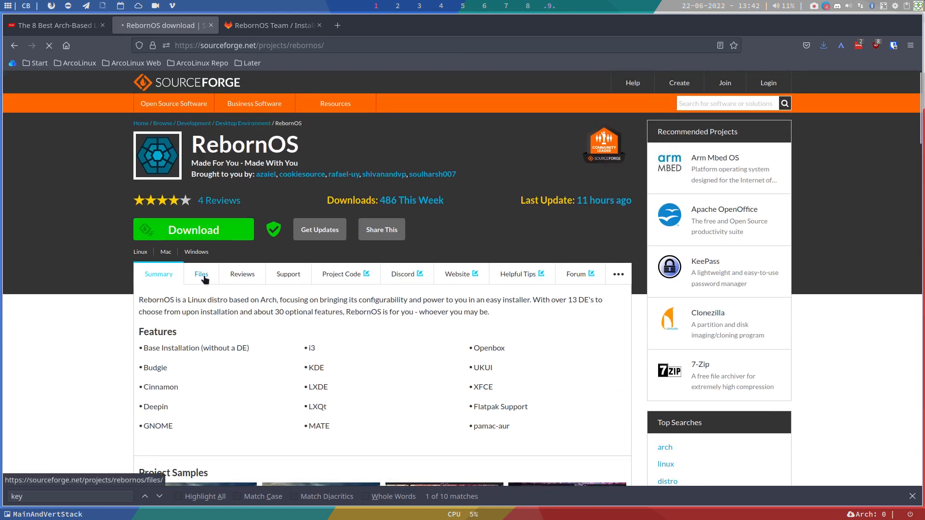
# Step: Open the project's Files, view the testing folder's ISOs, and return to the top level
pyautogui.click(202, 273)
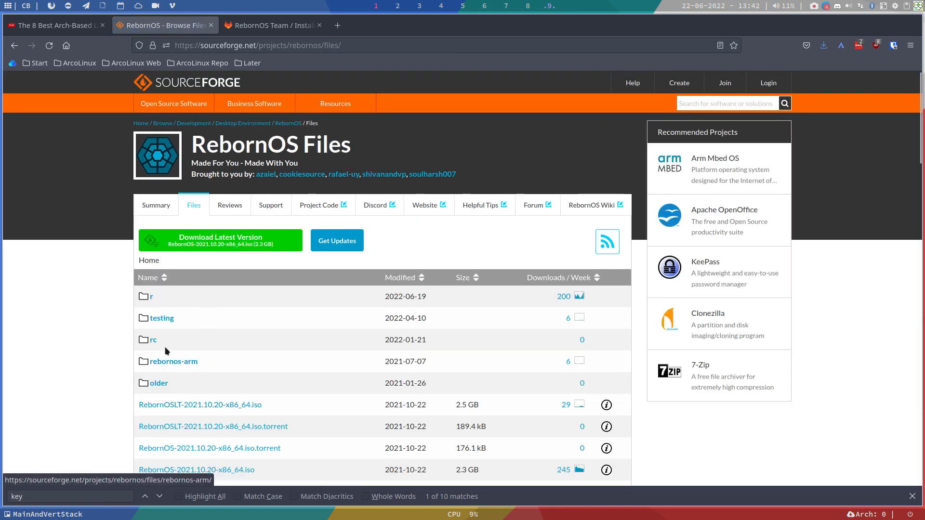
pyautogui.click(161, 318)
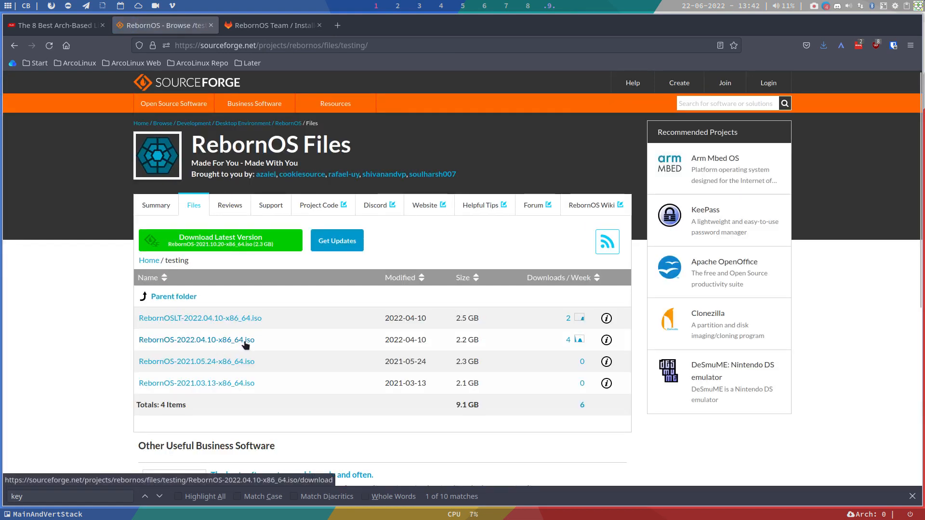
pyautogui.moveTo(411, 357)
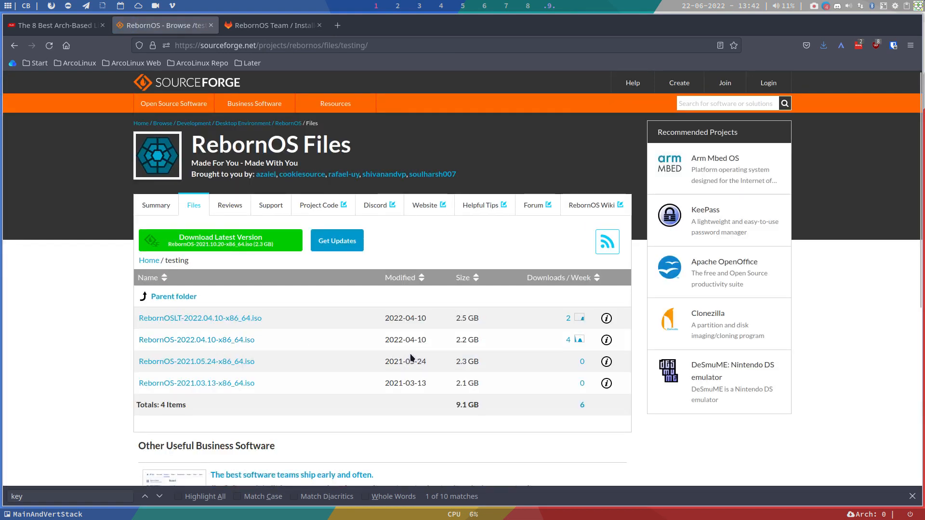
pyautogui.click(173, 297)
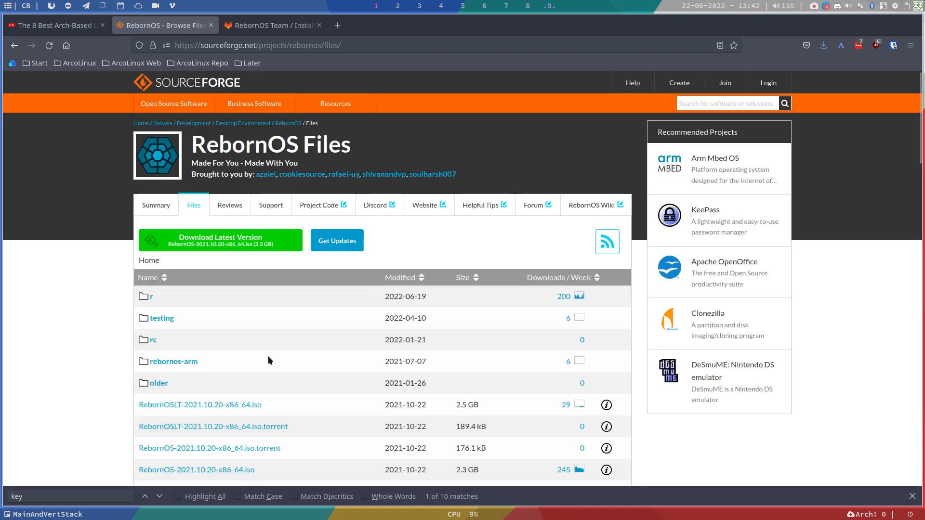
pyautogui.moveTo(256, 160)
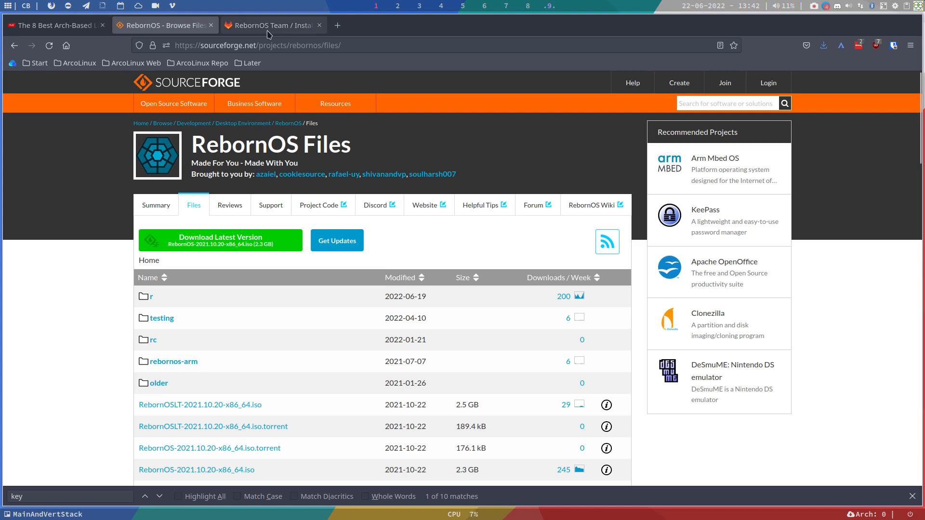
# Step: Switch to the GitLab rebornos-archiso project tab and scroll through its file list
pyautogui.click(271, 25)
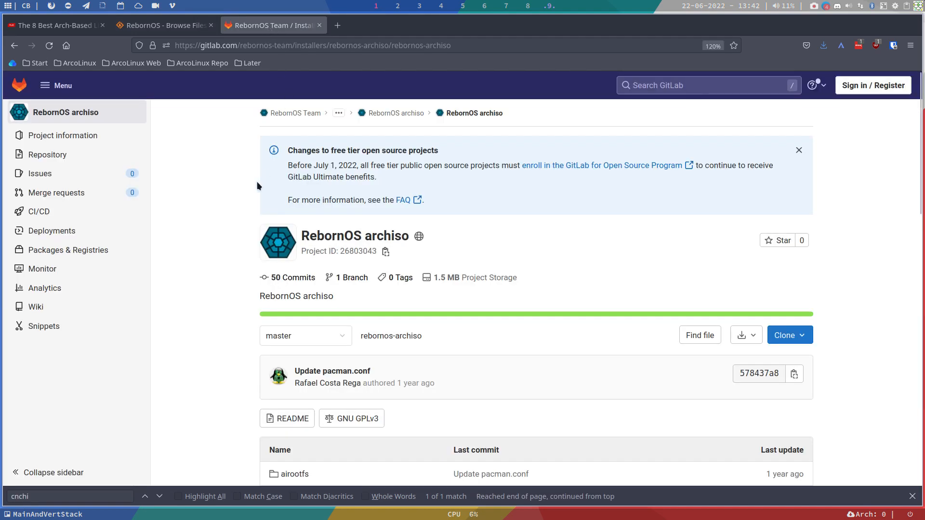
pyautogui.moveTo(247, 231)
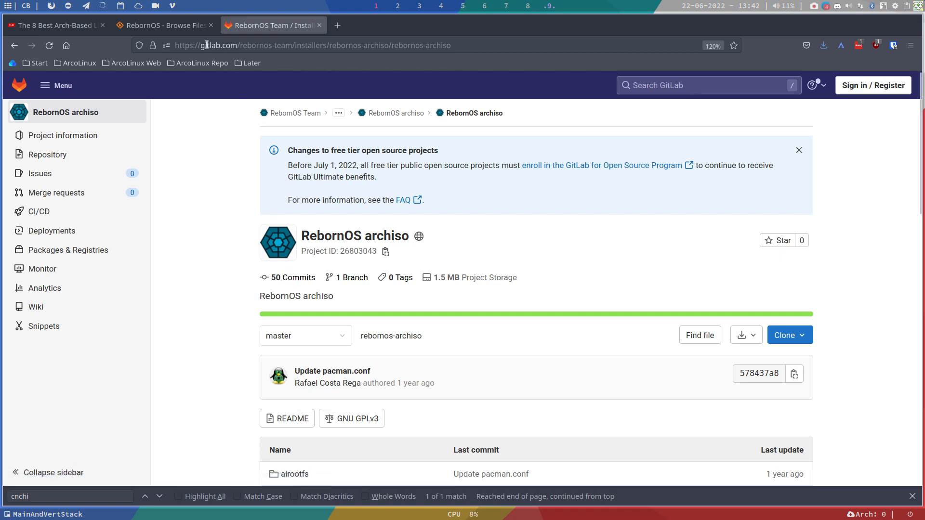
pyautogui.moveTo(242, 312)
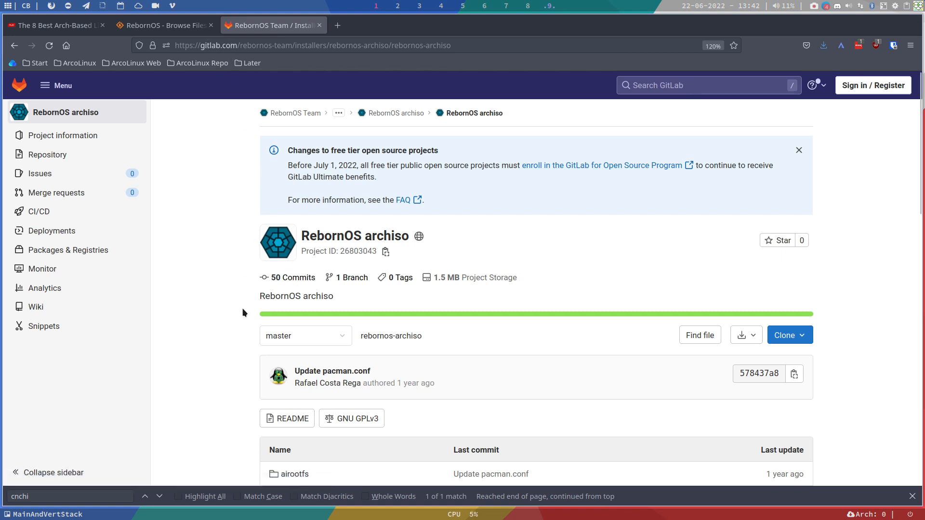
pyautogui.scroll(-3)
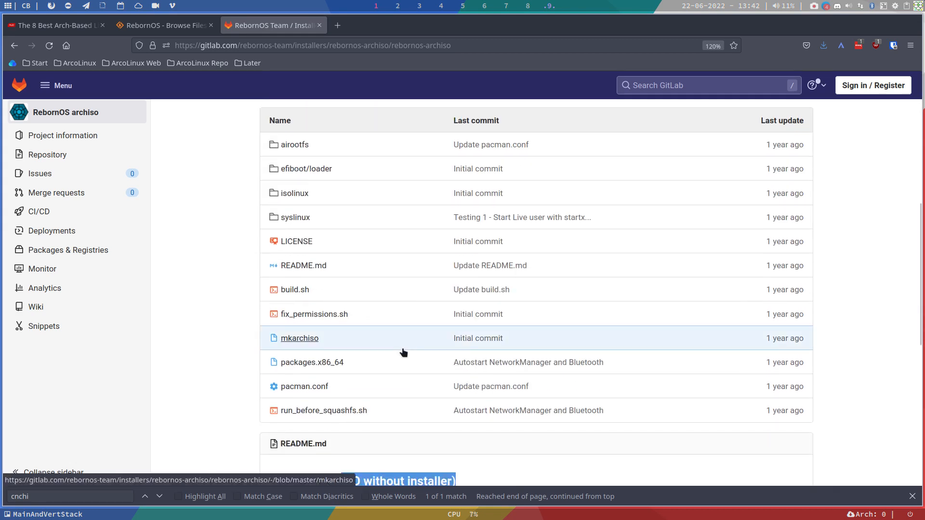
pyautogui.scroll(-3)
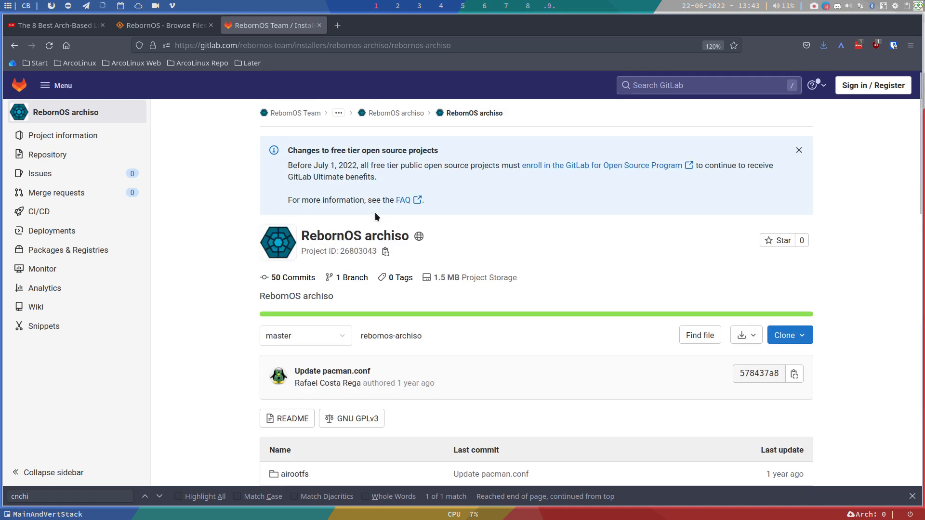
pyautogui.moveTo(377, 230)
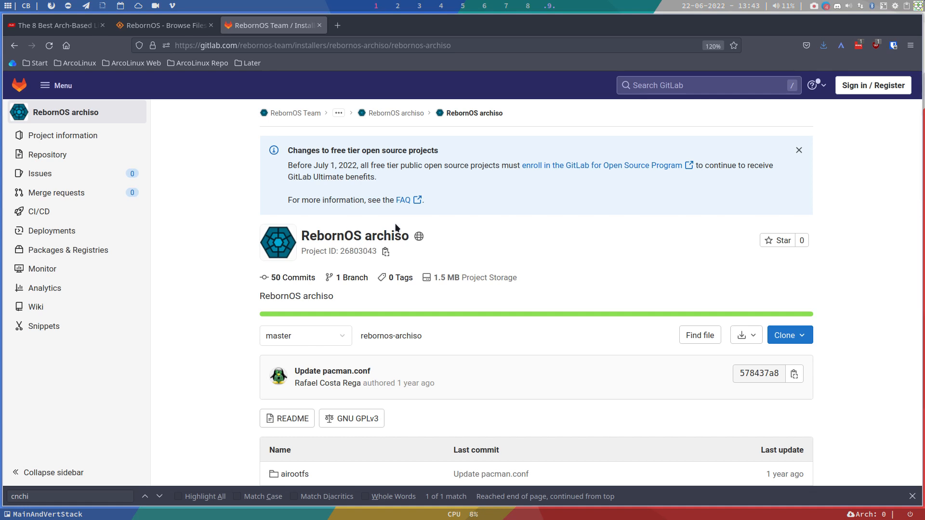
pyautogui.moveTo(360, 235)
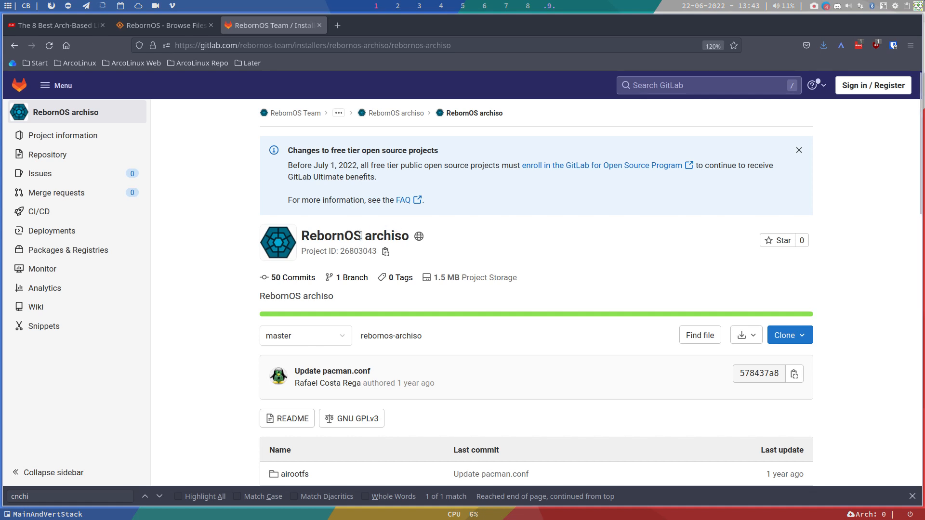
# Step: Switch to the SourceForge RebornOS files tab and scroll through the ISO releases
pyautogui.click(164, 25)
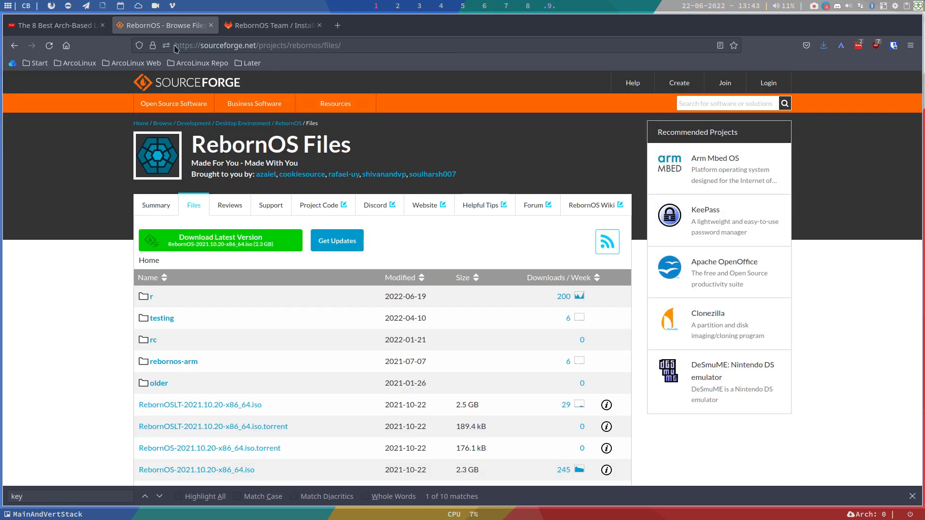
pyautogui.scroll(-3)
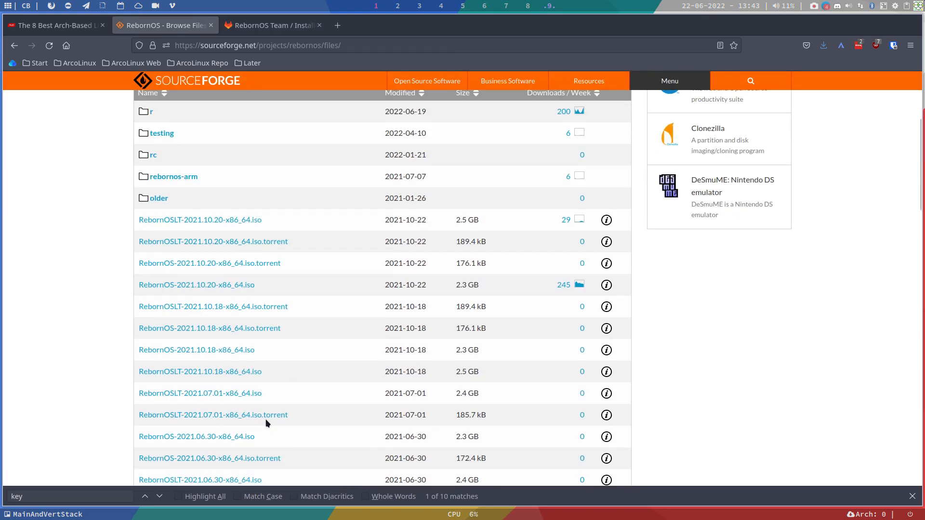
pyautogui.moveTo(196, 285)
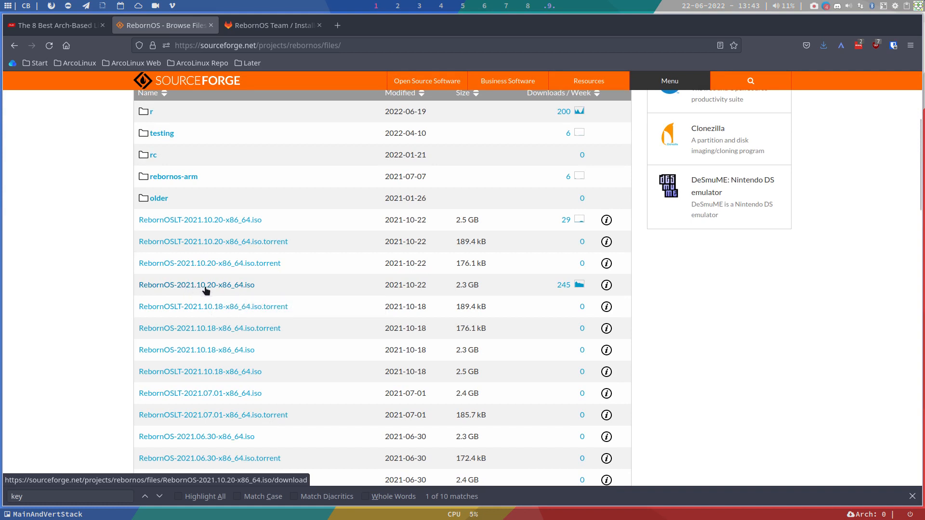
pyautogui.moveTo(228, 289)
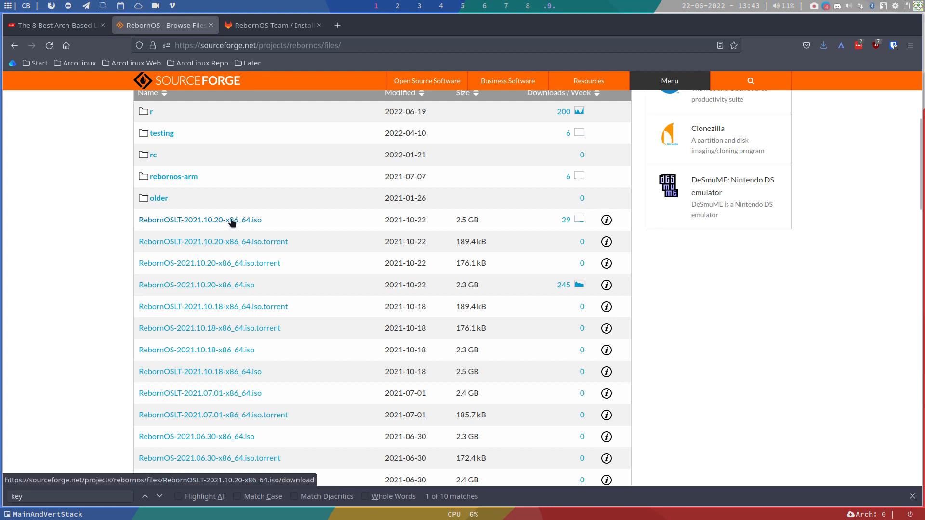
pyautogui.moveTo(348, 221)
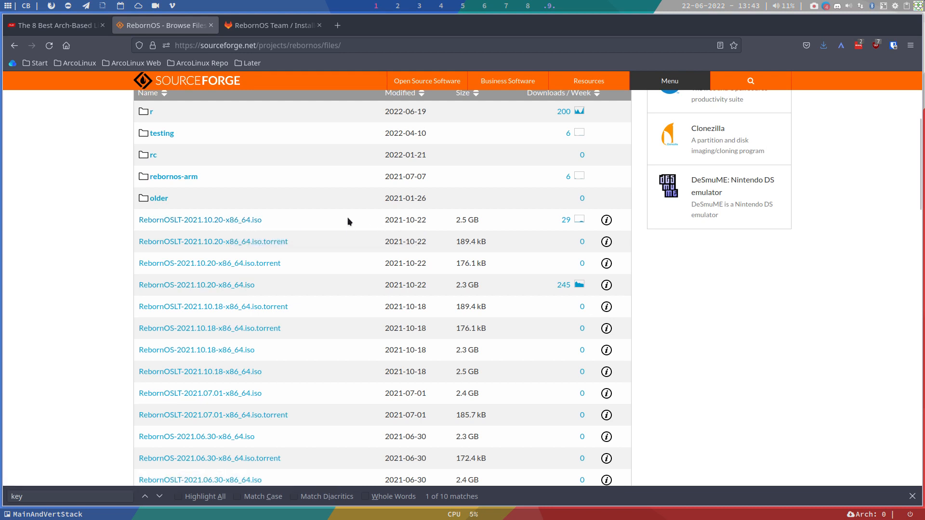
pyautogui.scroll(-3)
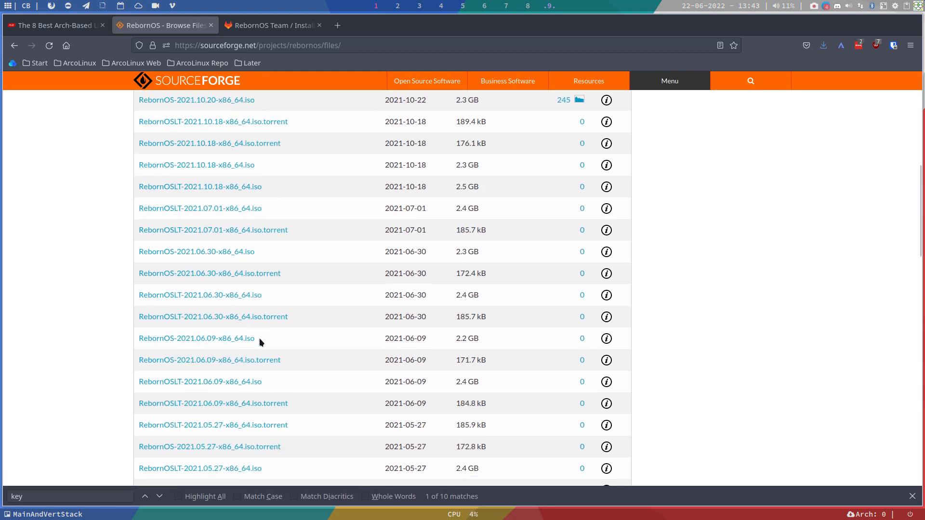
pyautogui.scroll(3)
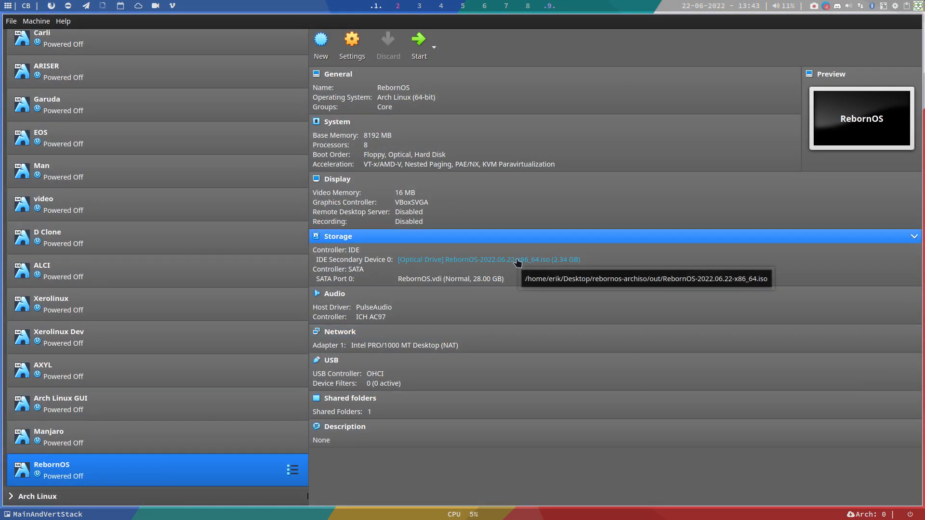
pyautogui.moveTo(494, 264)
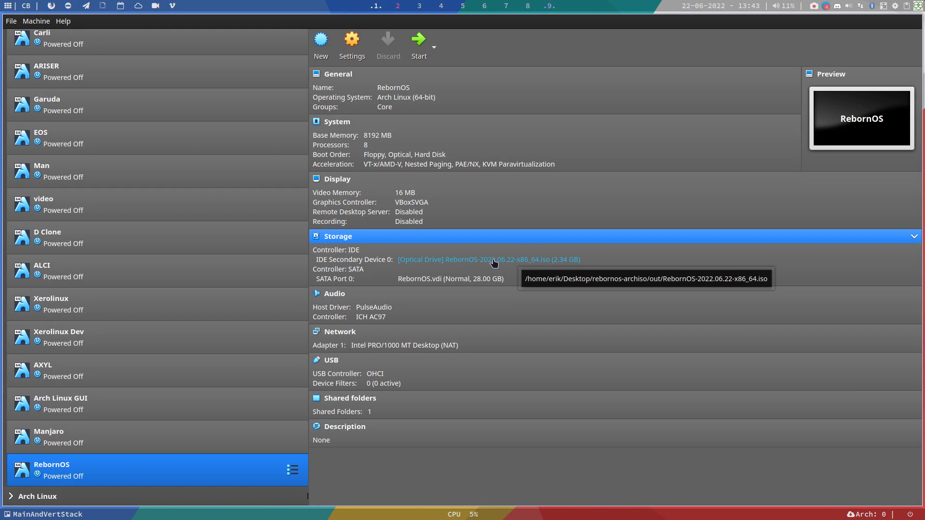
# Step: Choose a disk file for the optical drive: RebornOS-2021.10.20-x86_64.iso from Downloads
pyautogui.click(487, 260)
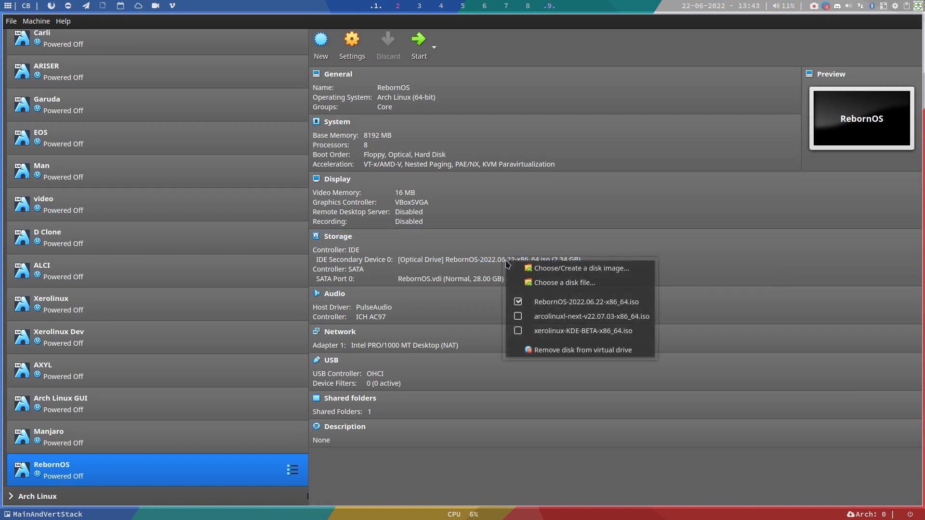
pyautogui.moveTo(563, 283)
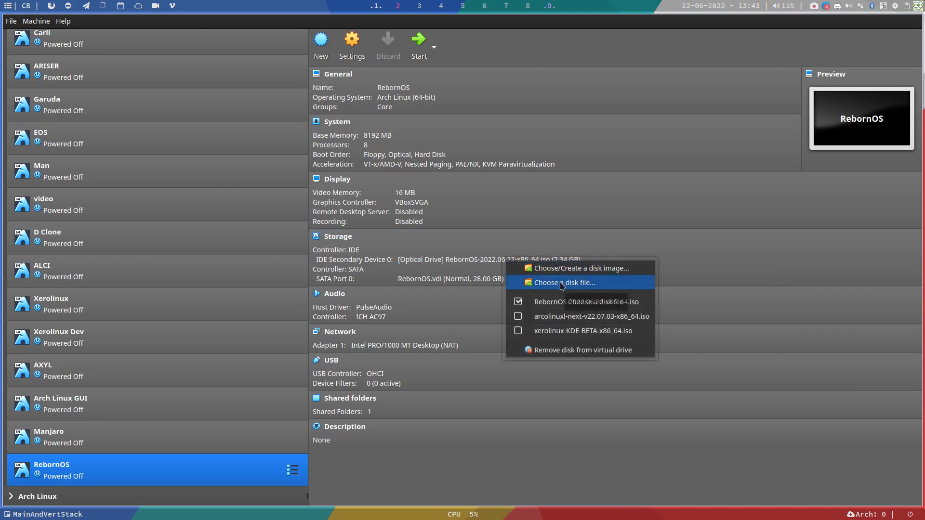
pyautogui.click(565, 283)
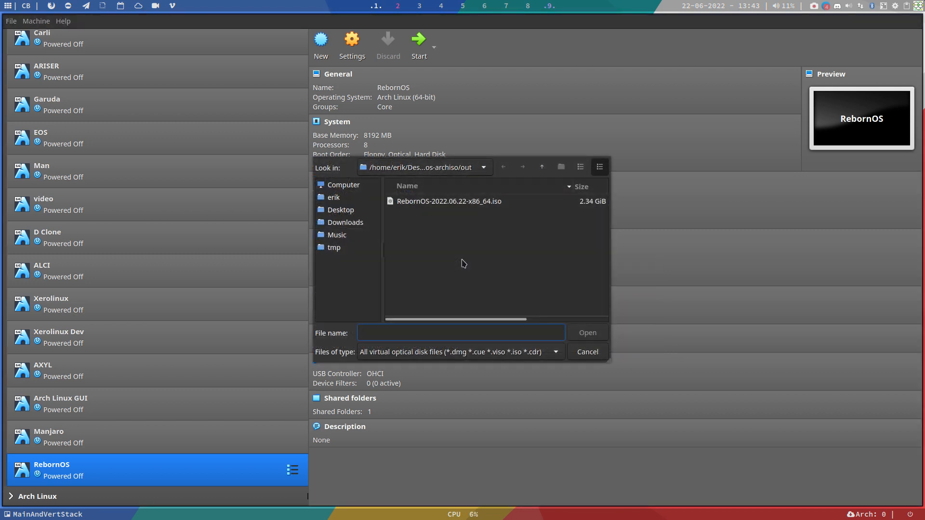
pyautogui.click(333, 197)
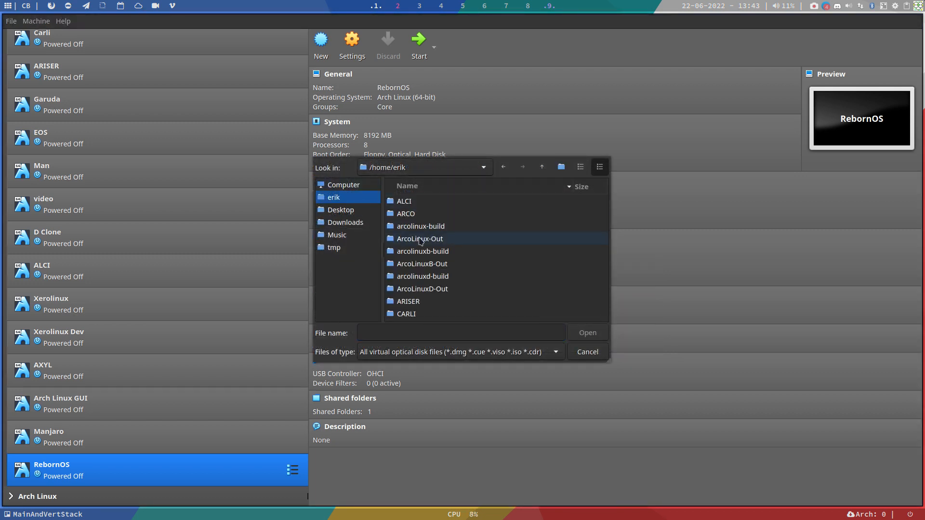
pyautogui.click(345, 222)
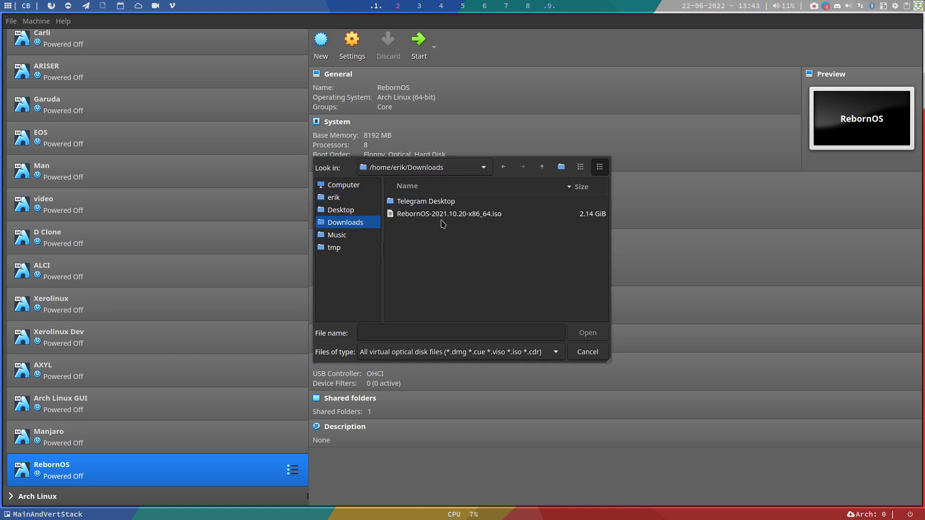
pyautogui.click(449, 214)
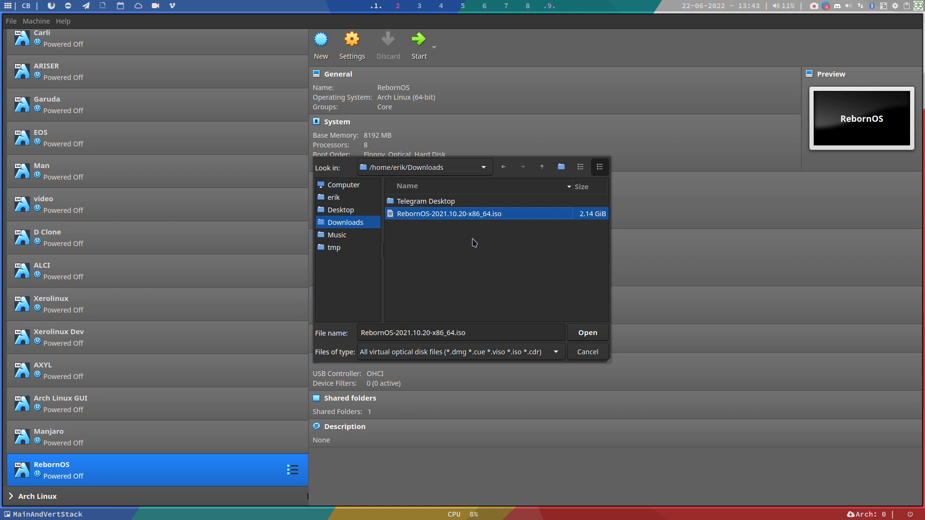
# Step: Attach the 2021.10.20 ISO, start the RebornOS VM, and dismiss the chat popup
pyautogui.click(586, 332)
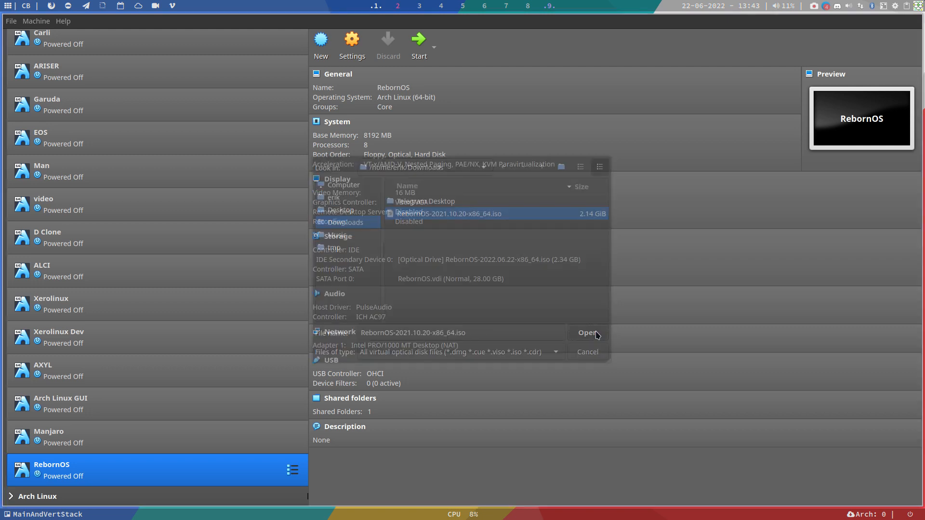
pyautogui.click(586, 332)
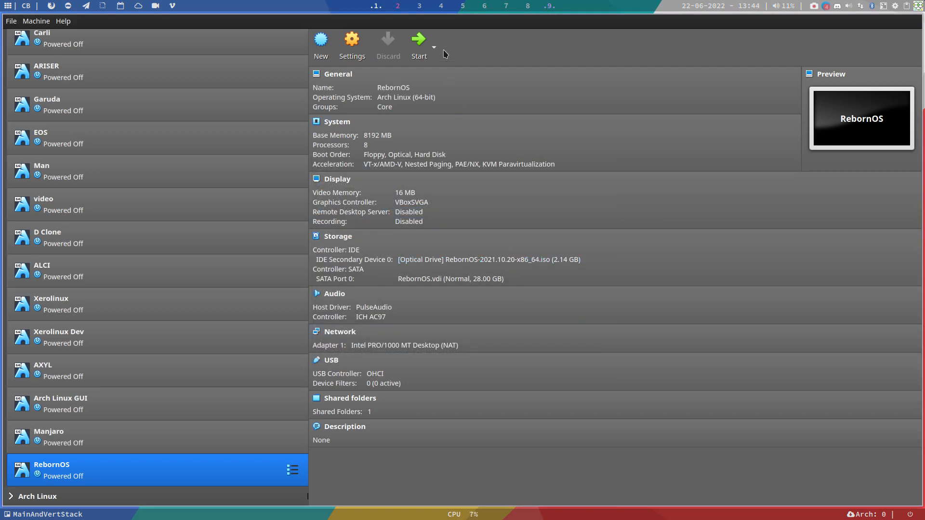
pyautogui.click(418, 39)
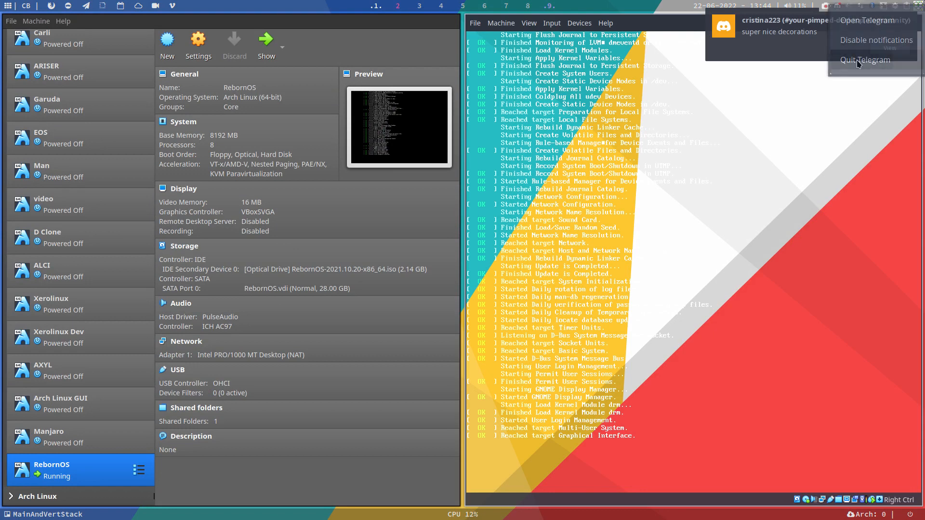
pyautogui.click(840, 6)
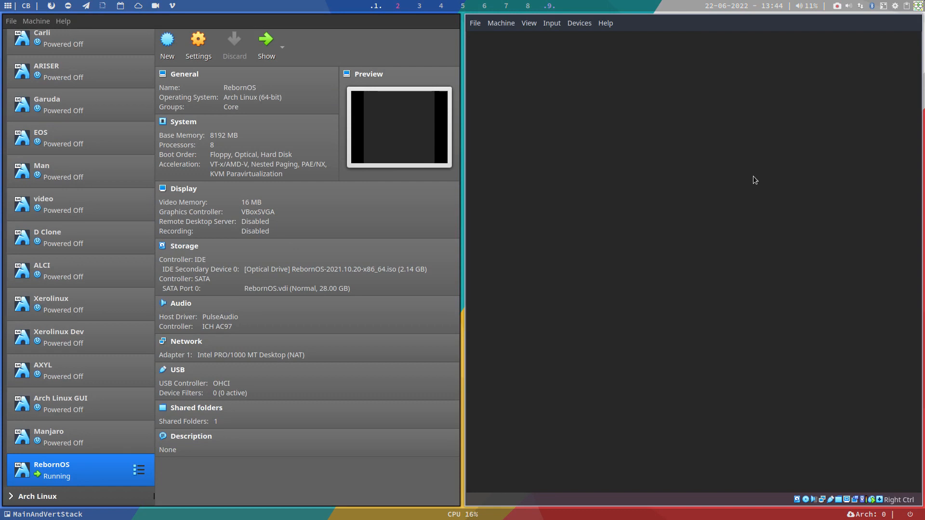
pyautogui.moveTo(603, 204)
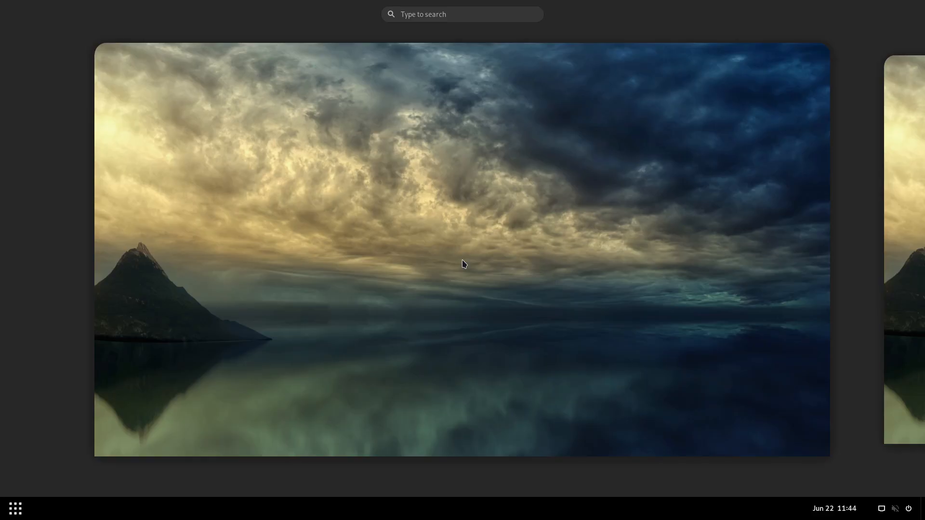
pyautogui.moveTo(379, 294)
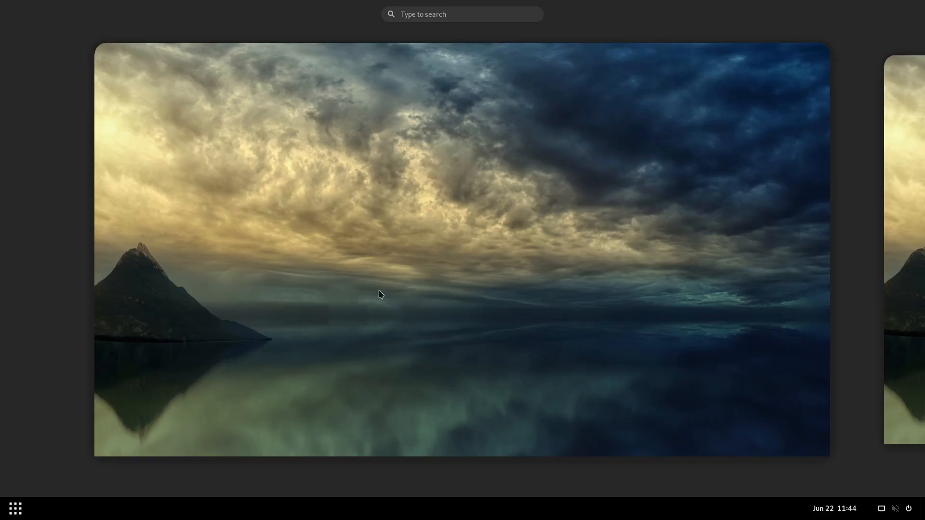
pyautogui.moveTo(229, 378)
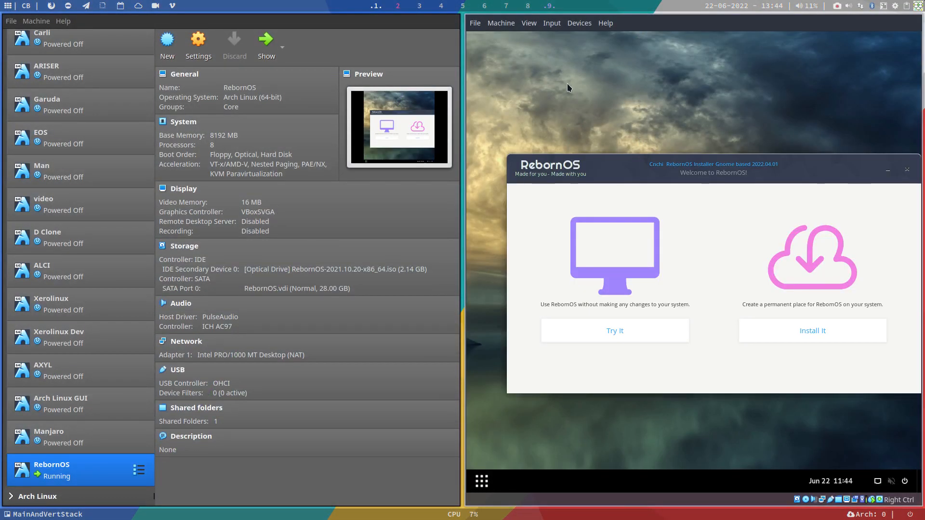
pyautogui.moveTo(754, 191)
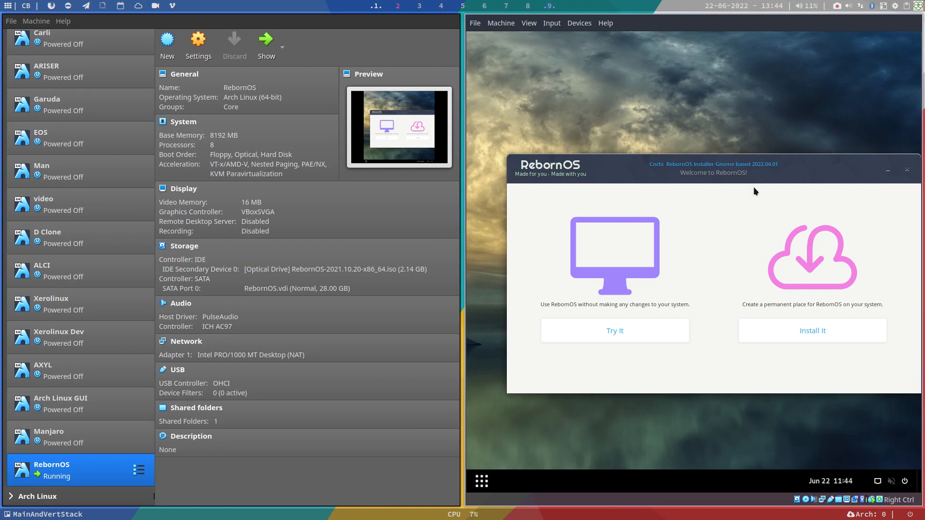
pyautogui.moveTo(567, 375)
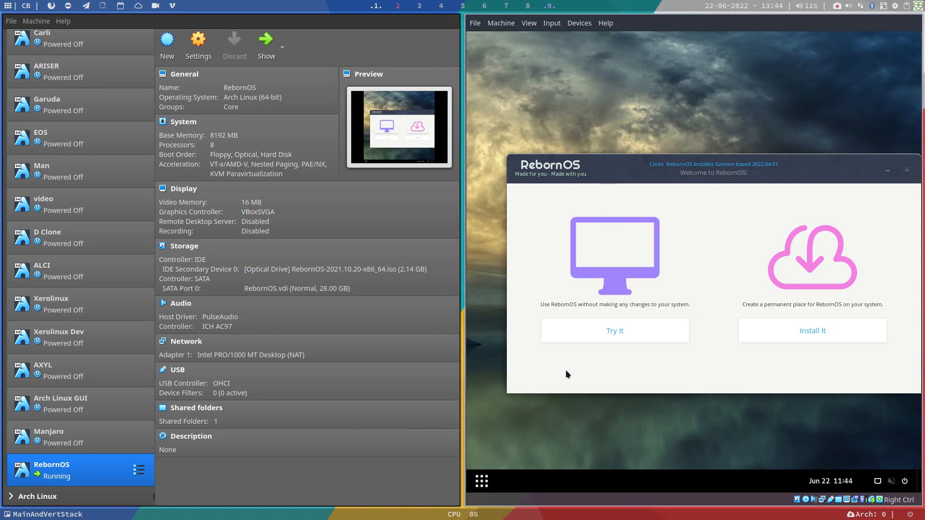
pyautogui.moveTo(746, 195)
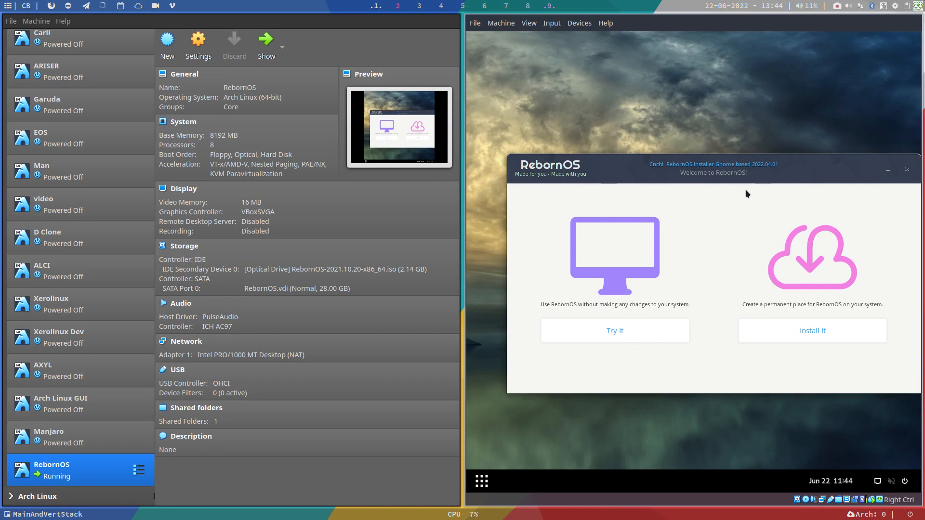
# Step: Open the VM window's File menu once the Cnchi welcome screen appears
pyautogui.click(474, 23)
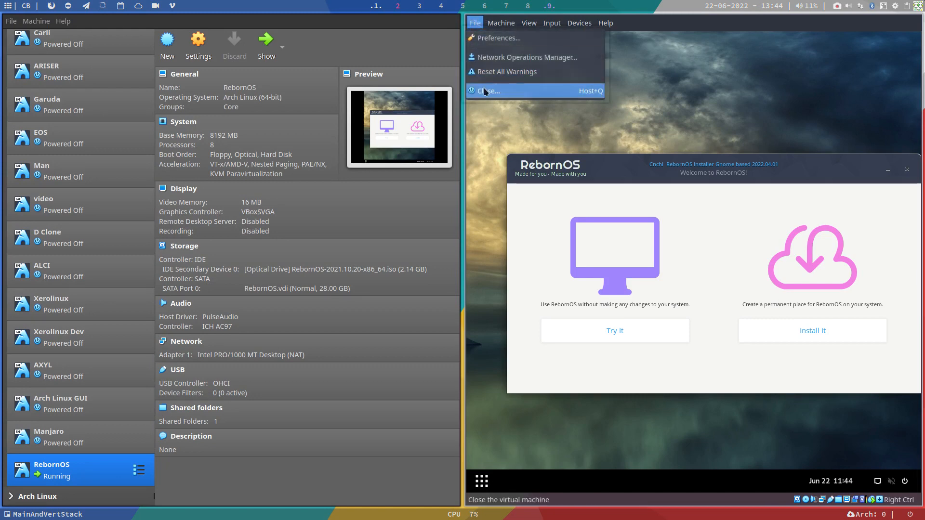
# Step: Close the VirtualBox machine and launch VMware Workstation from the app launcher
pyautogui.click(487, 90)
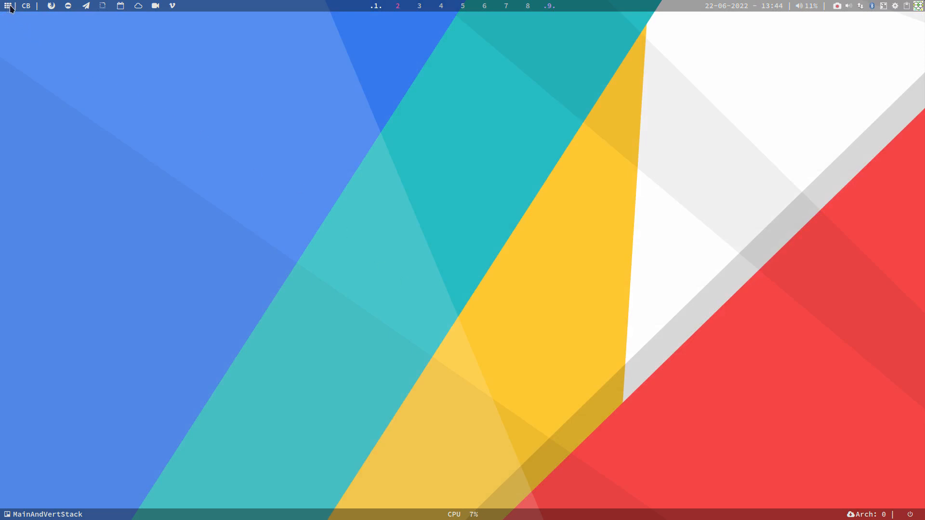
pyautogui.moveTo(11, 10)
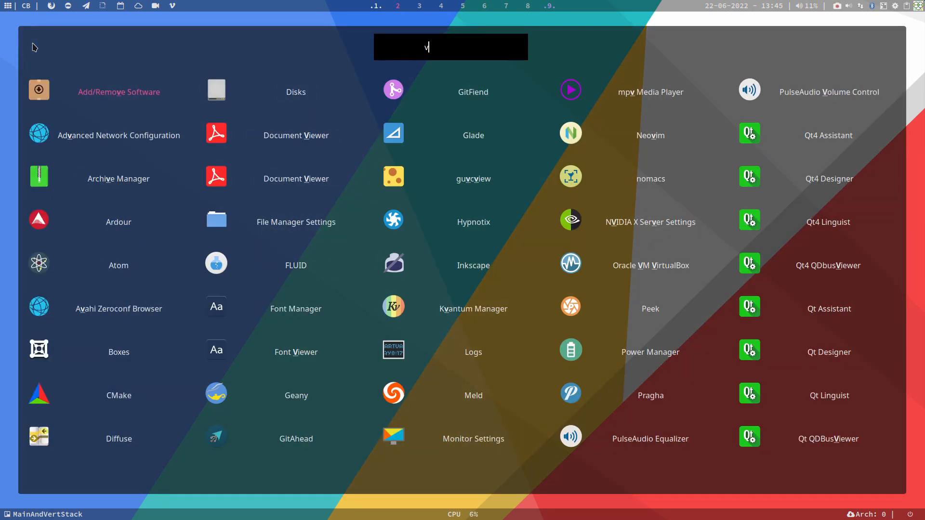
pyautogui.write('m')
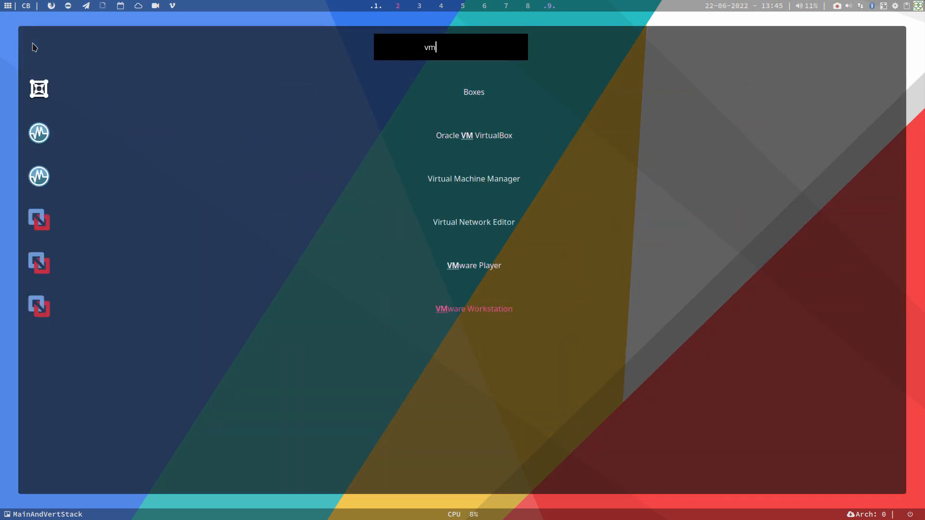
pyautogui.click(473, 309)
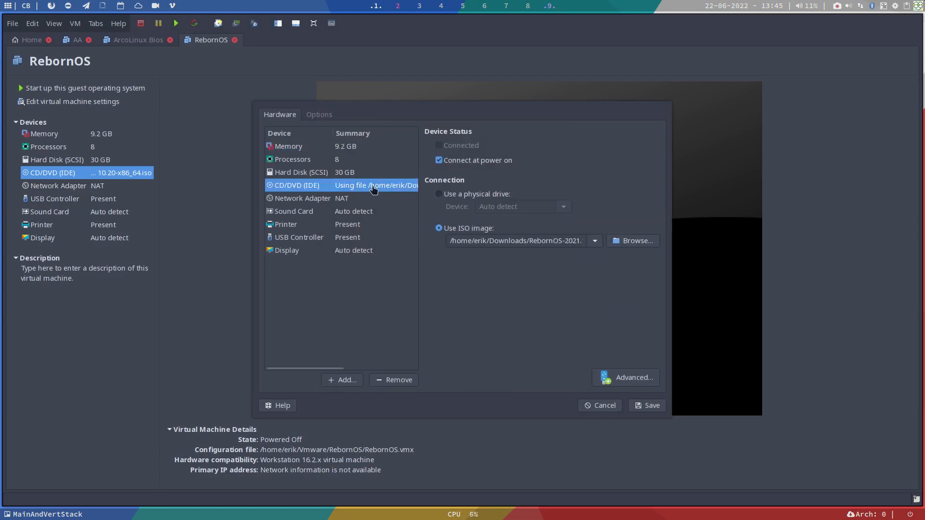
# Step: Save the RebornOS VM's 2021.10.20 ISO image setting
pyautogui.click(519, 241)
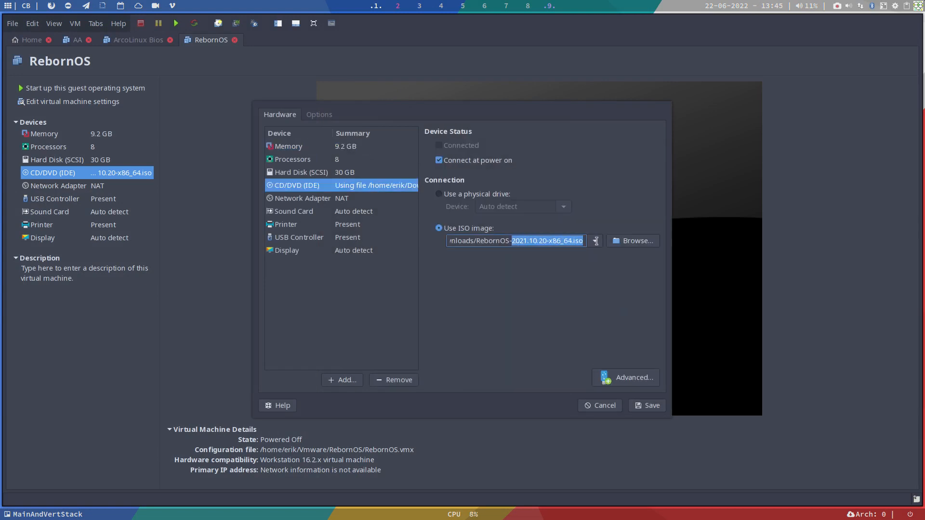
pyautogui.click(647, 405)
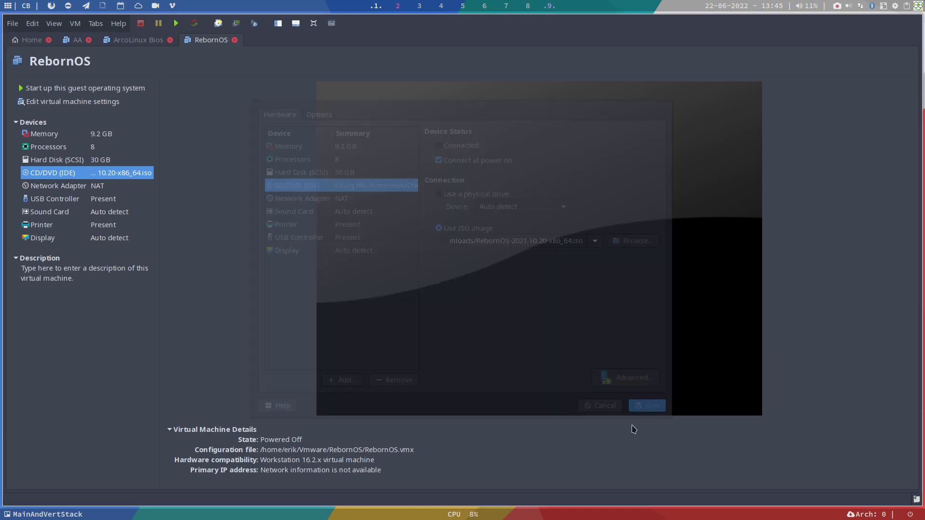
pyautogui.click(646, 405)
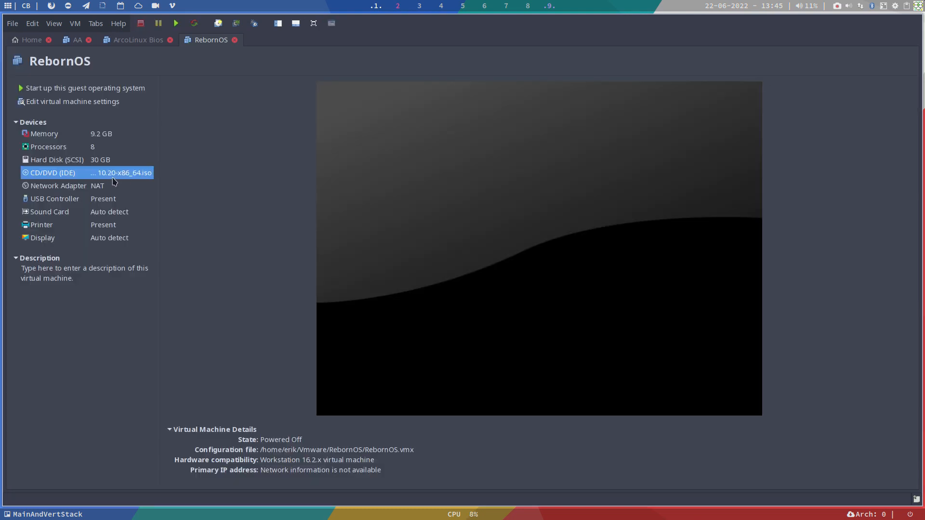
pyautogui.moveTo(101, 160)
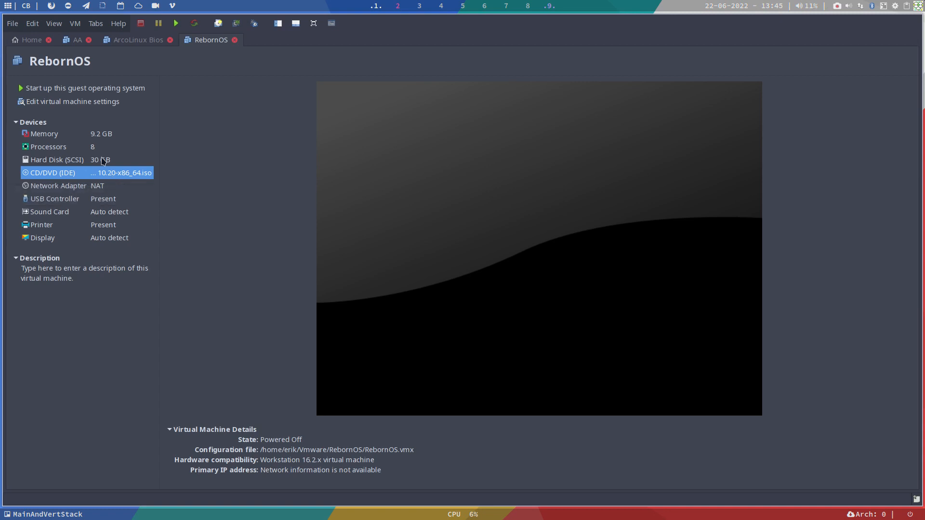
# Step: Set the VM's firmware type to UEFI under Options > Advanced
pyautogui.click(72, 101)
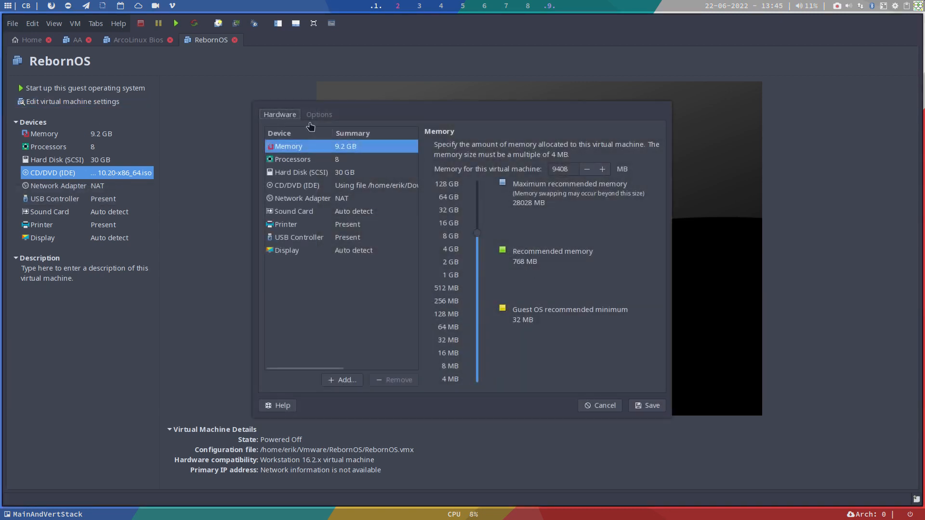
pyautogui.click(319, 114)
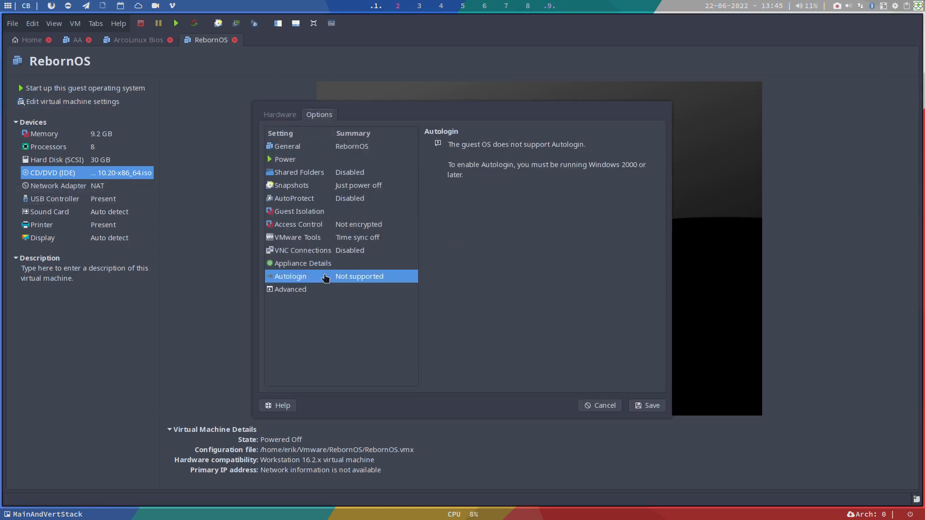
pyautogui.click(289, 290)
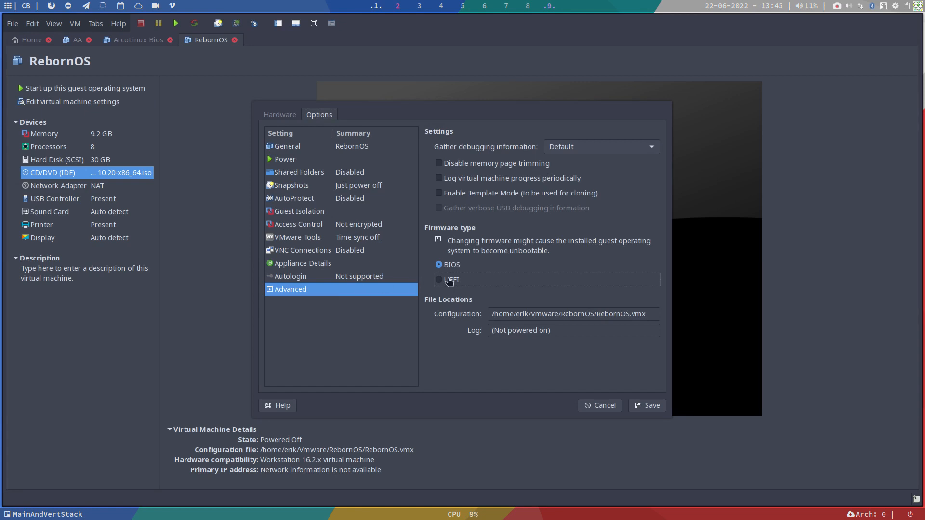
pyautogui.click(600, 405)
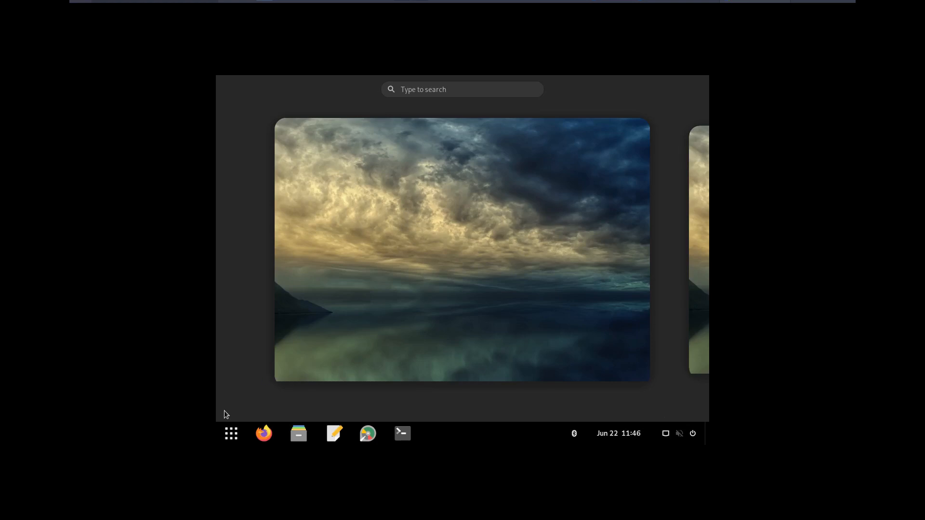
# Step: Leave the Activities overview and launch the RebornOS Installer from the dock
pyautogui.click(230, 434)
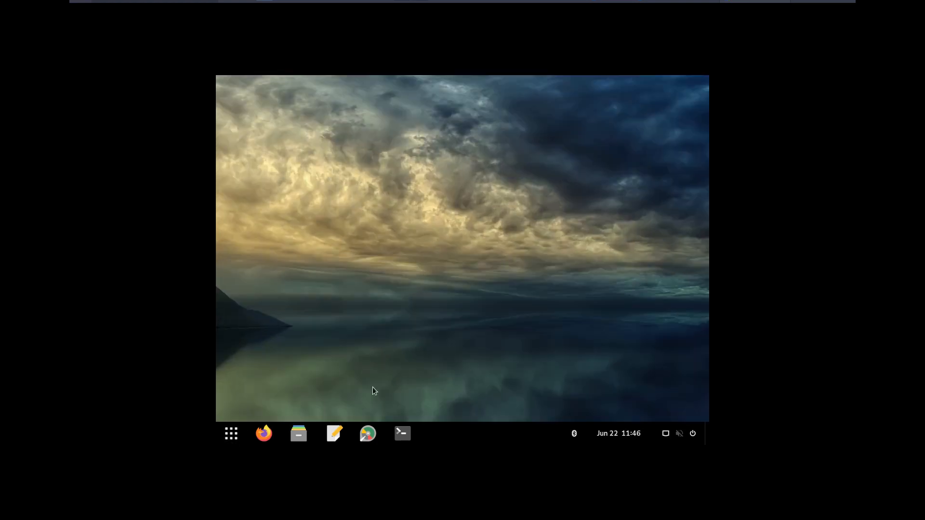
pyautogui.click(231, 434)
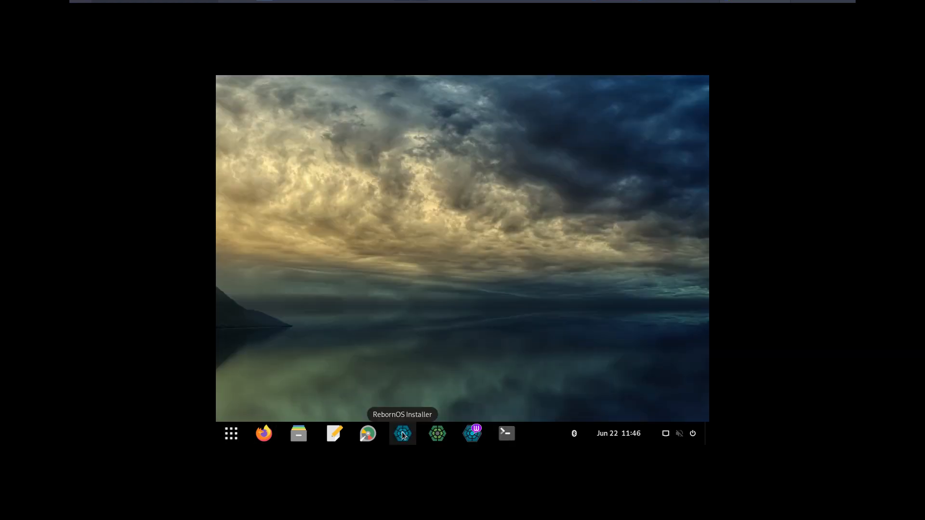
pyautogui.moveTo(473, 435)
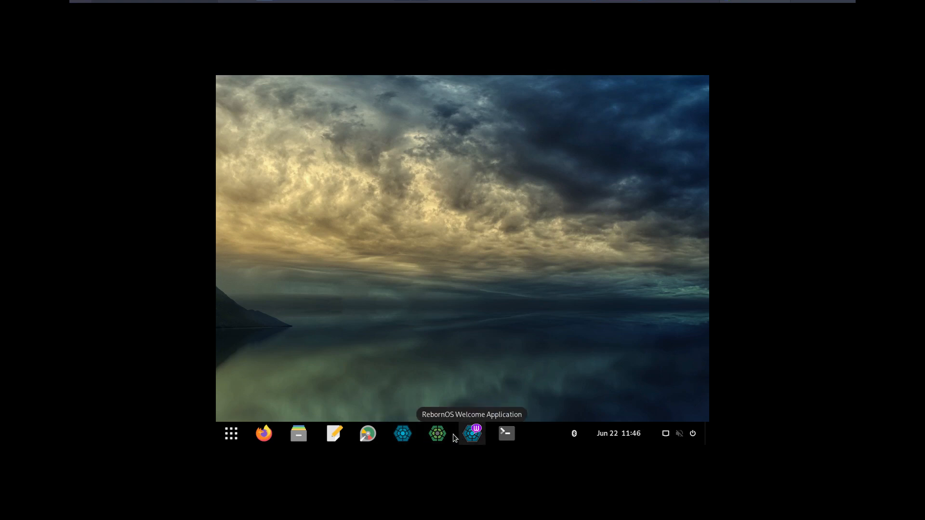
pyautogui.click(402, 434)
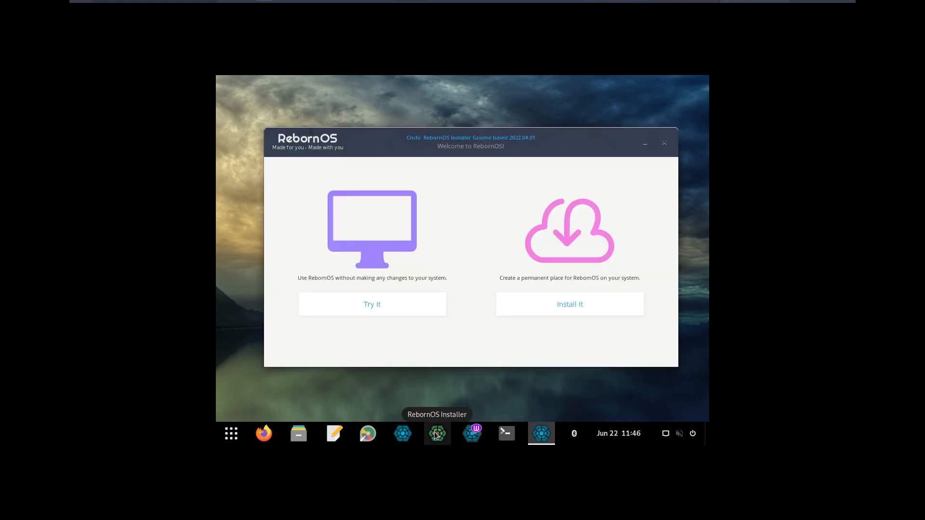
pyautogui.moveTo(403, 433)
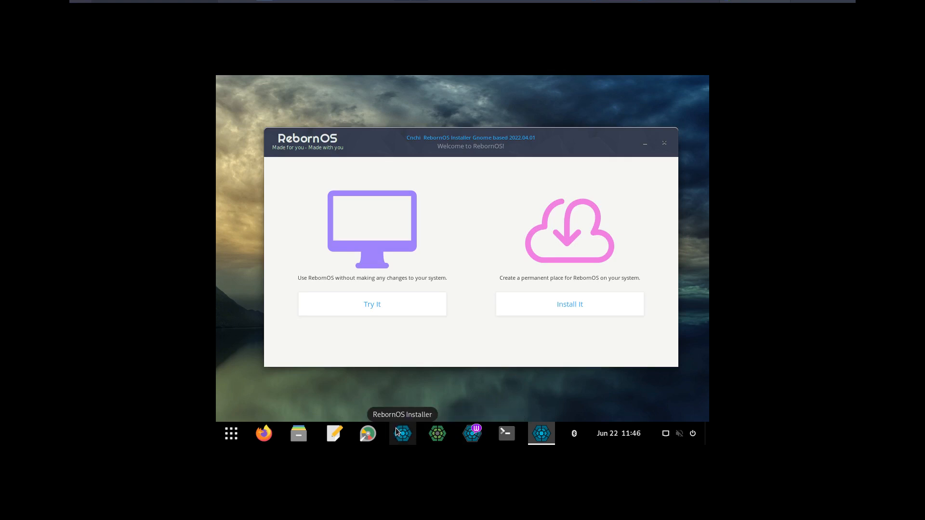
pyautogui.moveTo(569, 303)
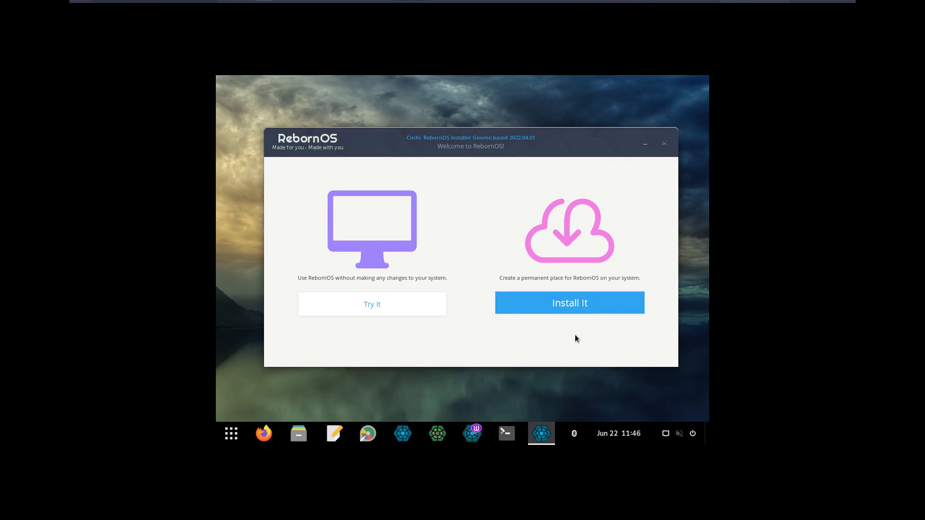
# Step: Choose Install it, keep English, and set the location to United Kingdom
pyautogui.click(569, 302)
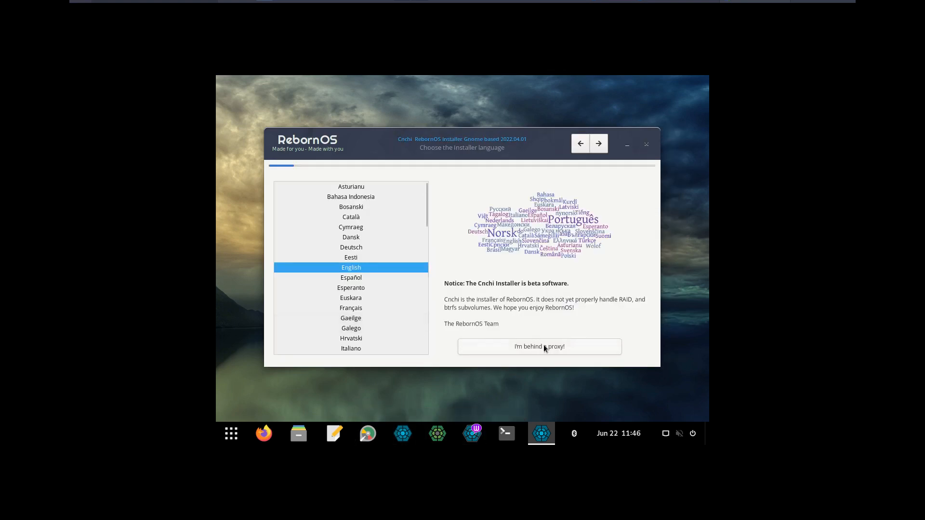
pyautogui.moveTo(599, 143)
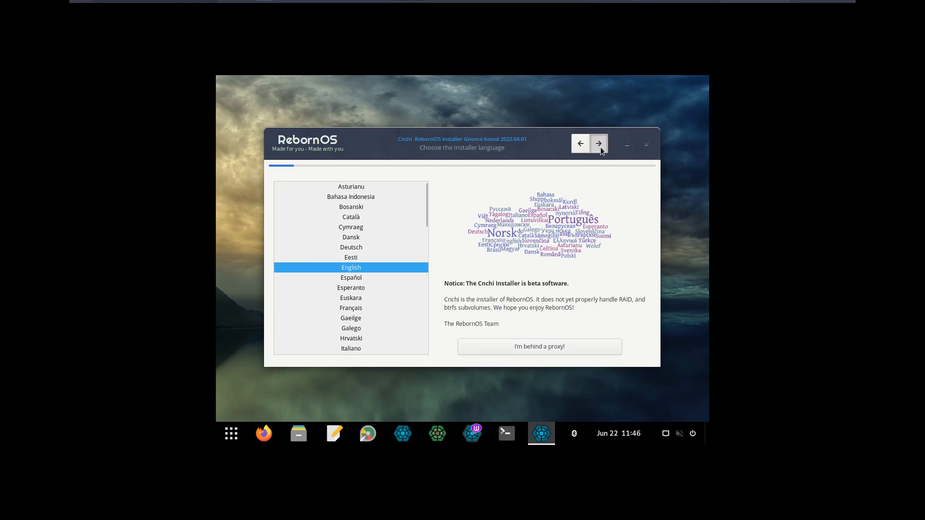
pyautogui.click(599, 143)
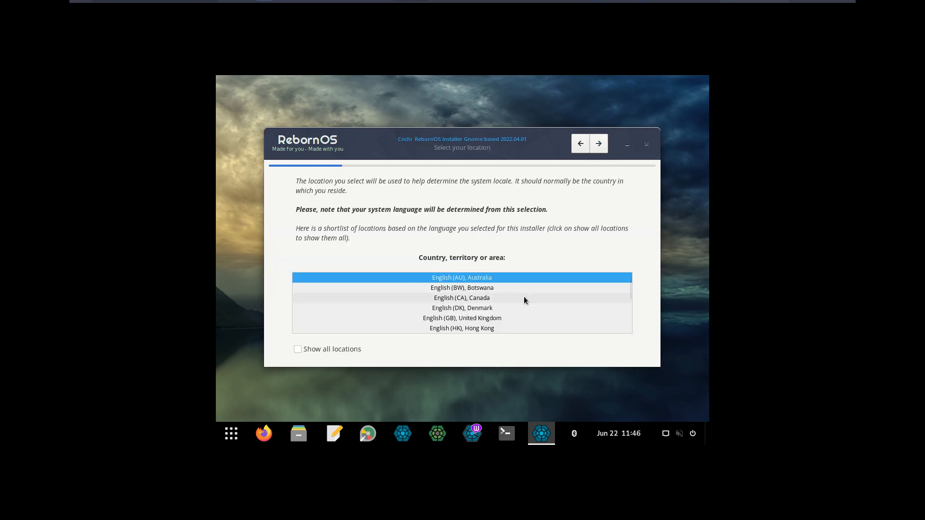
pyautogui.scroll(-3)
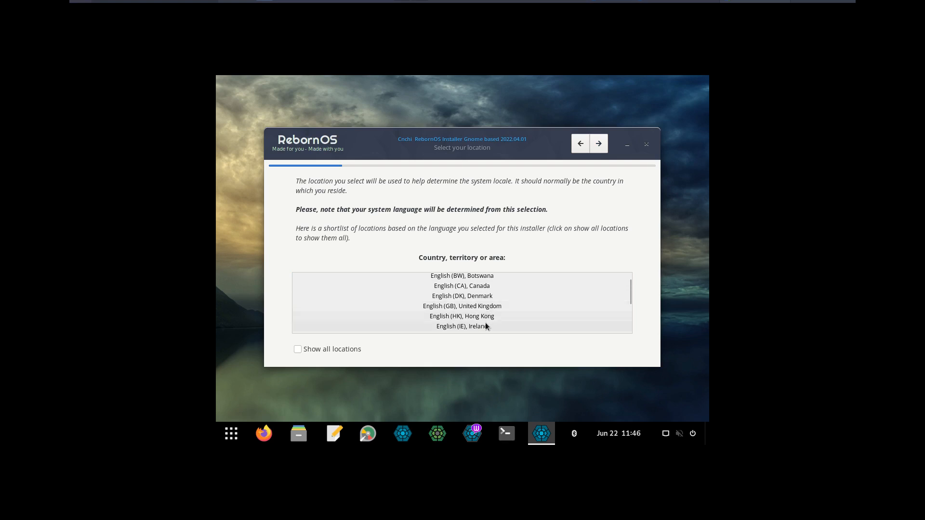
pyautogui.click(462, 305)
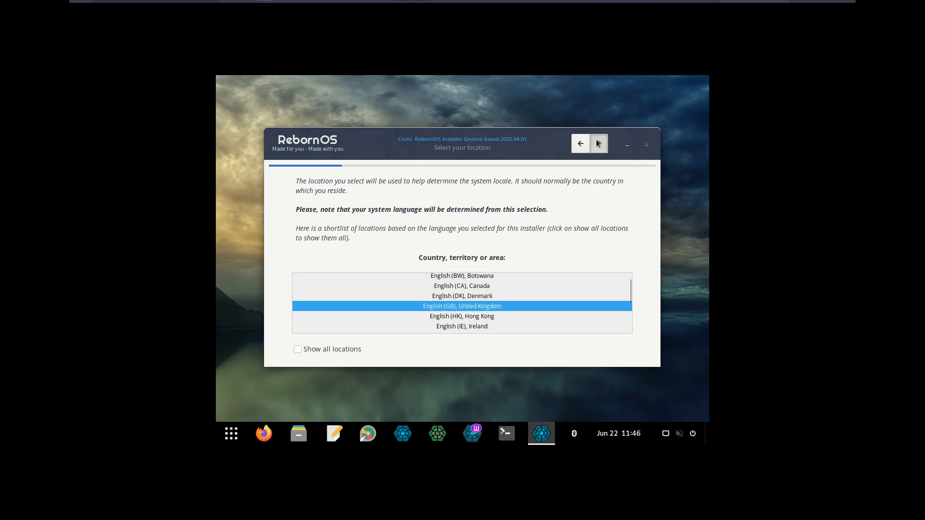
pyautogui.click(597, 144)
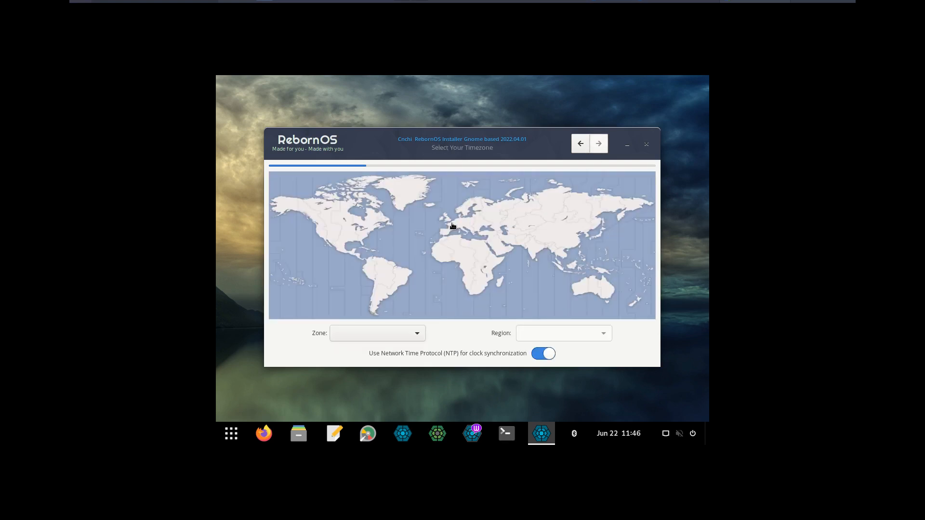
# Step: Set the timezone to Europe/Brussels and pick the Belgian keyboard layout
pyautogui.click(453, 219)
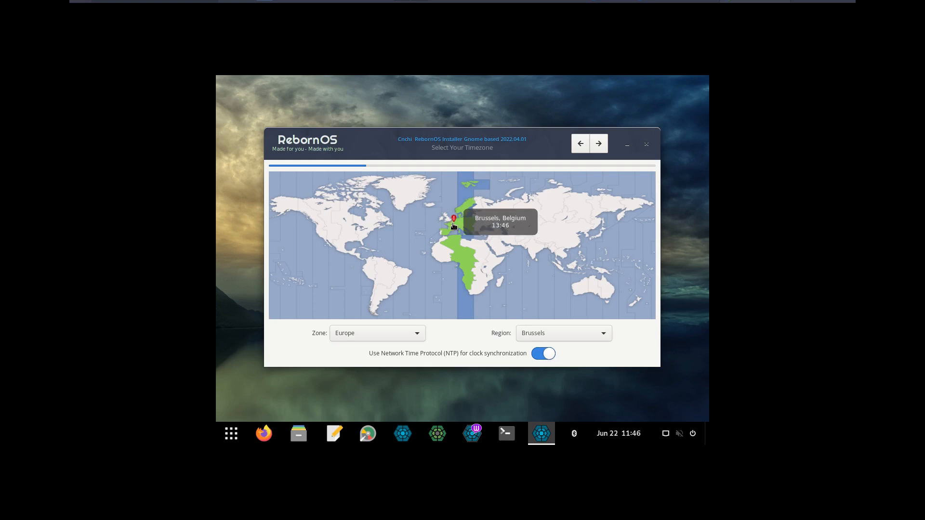
pyautogui.click(598, 143)
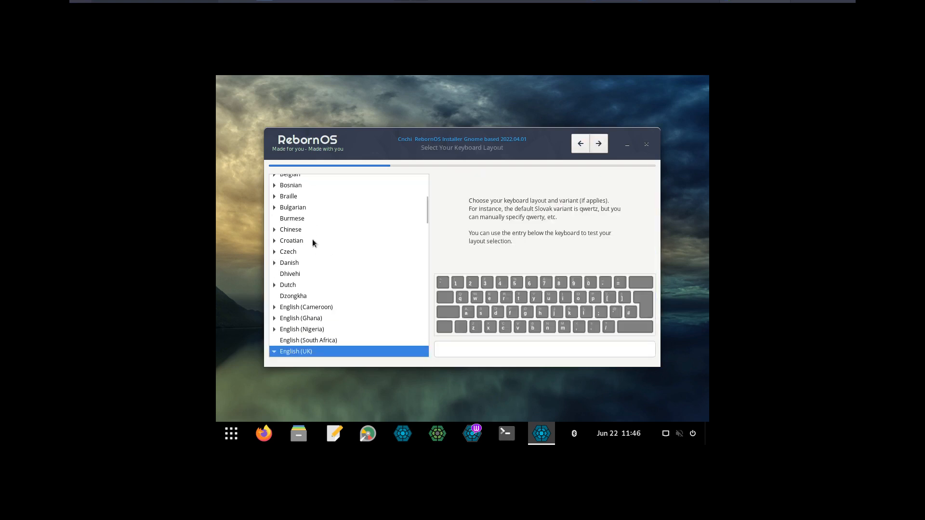
pyautogui.scroll(3)
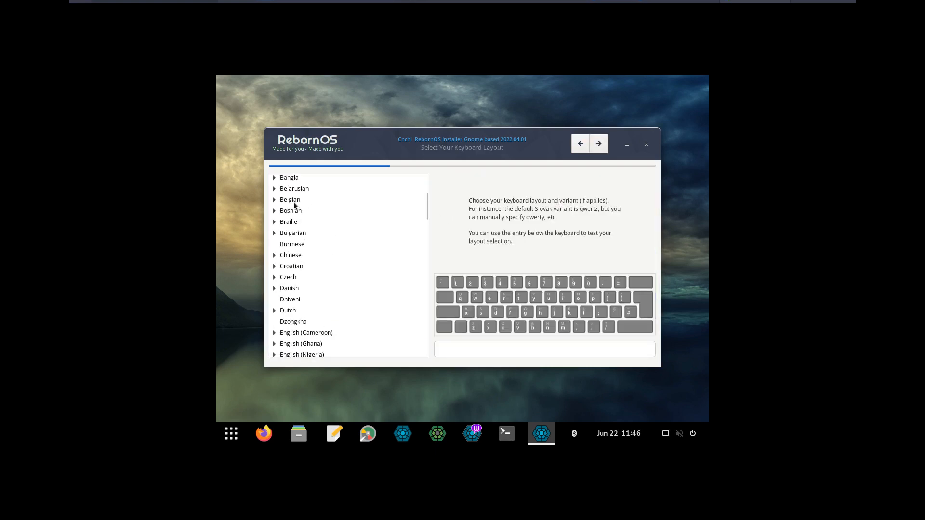
pyautogui.click(290, 199)
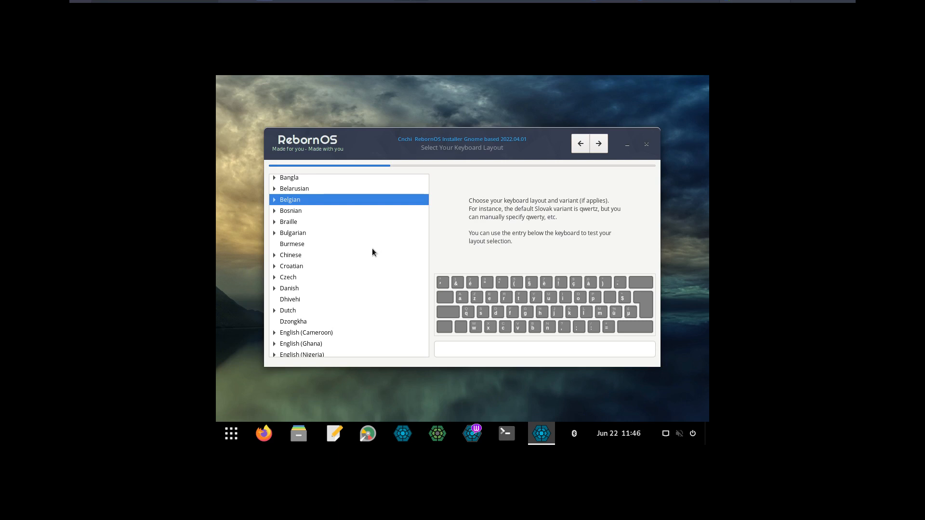
pyautogui.moveTo(405, 147)
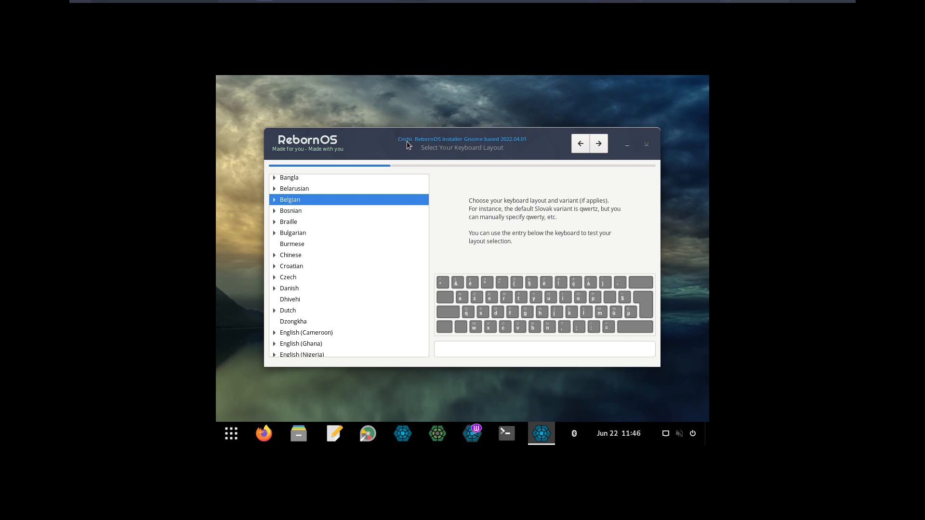
pyautogui.moveTo(411, 145)
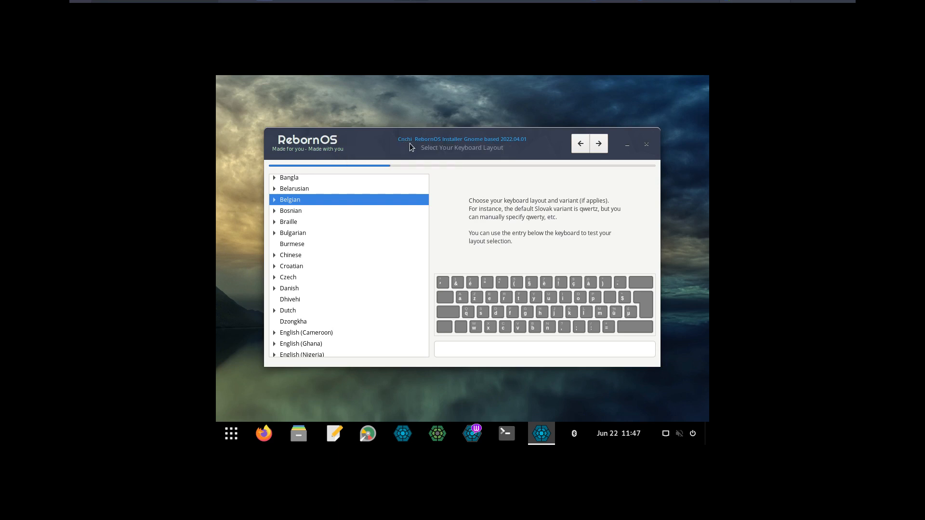
pyautogui.moveTo(470, 261)
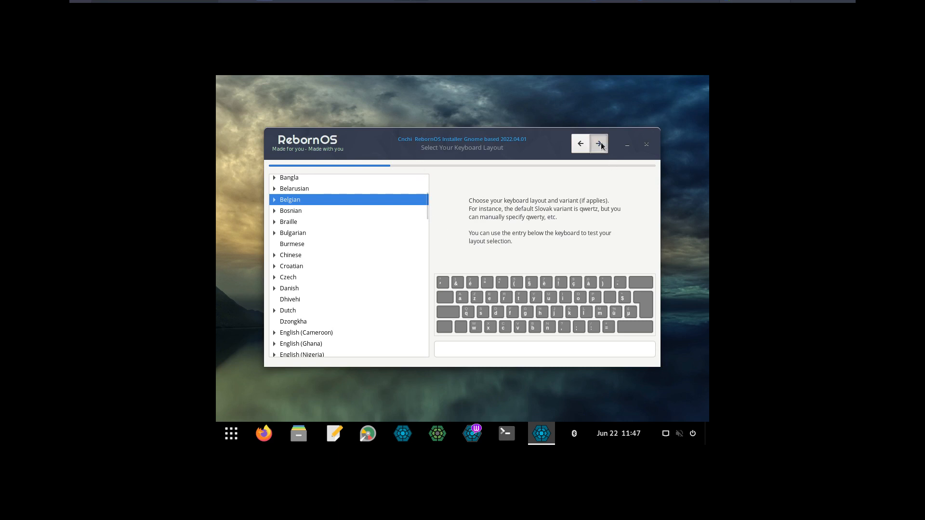
# Step: Move to the desktop page and preview Cinnamon, Cutefish, GNOME and i3
pyautogui.click(599, 143)
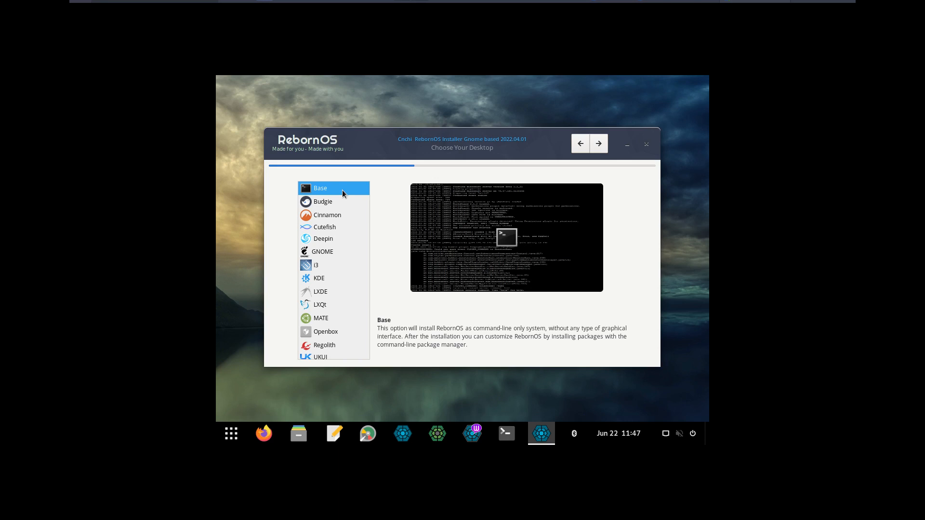
pyautogui.click(327, 215)
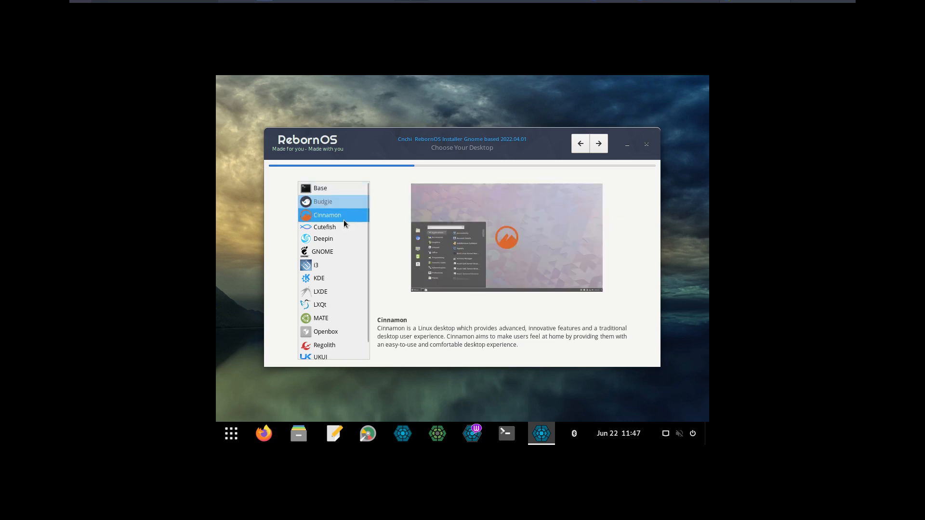
pyautogui.click(324, 227)
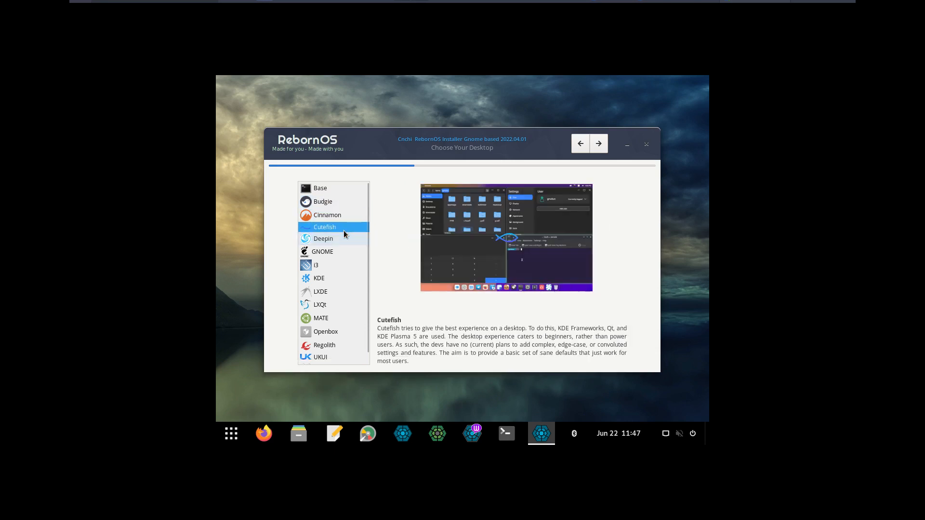
pyautogui.click(322, 251)
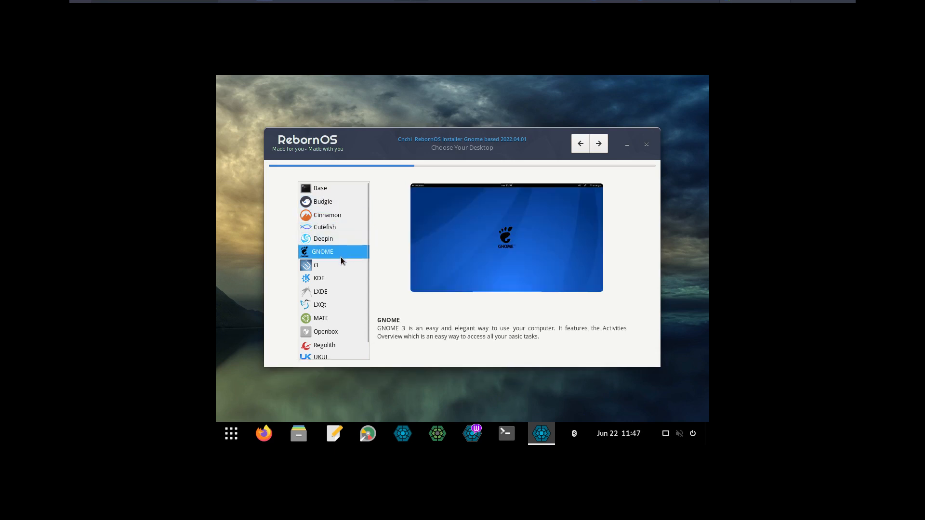
pyautogui.click(315, 265)
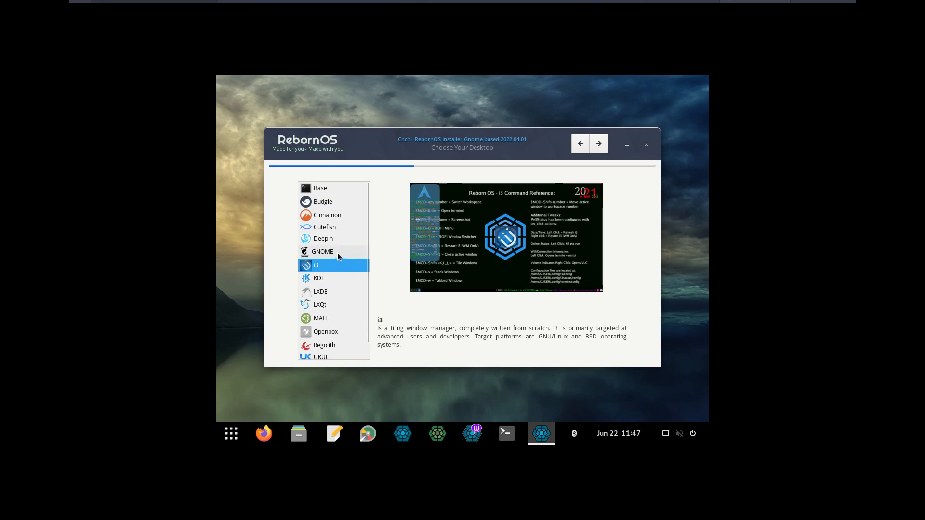
pyautogui.click(323, 252)
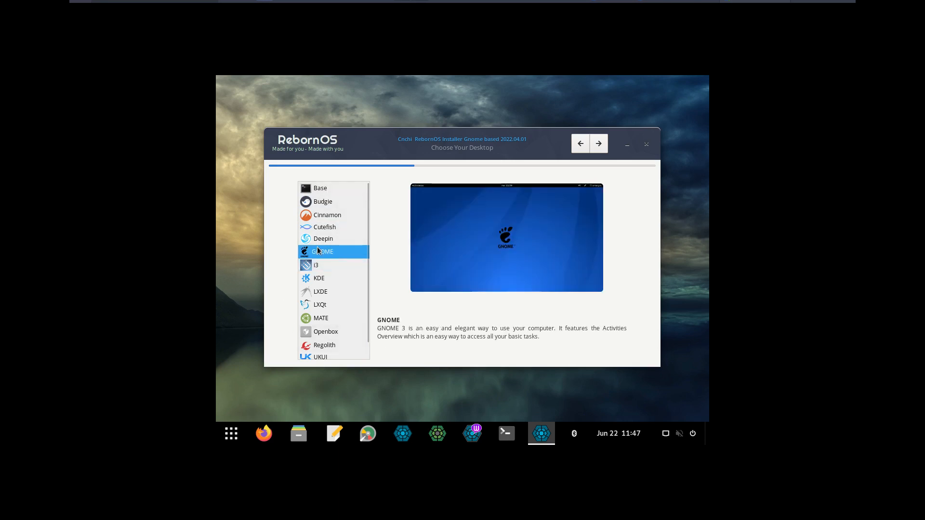
pyautogui.moveTo(334, 268)
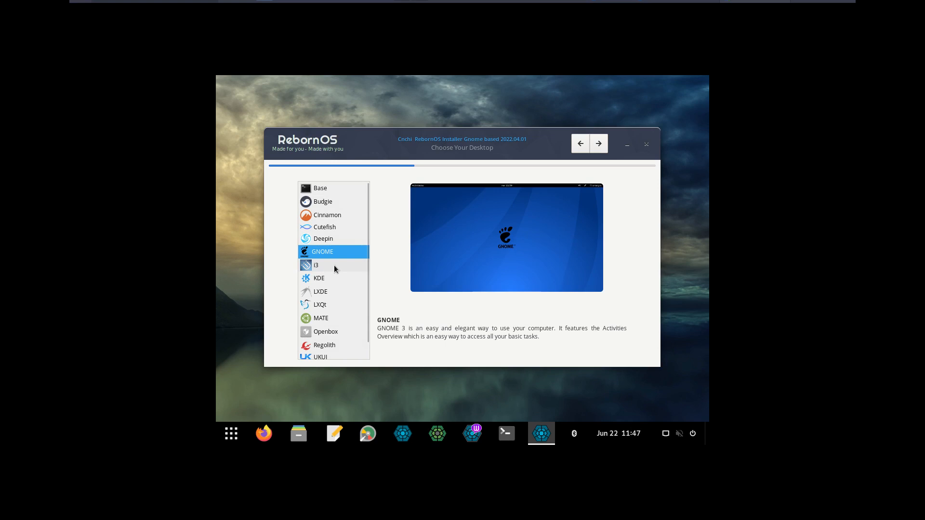
# Step: Preview i3 again, then scroll down the list and select Xfce
pyautogui.click(316, 265)
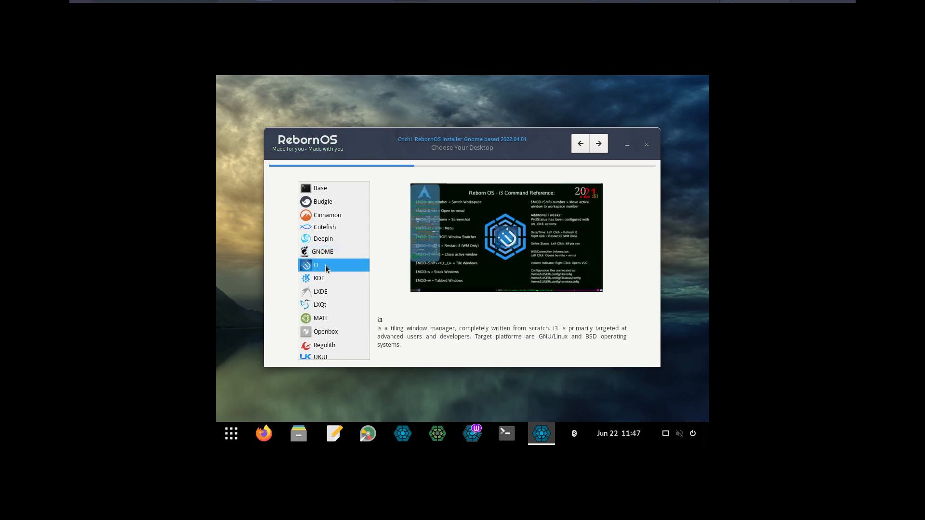
pyautogui.scroll(-3)
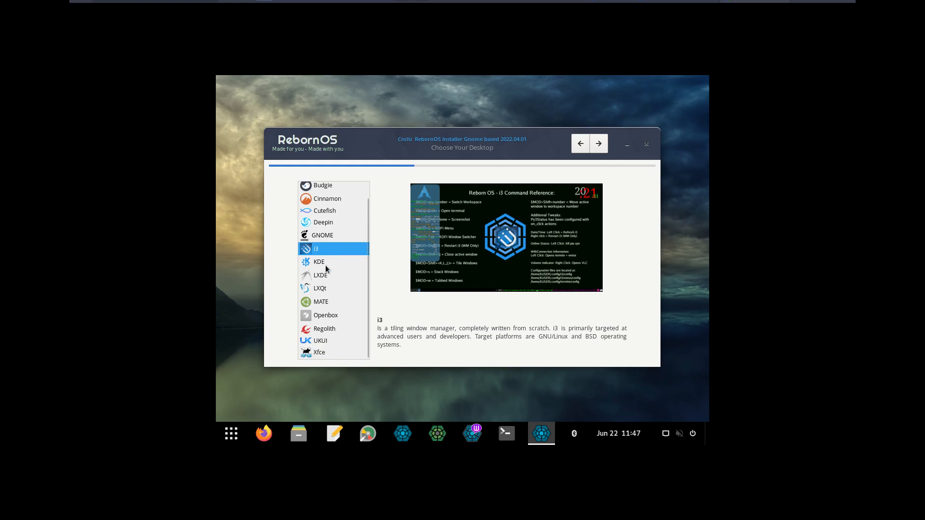
pyautogui.moveTo(327, 360)
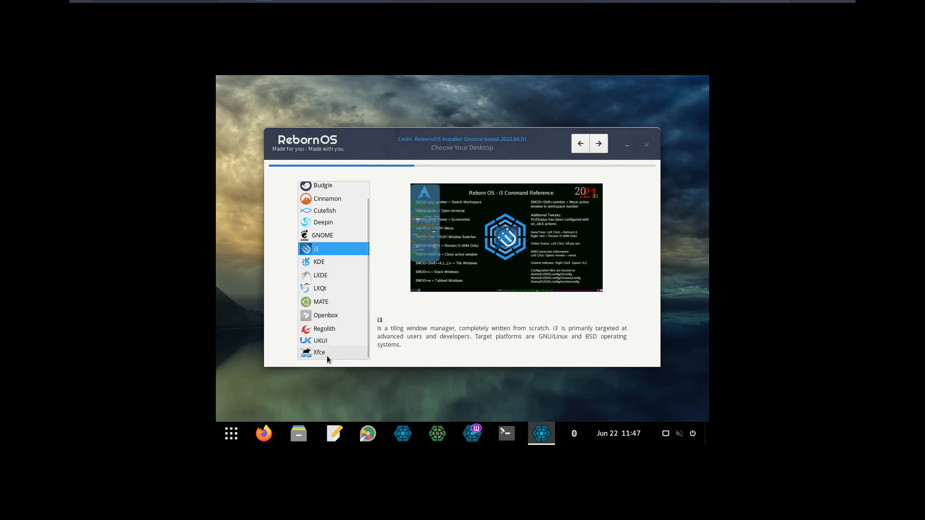
pyautogui.click(319, 352)
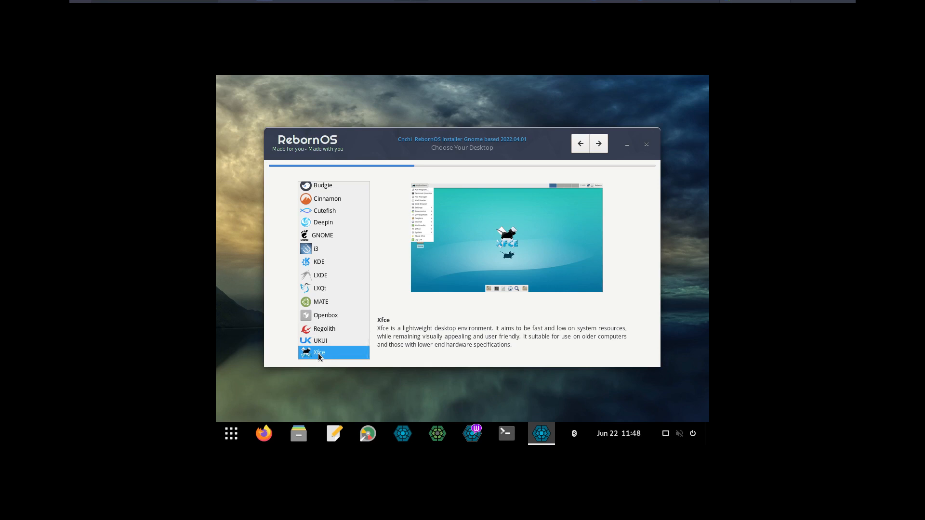
pyautogui.moveTo(479, 337)
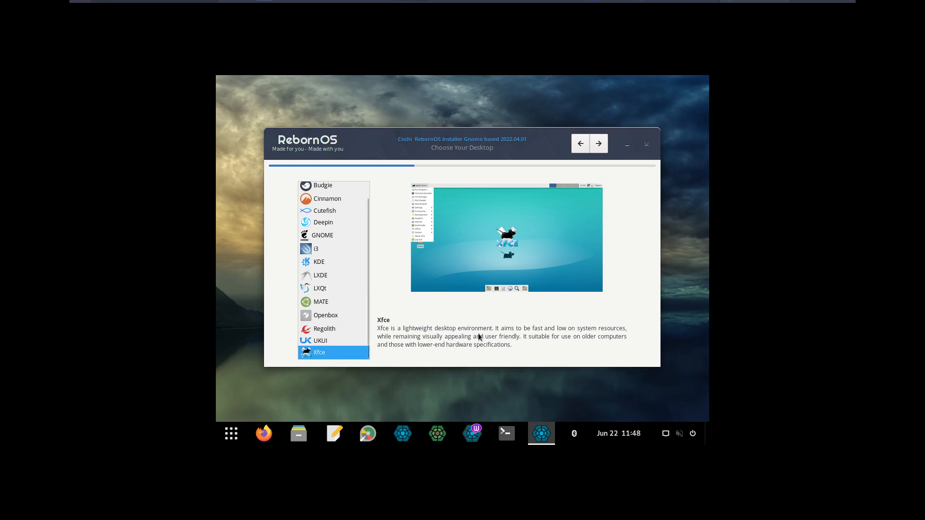
# Step: Advance to Xfce Feature Selection and scroll through all optional feature toggles, keeping defaults
pyautogui.click(599, 143)
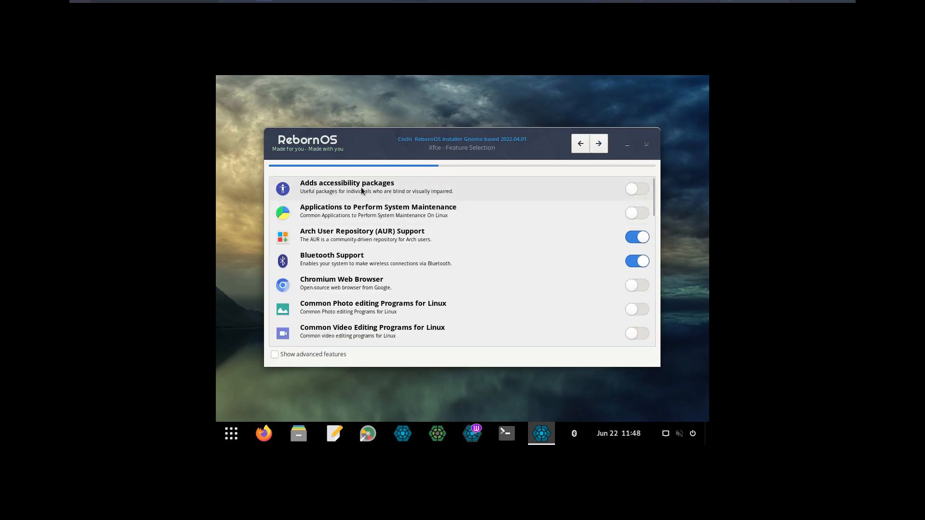
pyautogui.moveTo(564, 204)
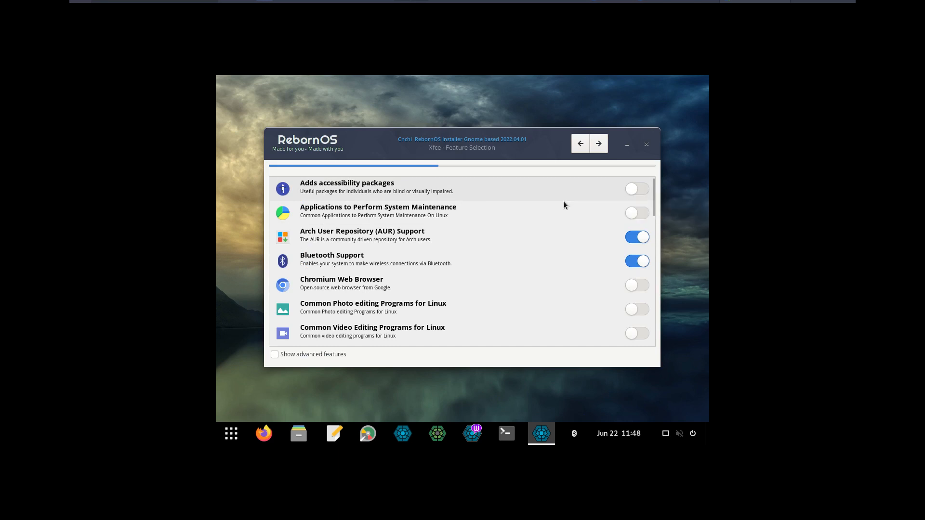
pyautogui.moveTo(421, 239)
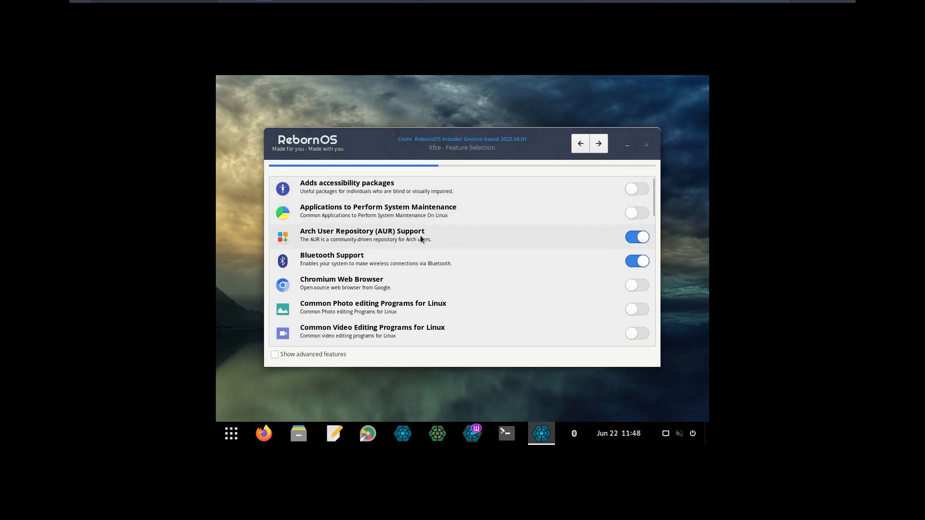
pyautogui.moveTo(357, 267)
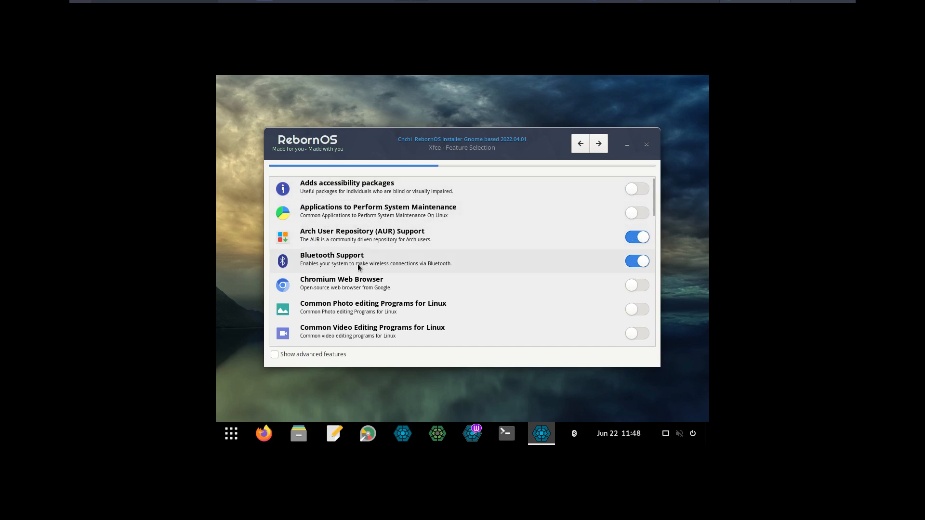
pyautogui.moveTo(487, 274)
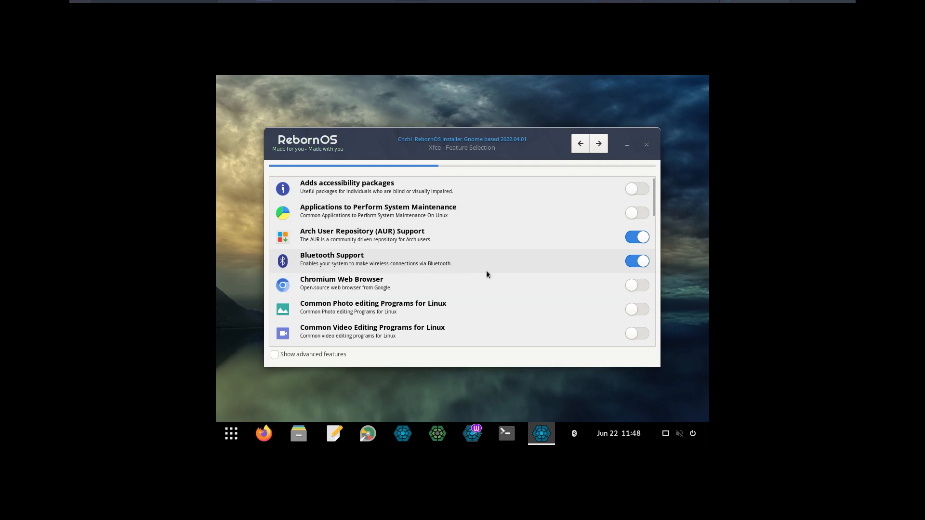
pyautogui.scroll(-3)
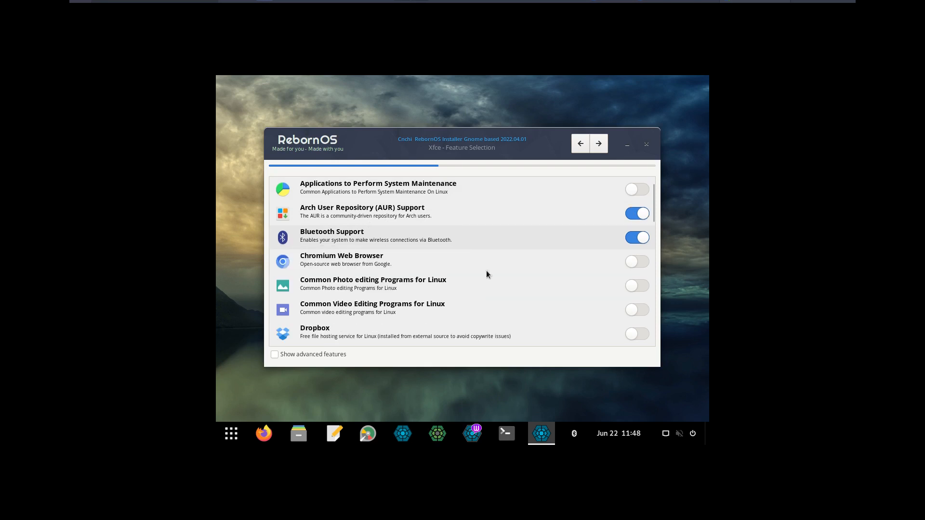
pyautogui.scroll(-3)
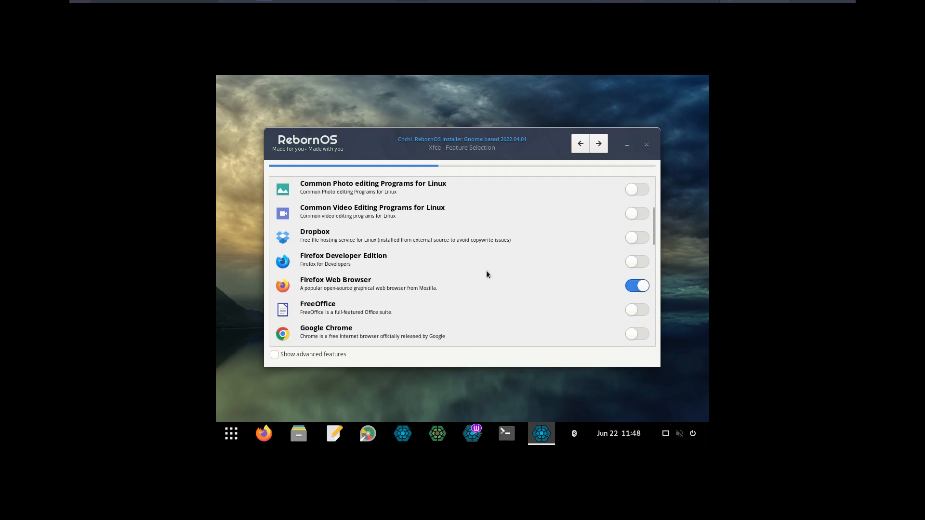
pyautogui.scroll(-3)
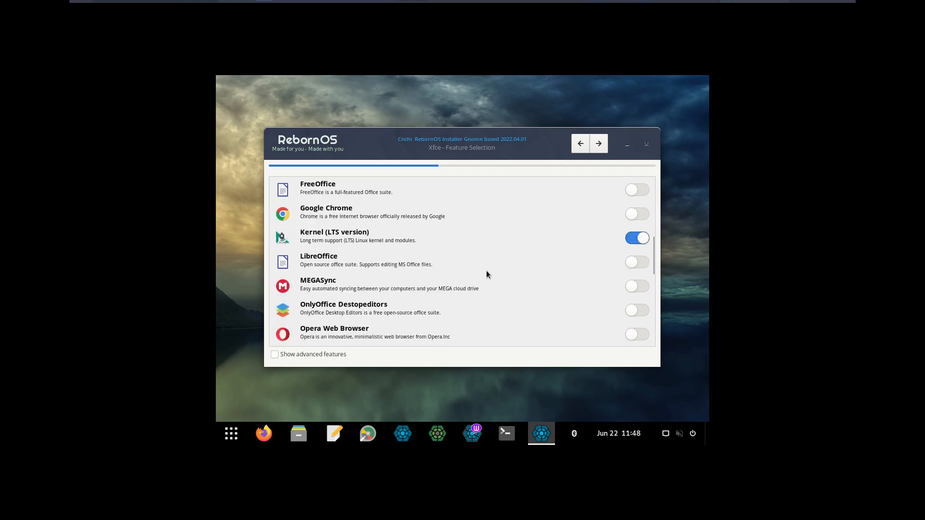
pyautogui.scroll(-3)
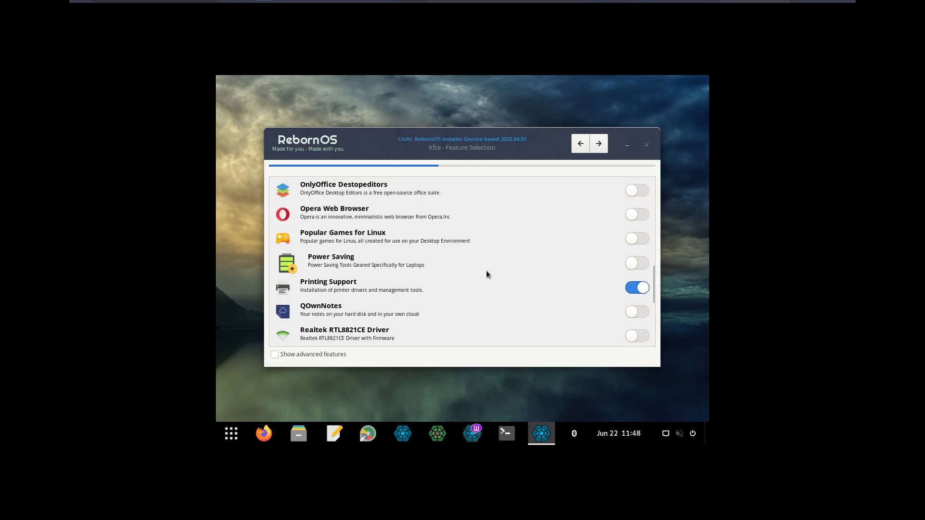
pyautogui.scroll(-3)
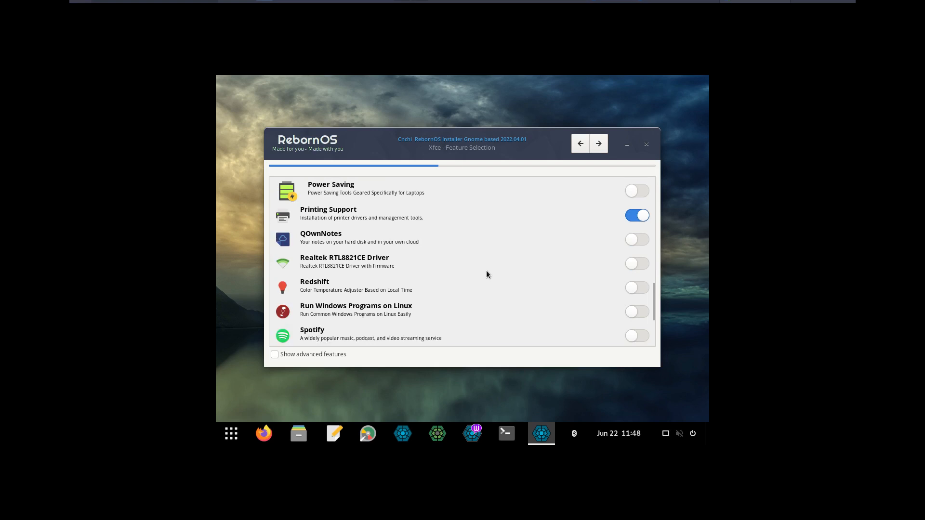
pyautogui.scroll(-3)
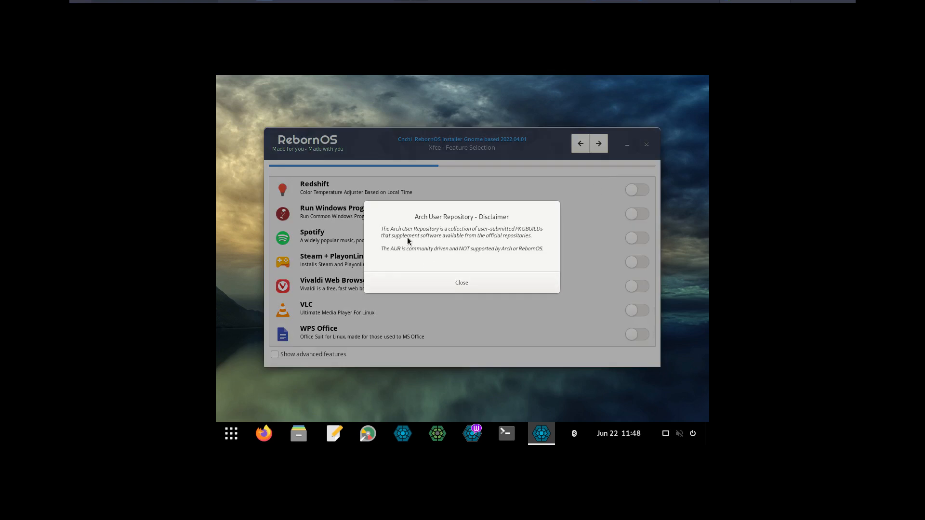
pyautogui.moveTo(465, 276)
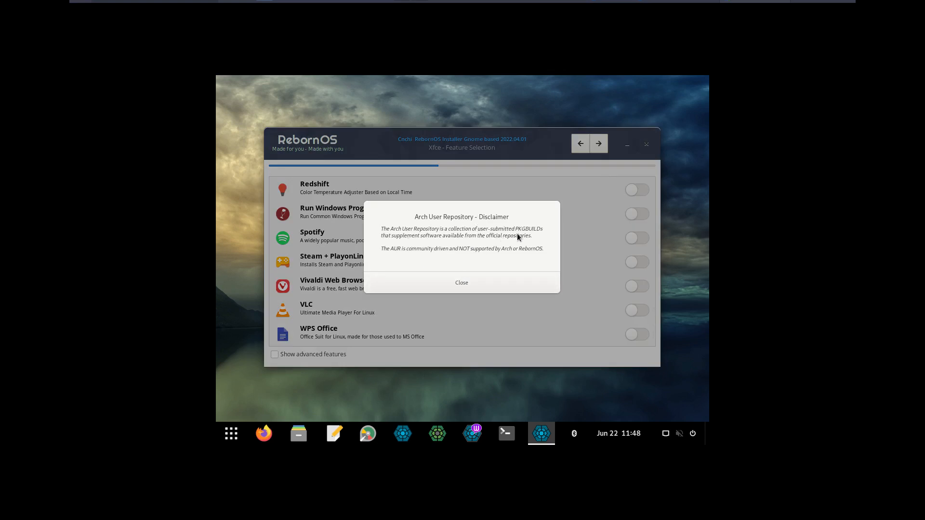
pyautogui.moveTo(393, 246)
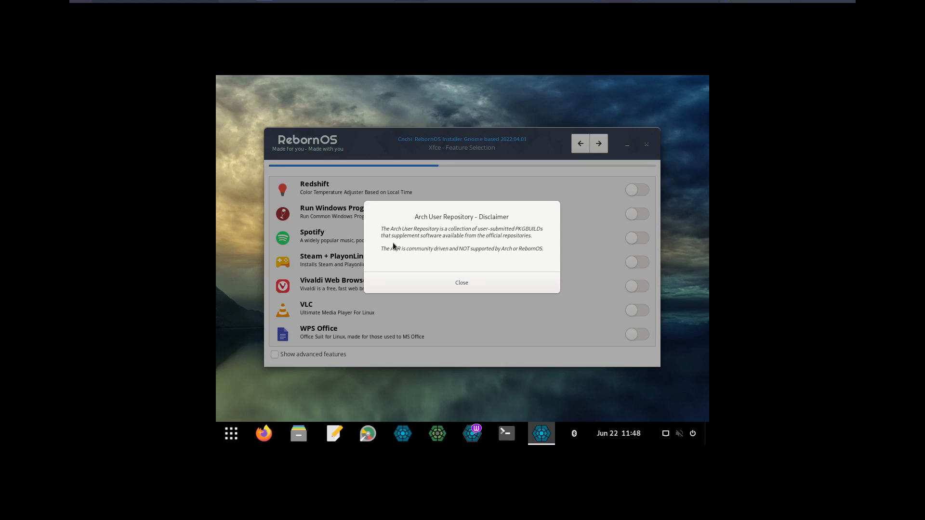
pyautogui.moveTo(491, 251)
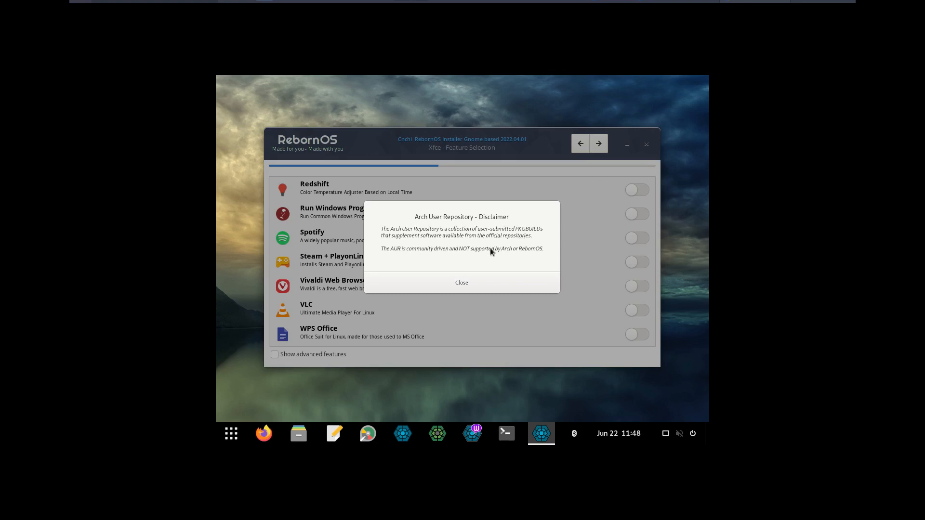
pyautogui.moveTo(473, 254)
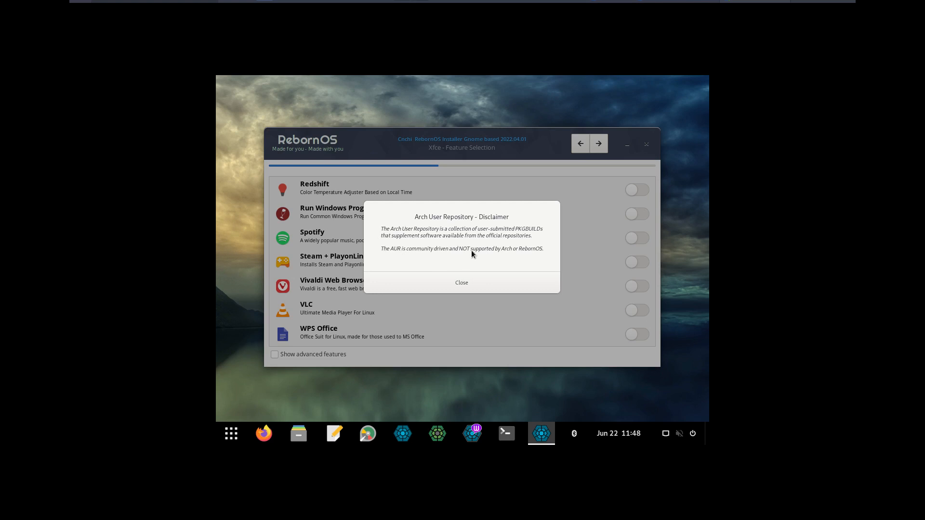
pyautogui.moveTo(529, 255)
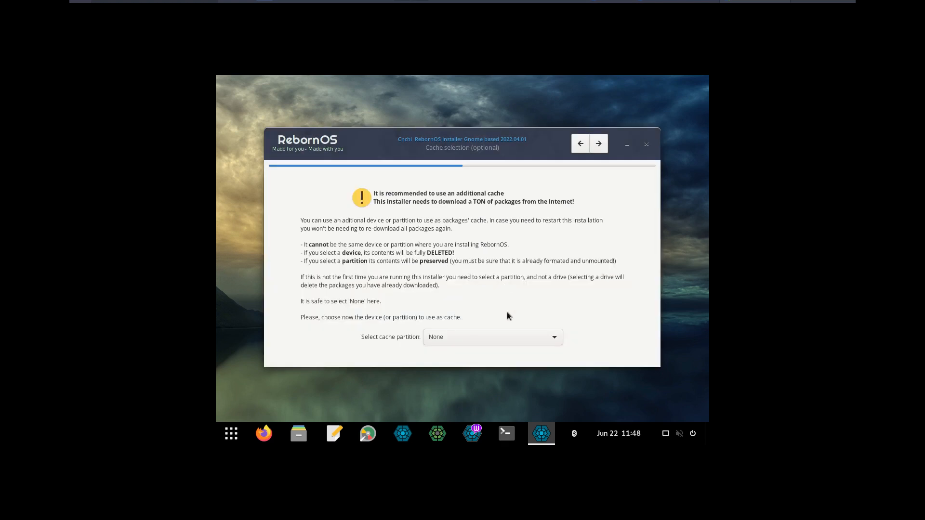
# Step: Put the package cache on the virtual disk and pass mirrors with automatic sorting
pyautogui.click(492, 337)
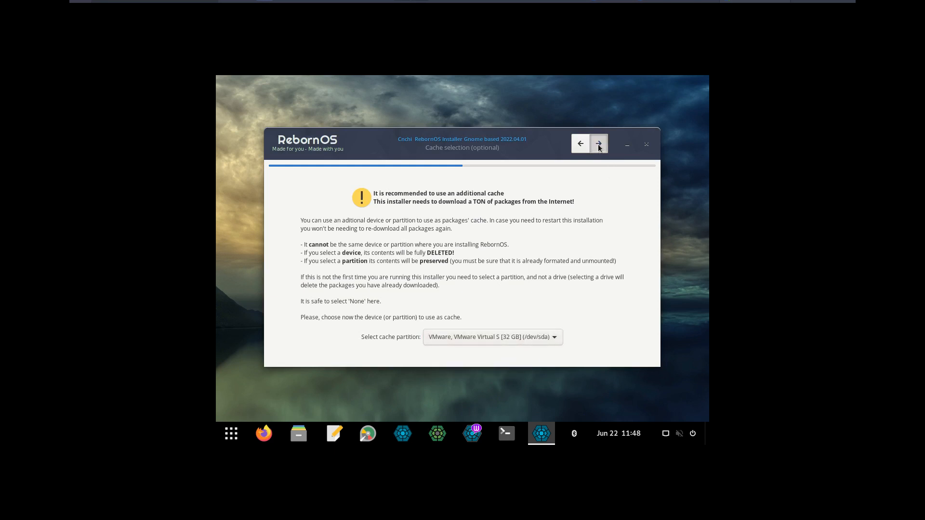
pyautogui.click(599, 144)
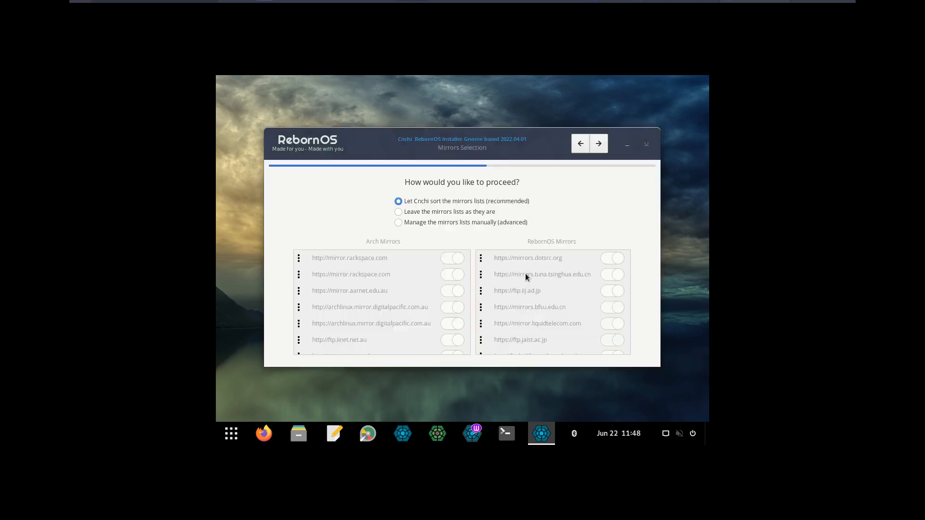
pyautogui.moveTo(598, 143)
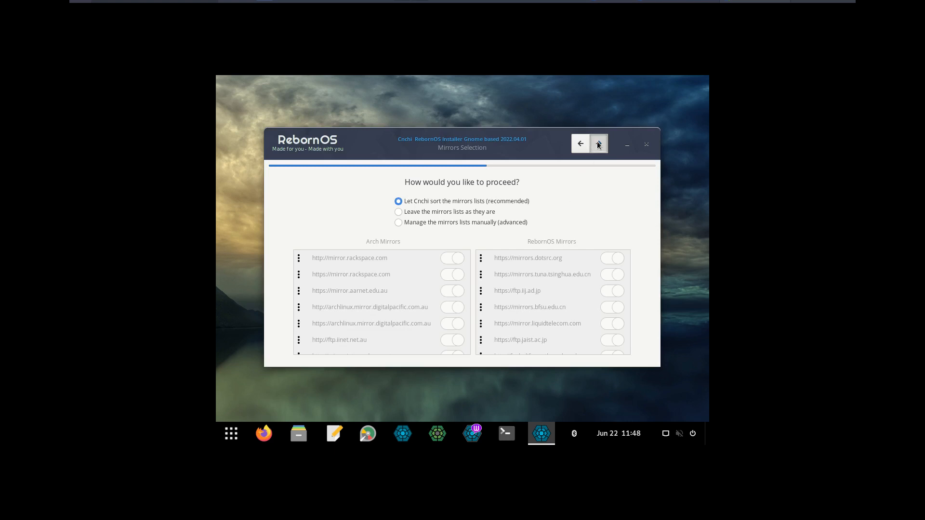
pyautogui.click(599, 144)
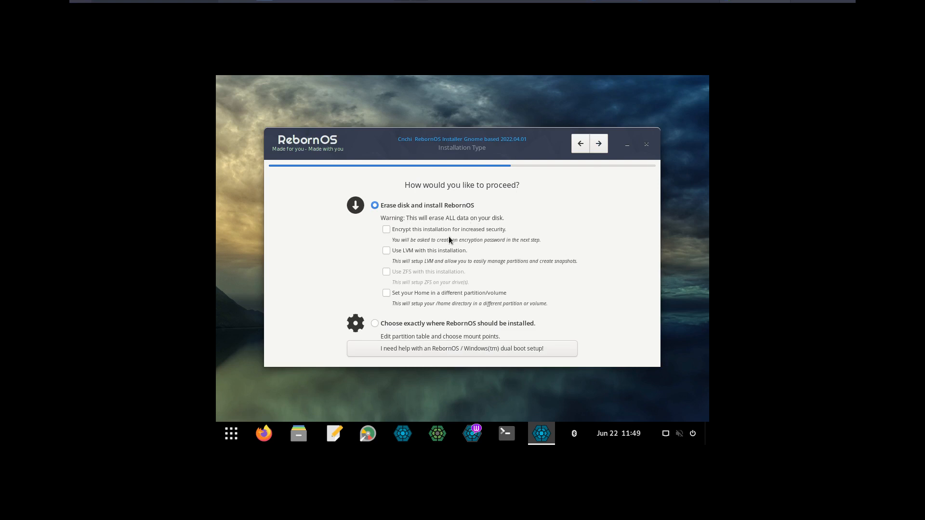
# Step: Keep erase-disk automatic mode with the Grub2 bootloader on the 32 GB virtual drive
pyautogui.click(598, 144)
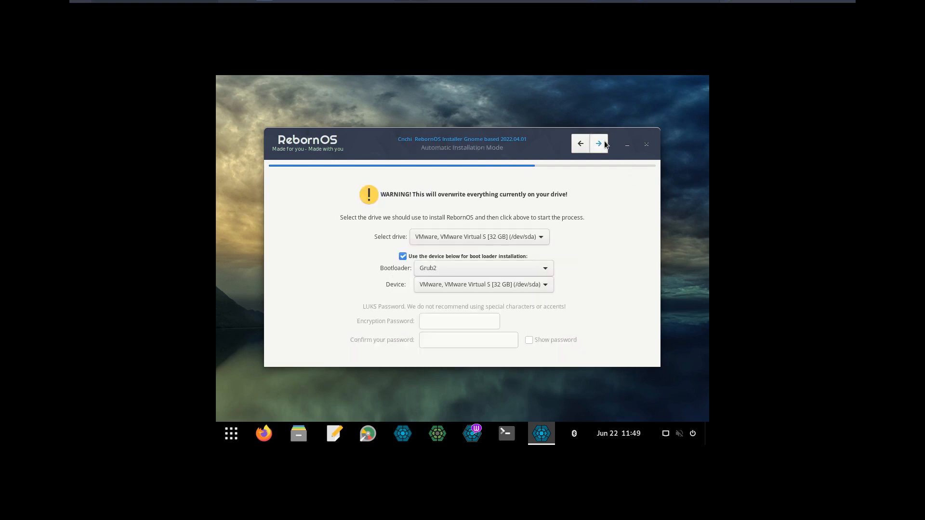
pyautogui.moveTo(521, 296)
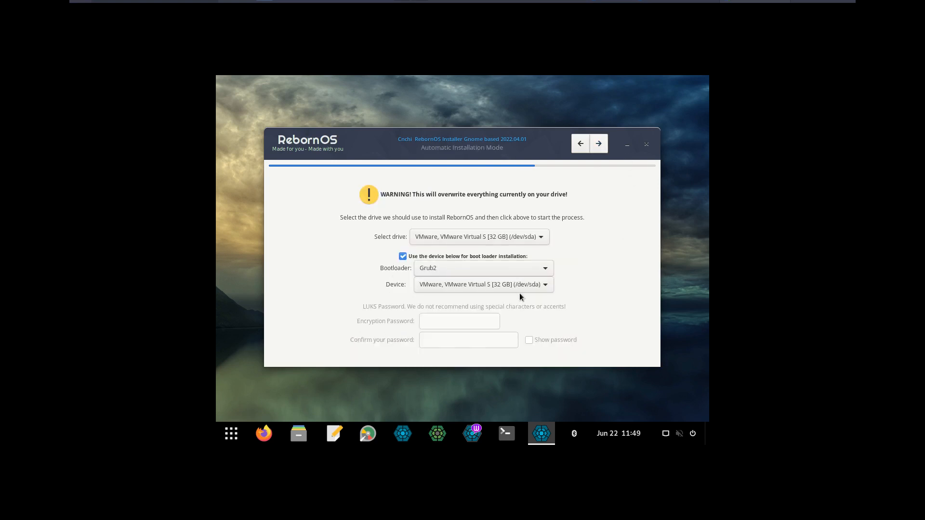
pyautogui.click(483, 268)
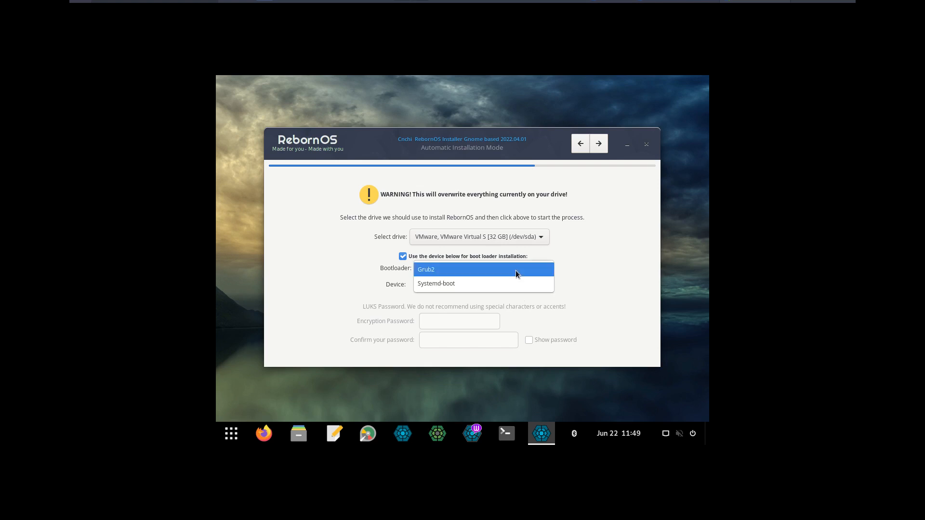
pyautogui.moveTo(515, 277)
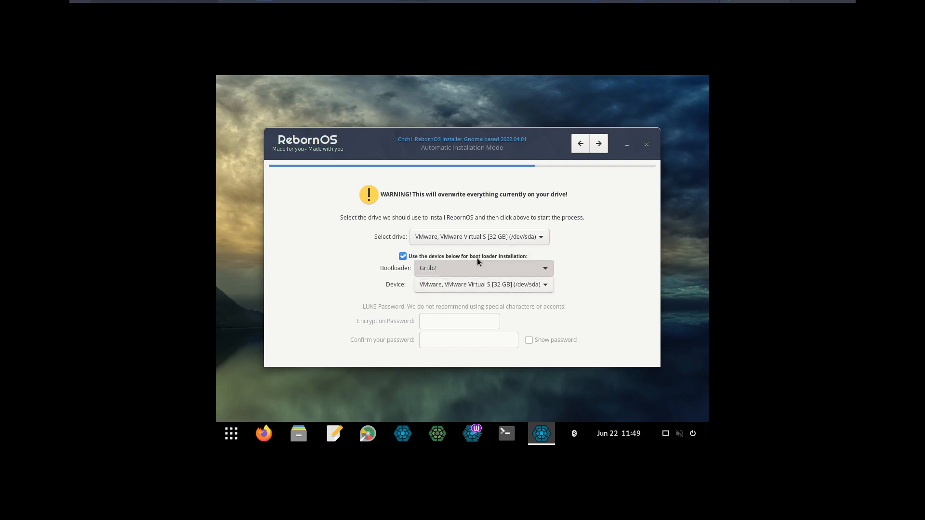
pyautogui.moveTo(492, 269)
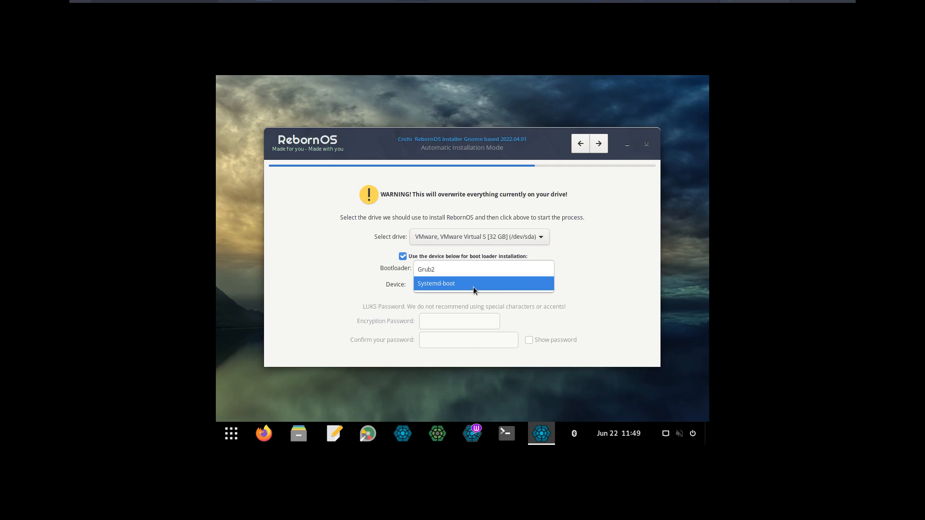
pyautogui.moveTo(469, 288)
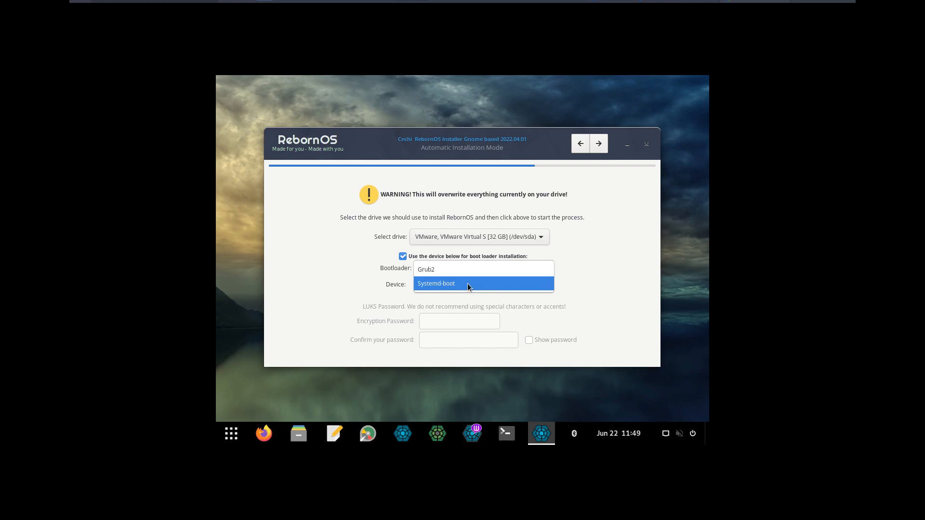
pyautogui.click(436, 284)
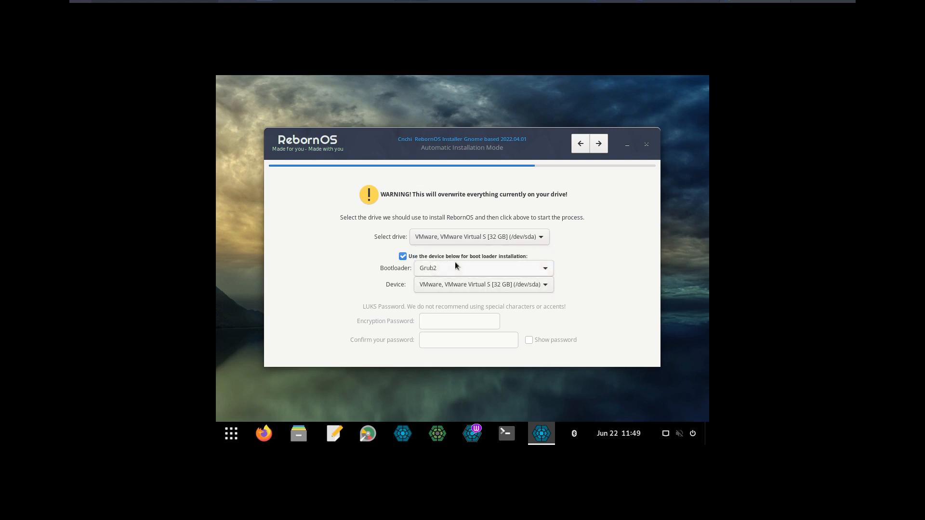
pyautogui.click(482, 284)
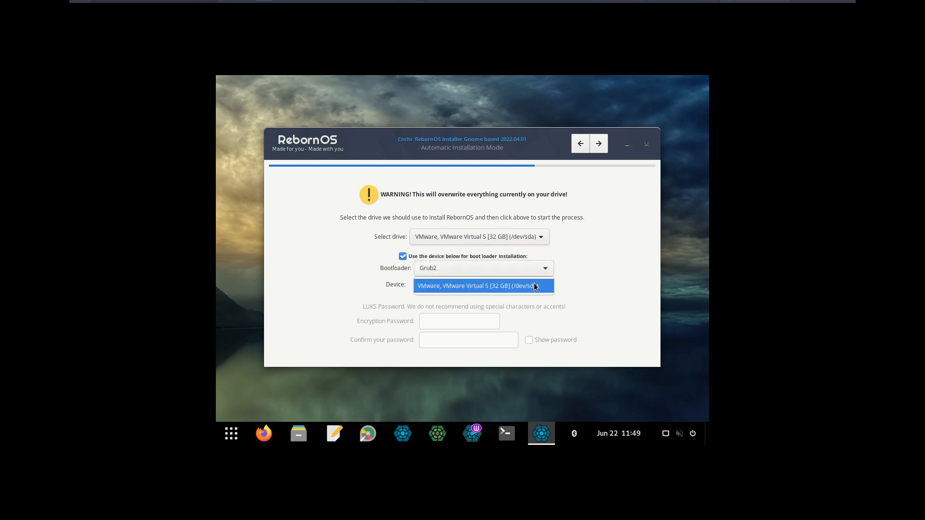
pyautogui.click(599, 143)
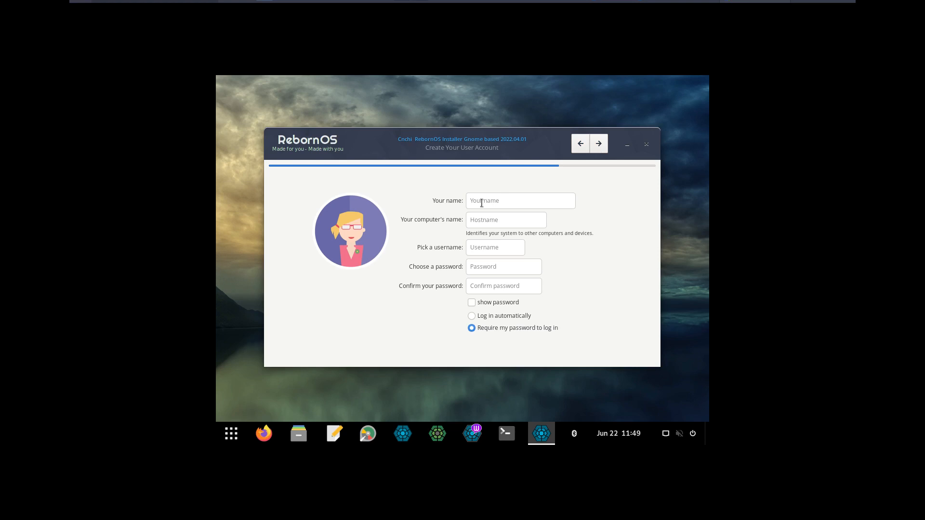
# Step: Fill the name, computer name and username fields with 'x' and enter a confirmed password
pyautogui.click(521, 200)
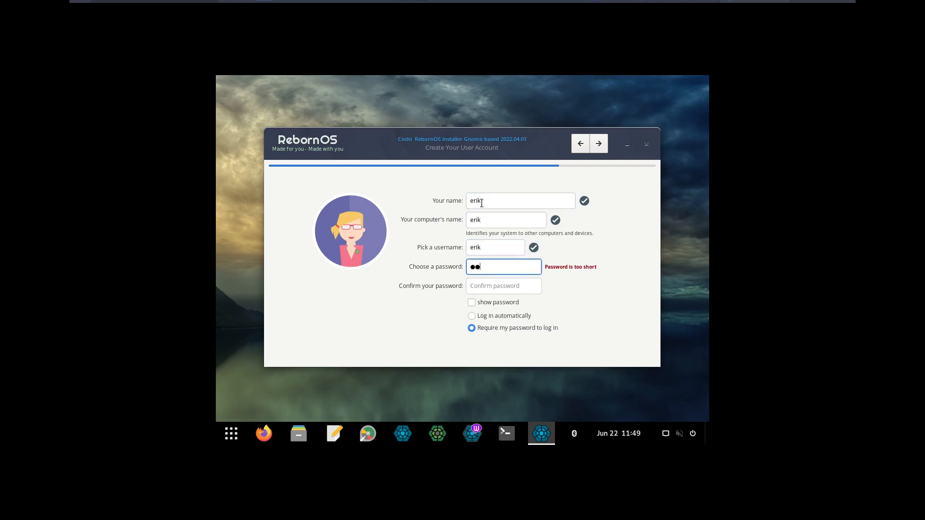
pyautogui.write('x')
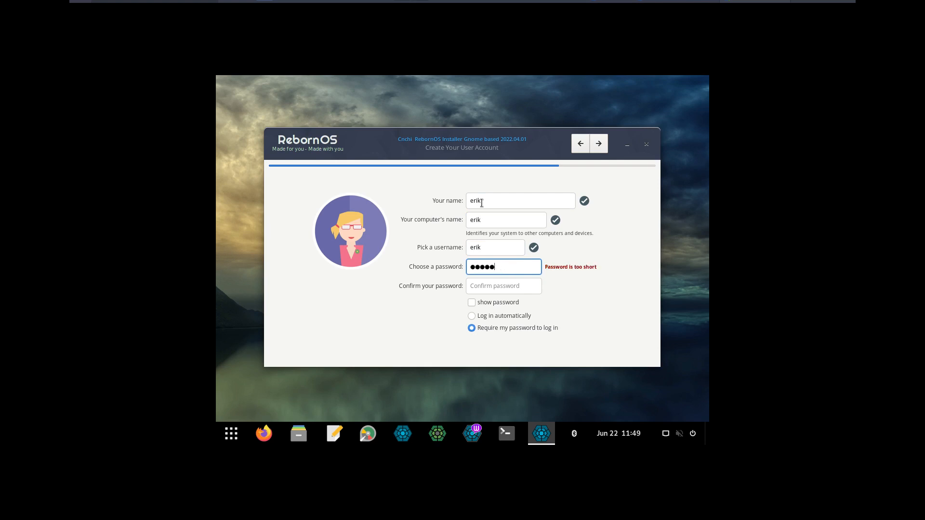
pyautogui.write('x')
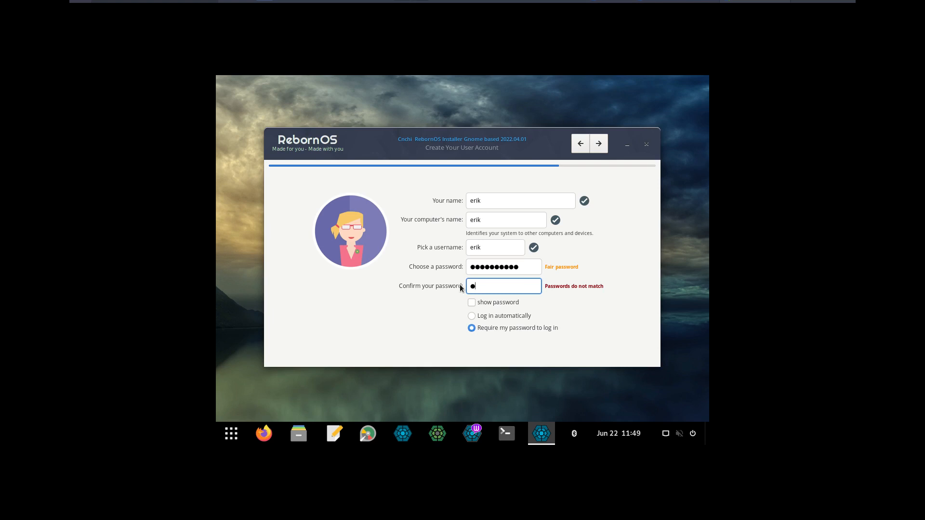
pyautogui.write('password')
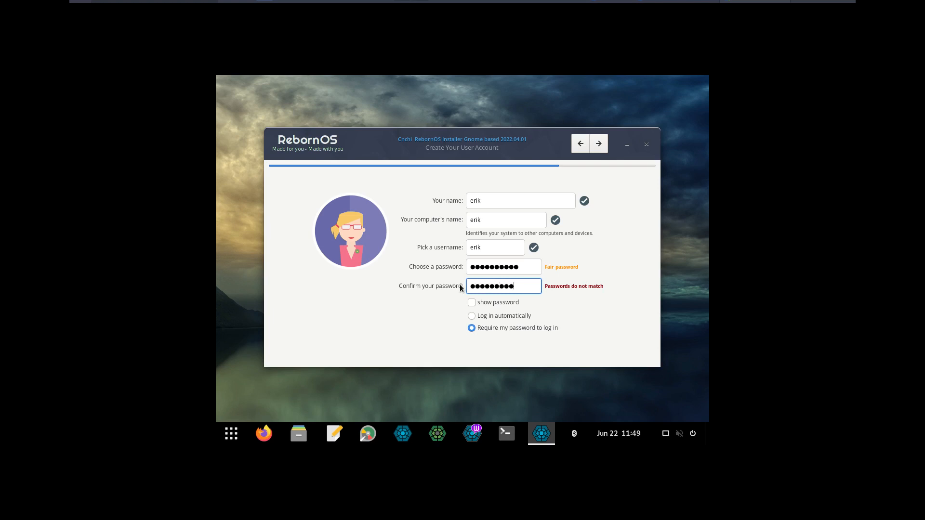
pyautogui.write('•')
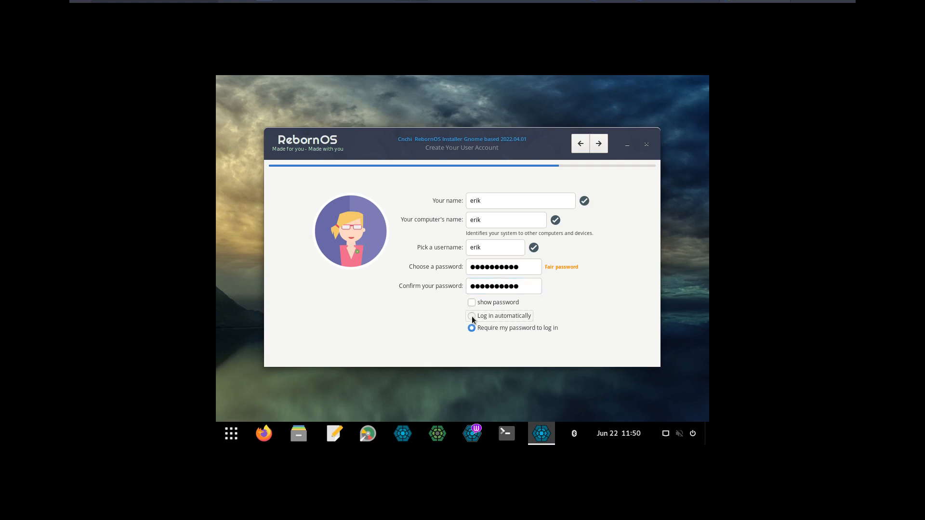
pyautogui.moveTo(608, 215)
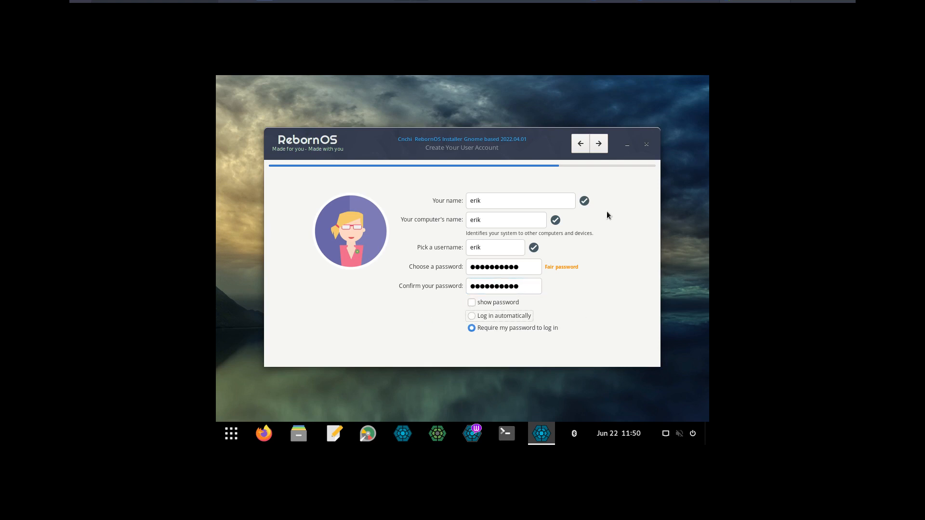
# Step: Pass the installation summary and confirm overwriting the drive to start installing
pyautogui.click(598, 143)
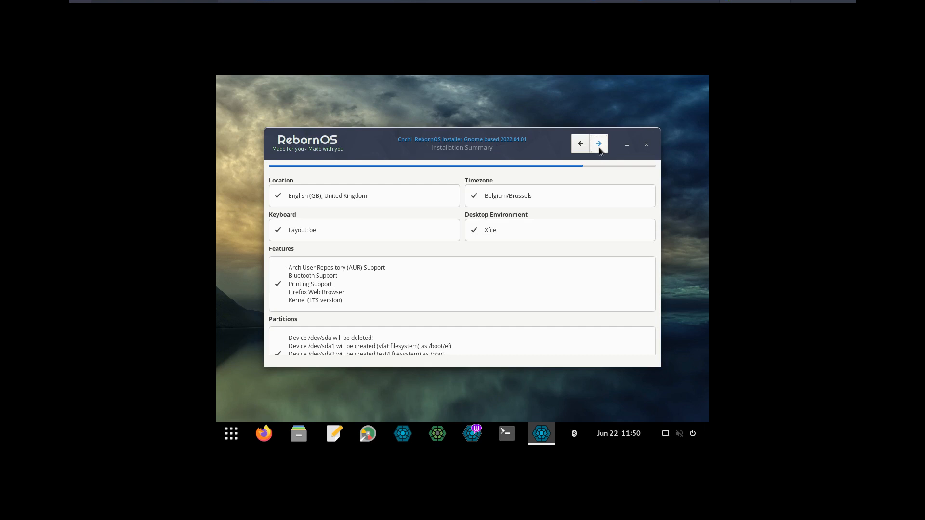
pyautogui.click(599, 144)
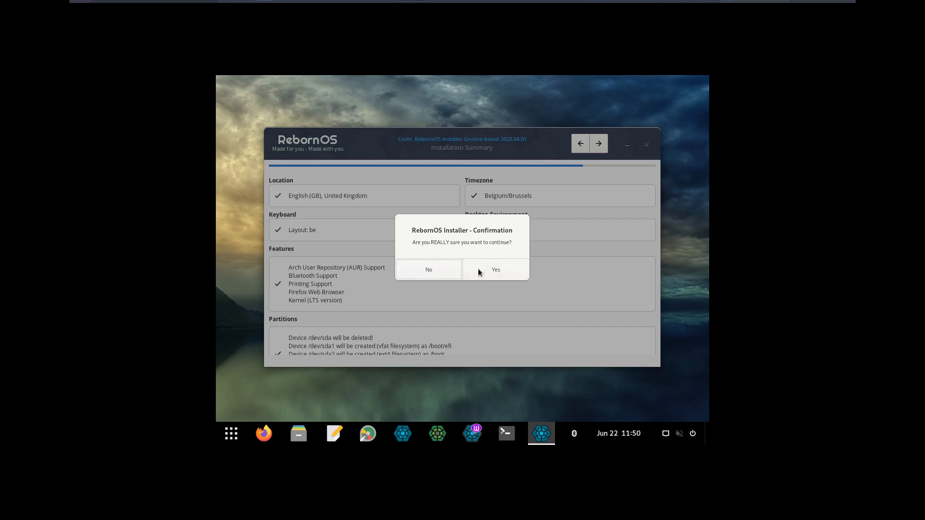
pyautogui.click(495, 270)
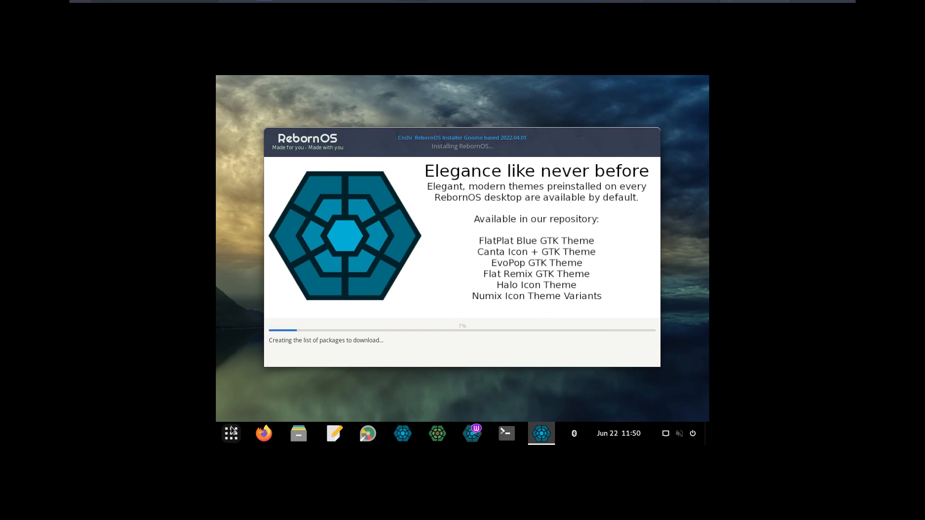
# Step: Search 'set' in the app grid and apply 1920 × 1080 (16:9) in Displays
pyautogui.click(231, 434)
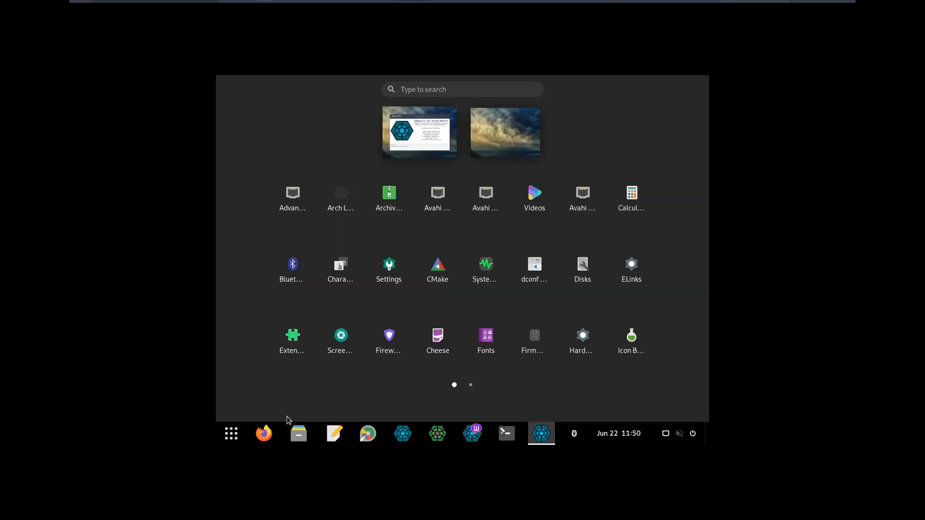
pyautogui.write('set')
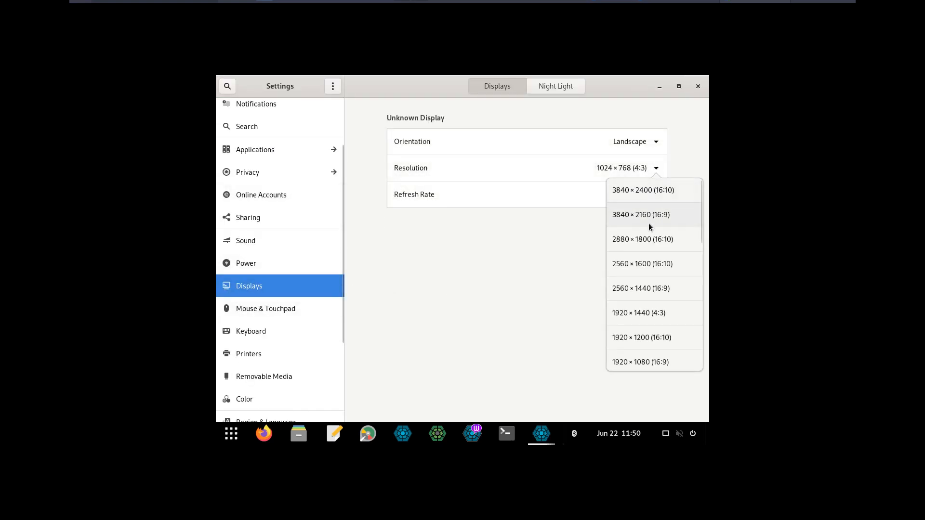
pyautogui.moveTo(638, 360)
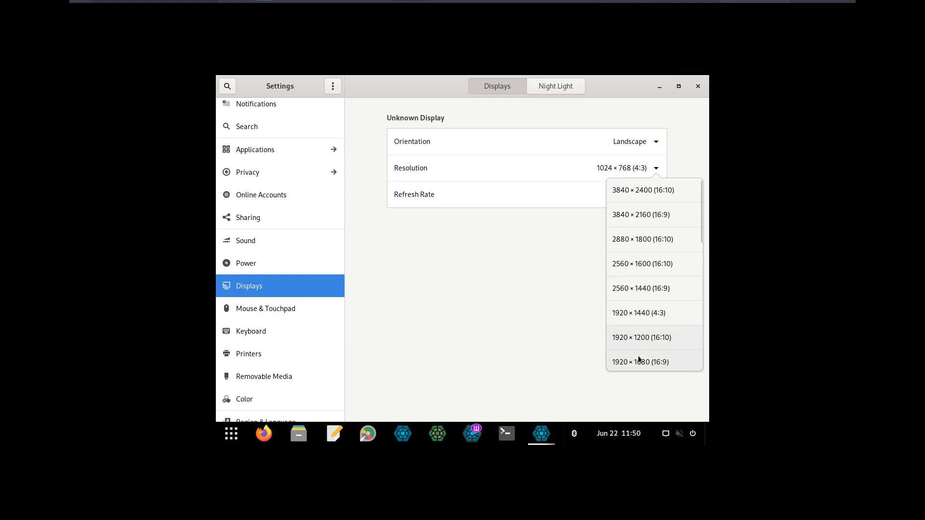
pyautogui.click(639, 362)
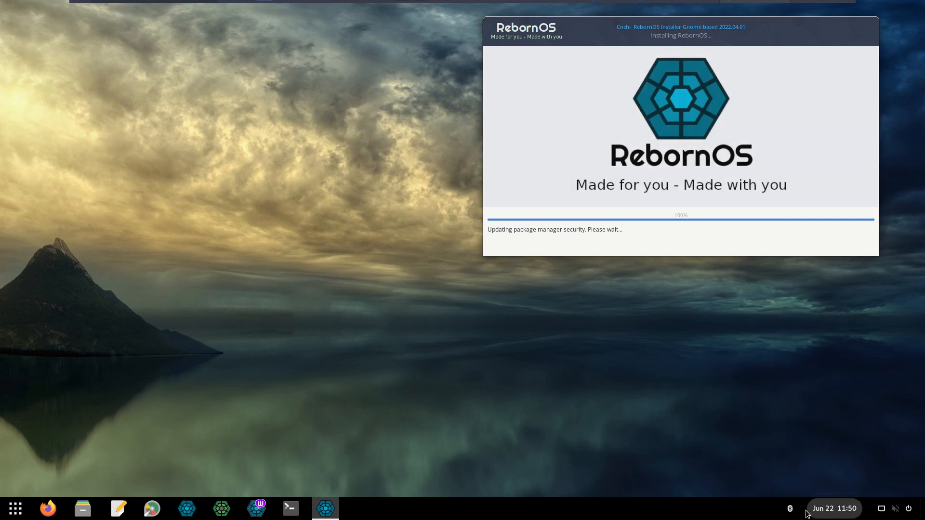
# Step: Launch RebornOS Welcome, dismiss the Utilities info dialog, and request RebornOS FIRE
pyautogui.click(894, 507)
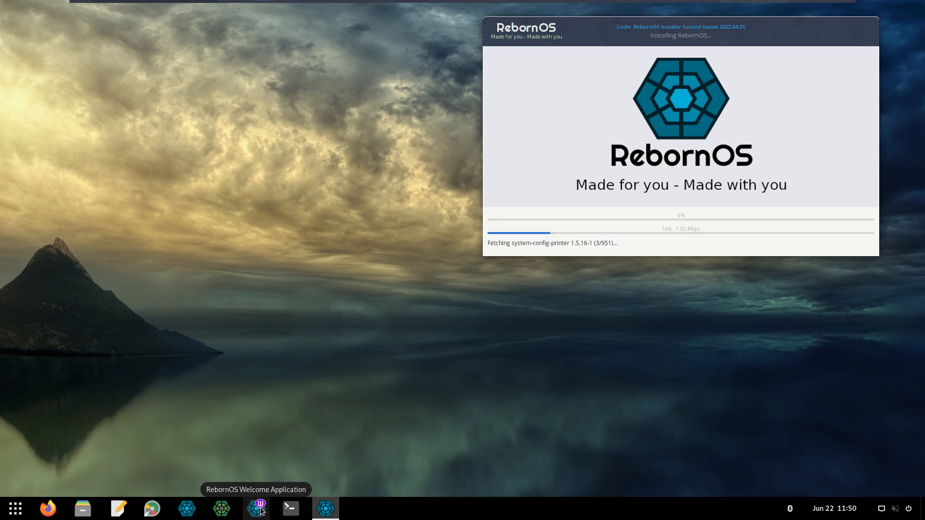
pyautogui.click(256, 508)
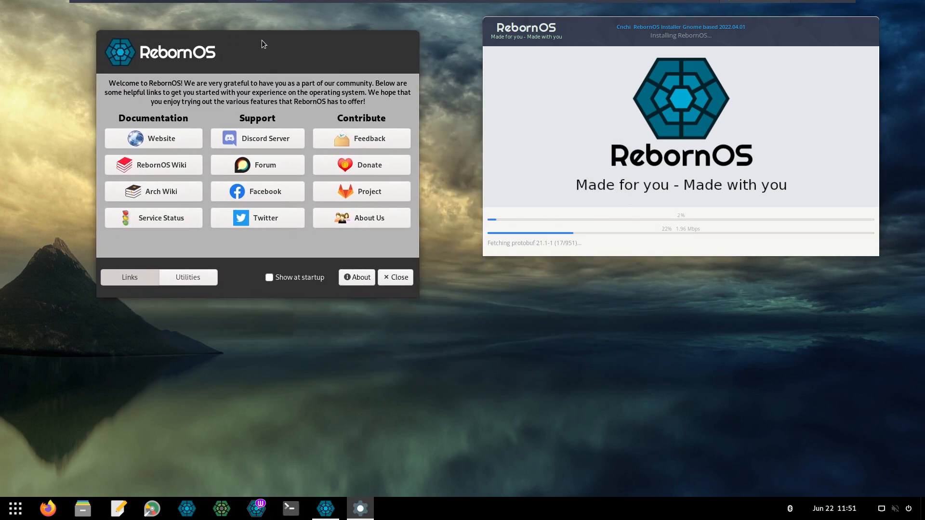
pyautogui.click(187, 278)
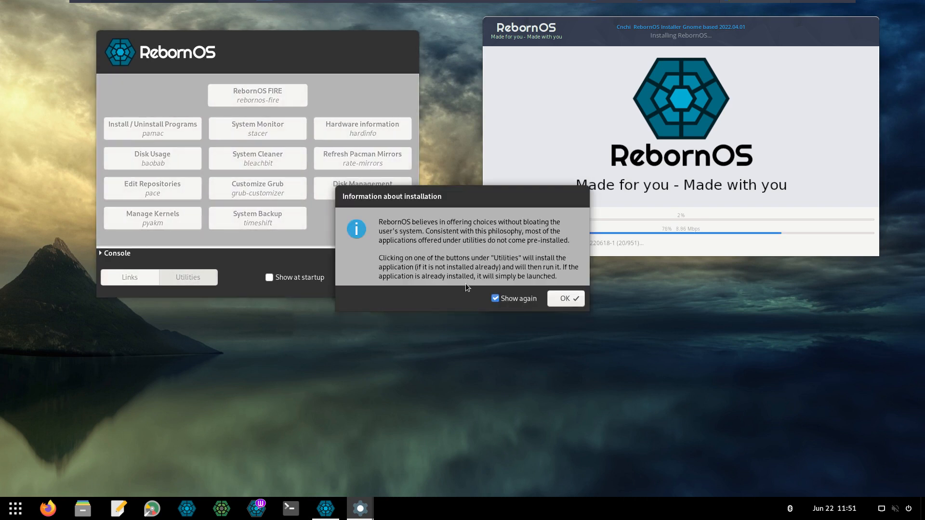
pyautogui.moveTo(400, 238)
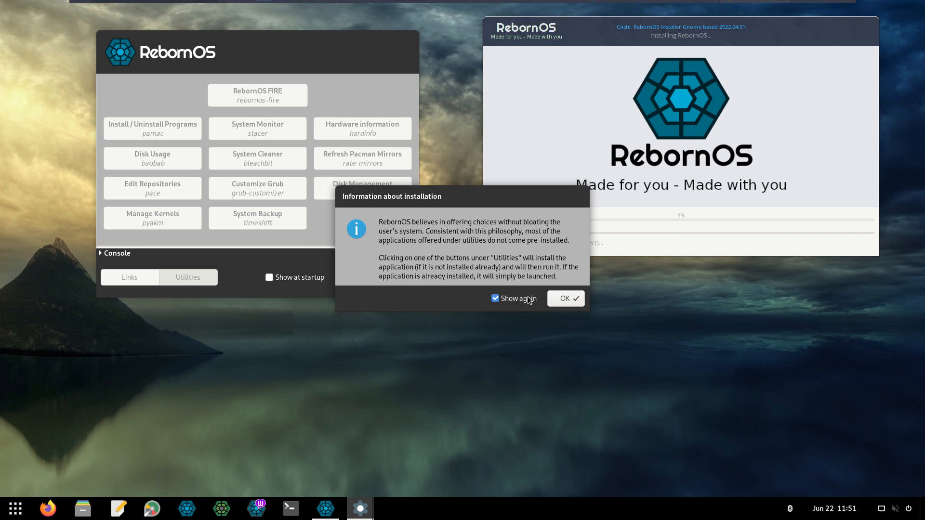
pyautogui.click(564, 299)
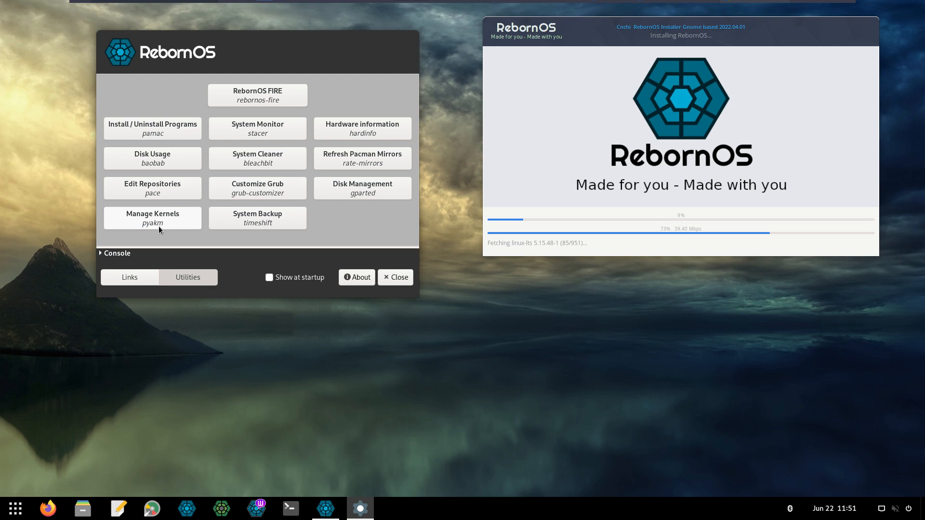
pyautogui.moveTo(265, 165)
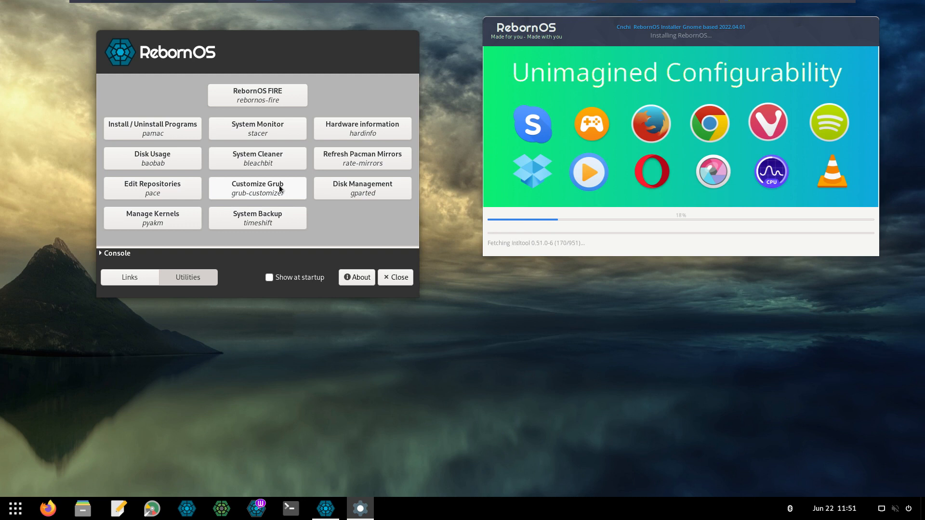
pyautogui.moveTo(271, 171)
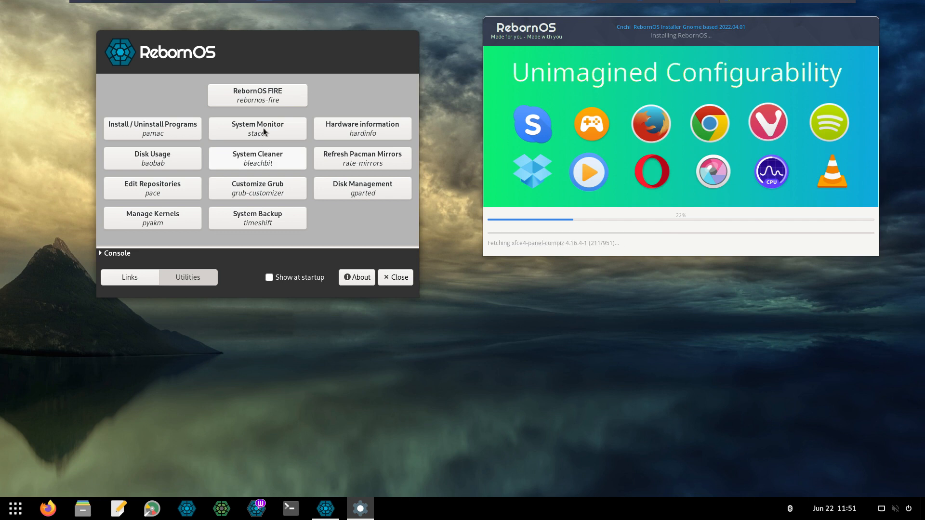
pyautogui.click(258, 95)
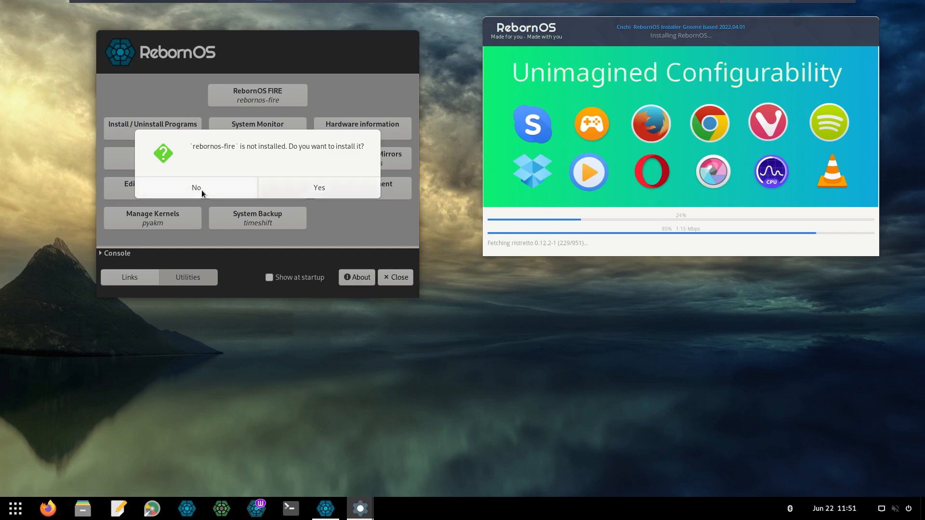
# Step: Install rebornos-fire with super user permission, launch it, and open a maximized Desktops page
pyautogui.click(318, 188)
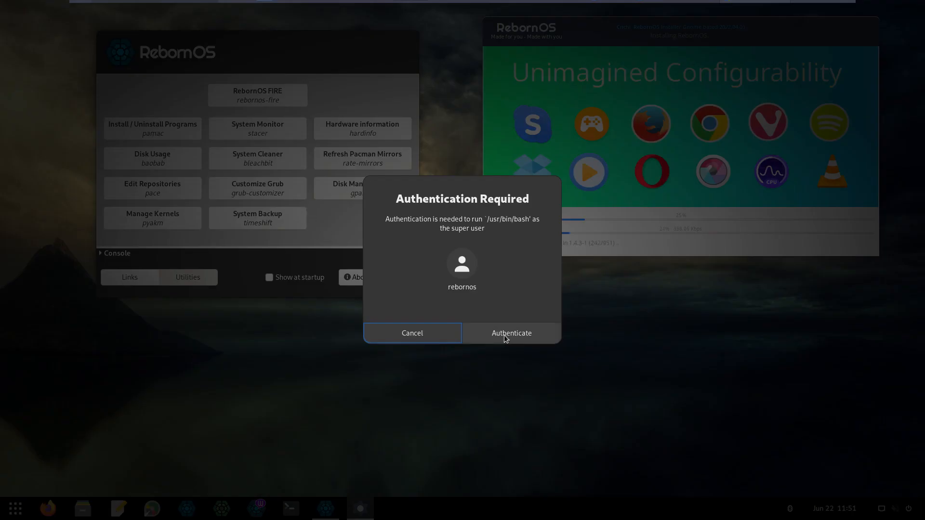
pyautogui.click(511, 333)
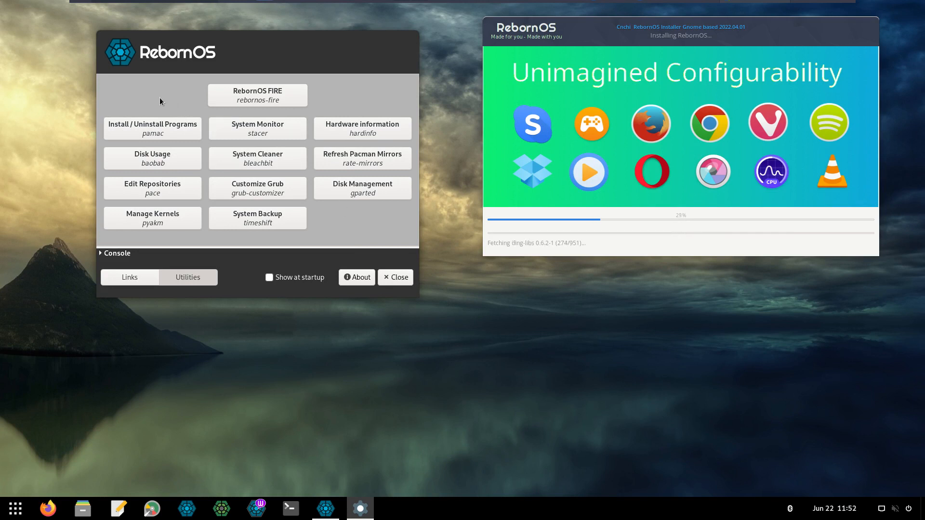
pyautogui.click(257, 95)
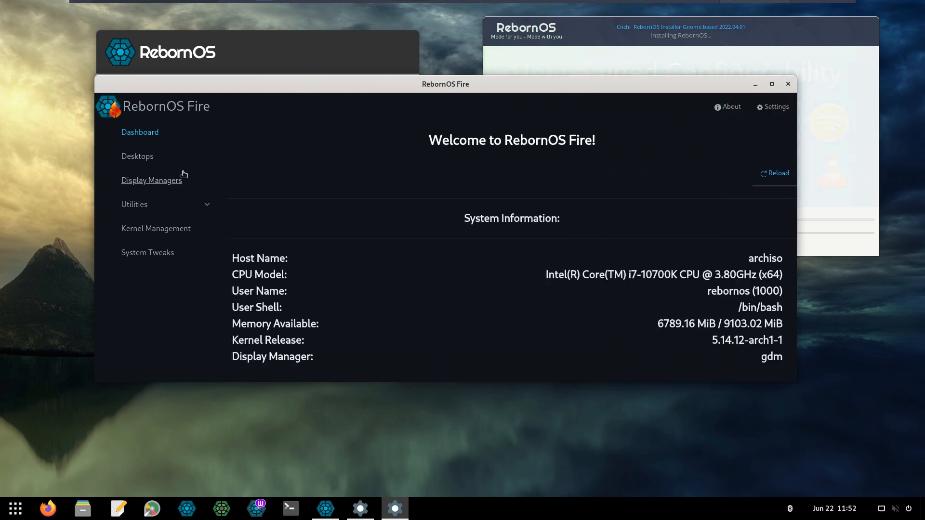
pyautogui.click(137, 155)
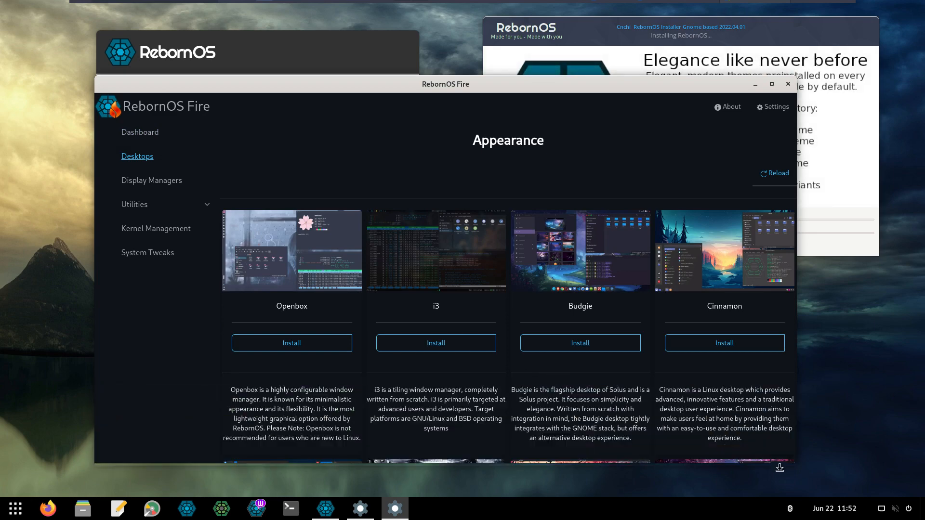
pyautogui.click(770, 84)
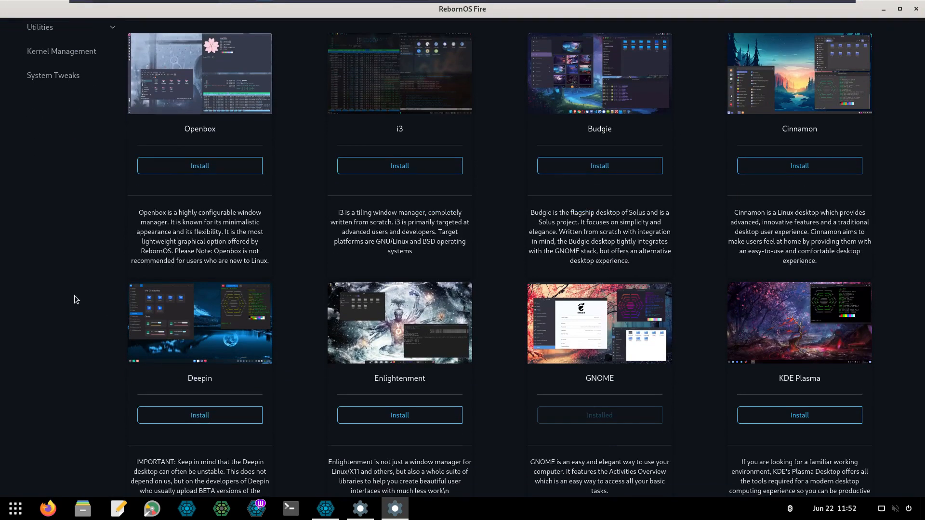
# Step: Scroll through the desktop environment cards and back to the top
pyautogui.scroll(-3)
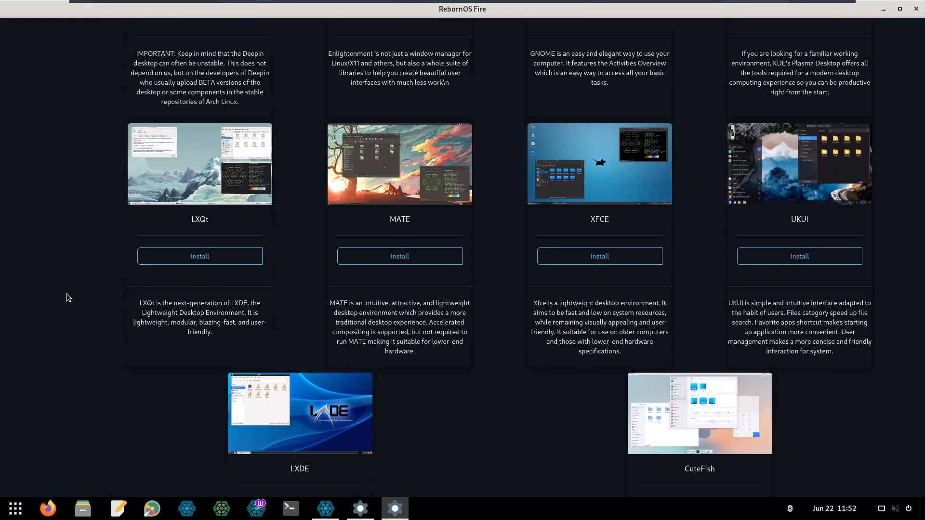
pyautogui.scroll(-3)
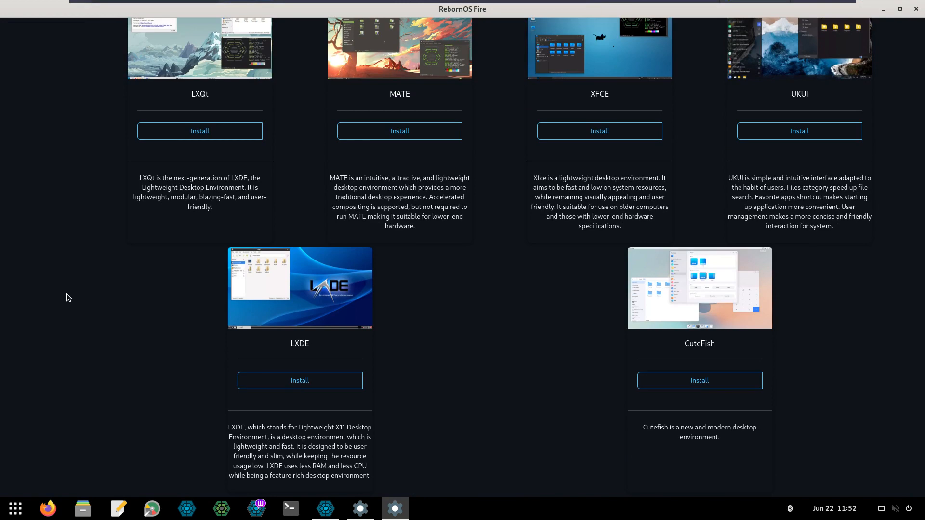
pyautogui.scroll(3)
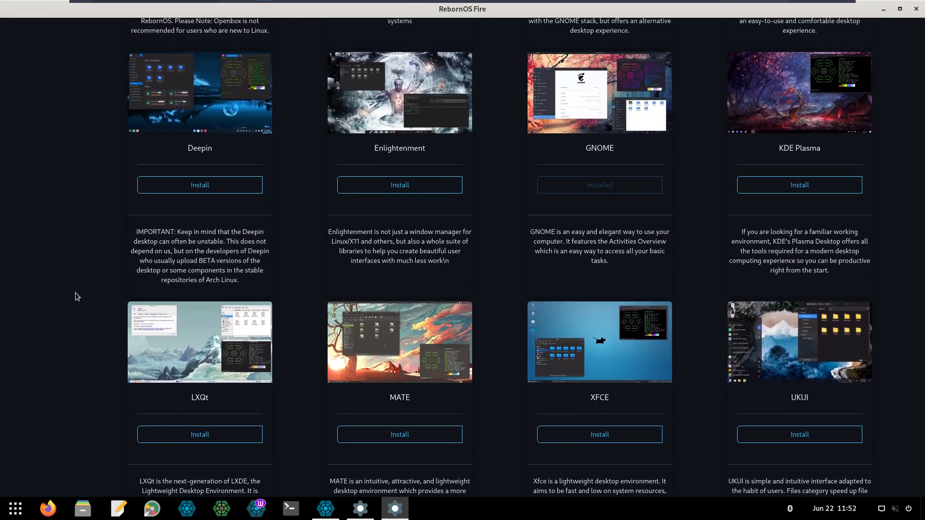
pyautogui.scroll(3)
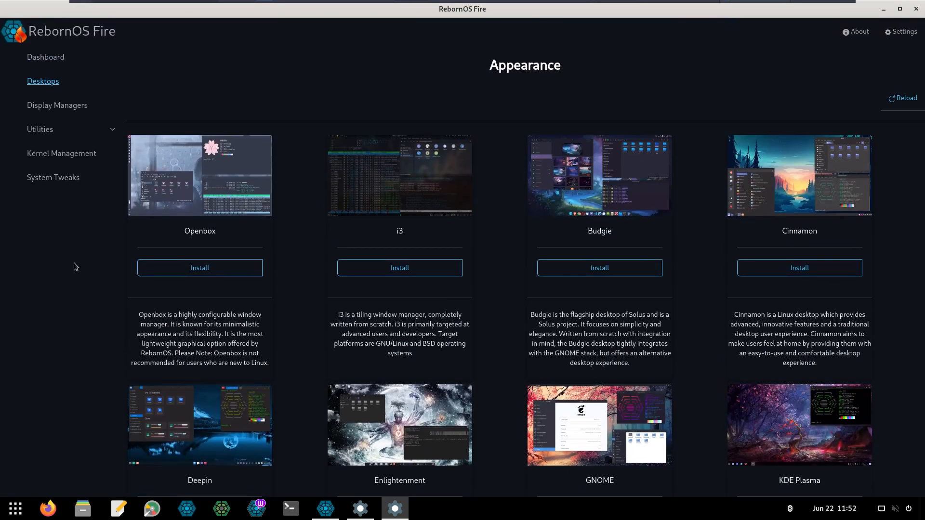
# Step: Visit the Display Managers page and browse the Utilities catalogue
pyautogui.click(57, 105)
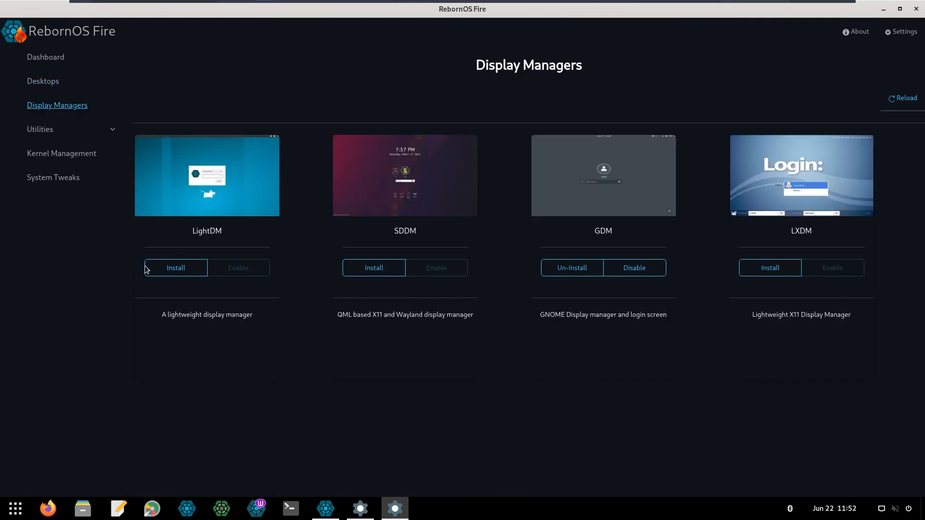
pyautogui.moveTo(843, 281)
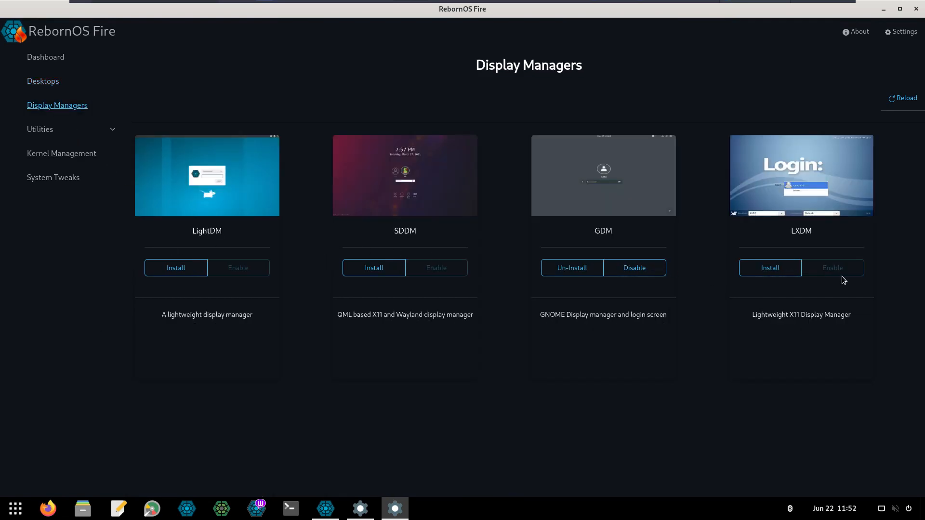
pyautogui.click(40, 129)
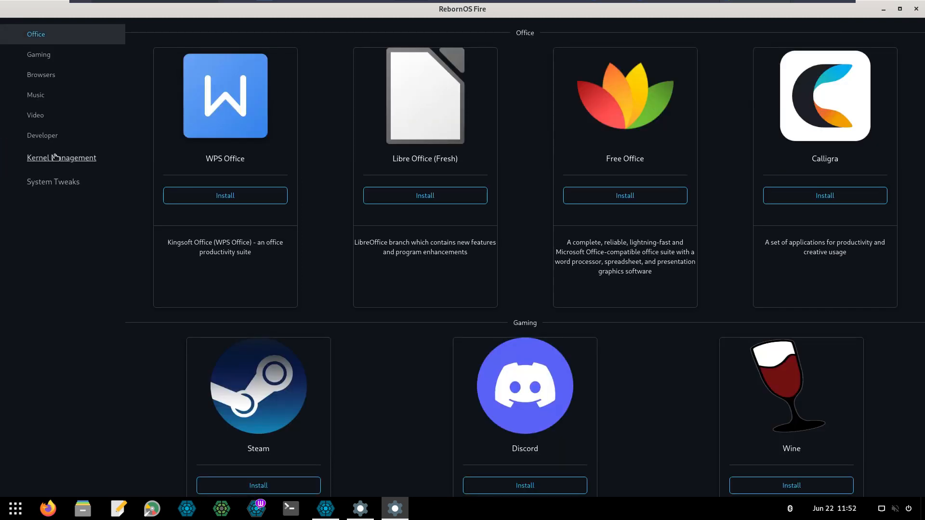
pyautogui.scroll(-3)
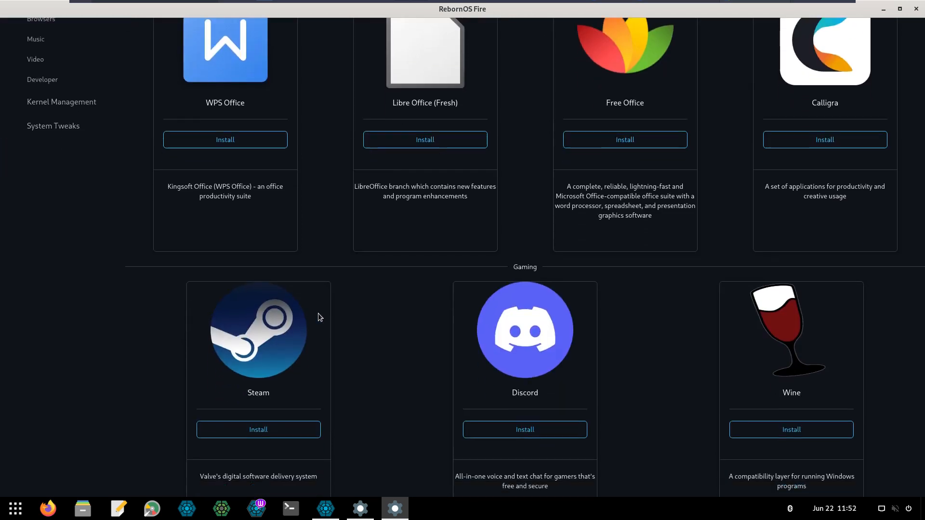
pyautogui.scroll(3)
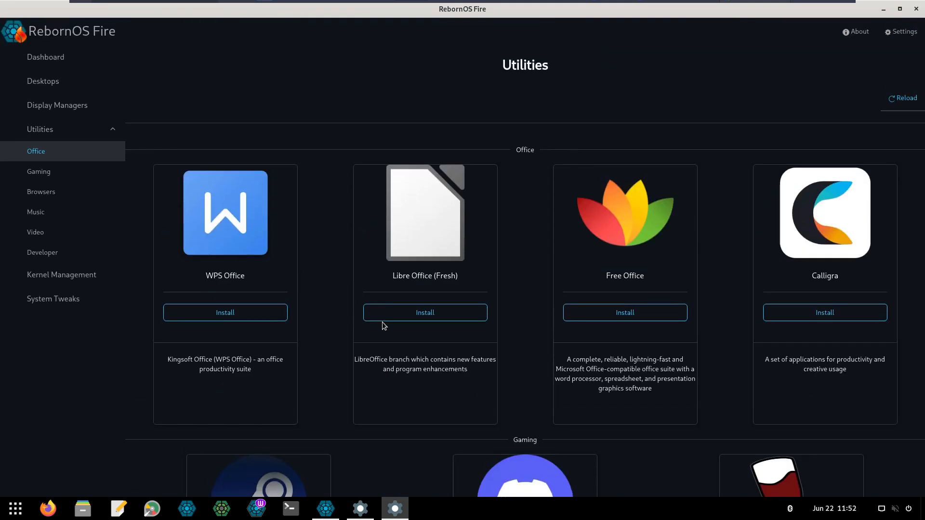
pyautogui.moveTo(42, 252)
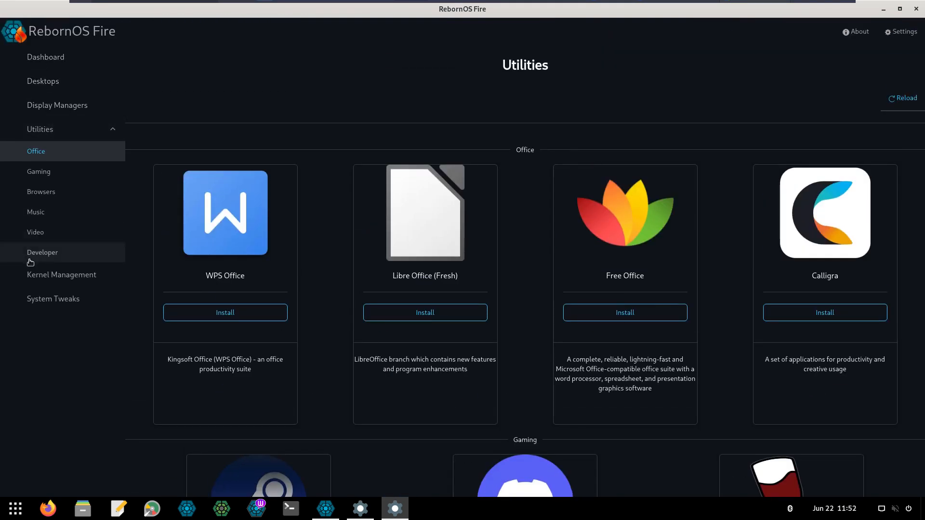
# Step: Open Kernel Management and check the Linux Zen version list
pyautogui.click(62, 274)
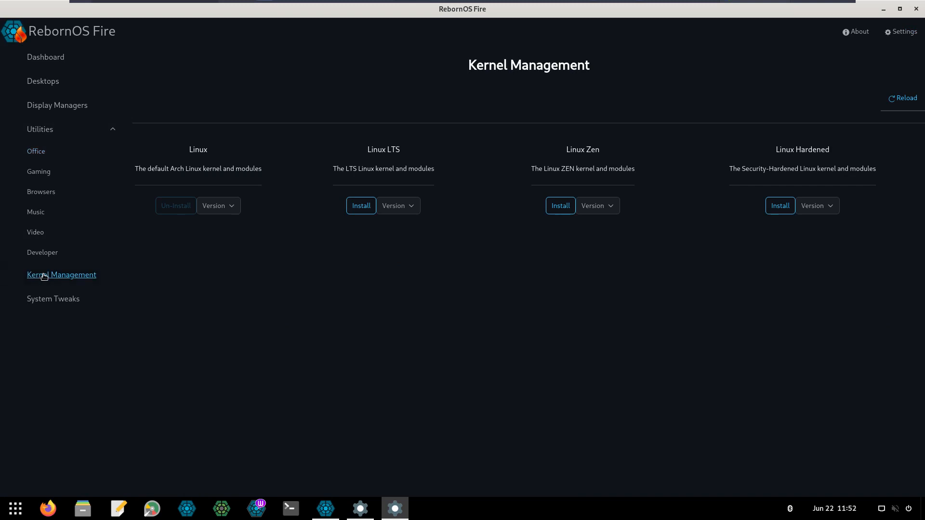
pyautogui.moveTo(529, 210)
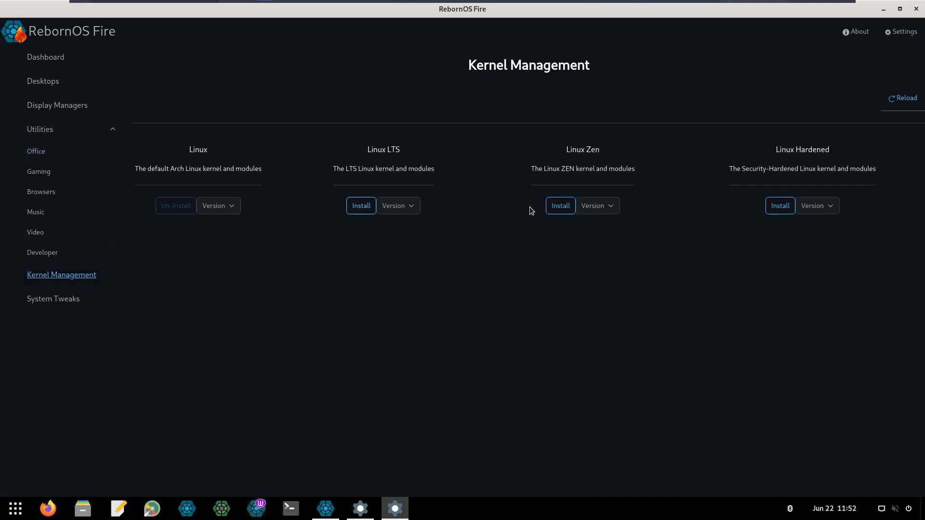
pyautogui.click(596, 206)
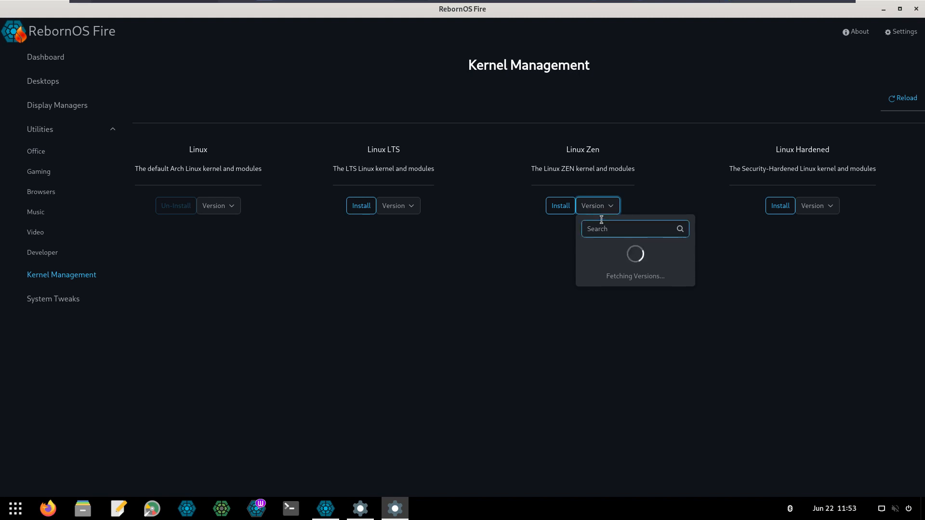
pyautogui.moveTo(570, 186)
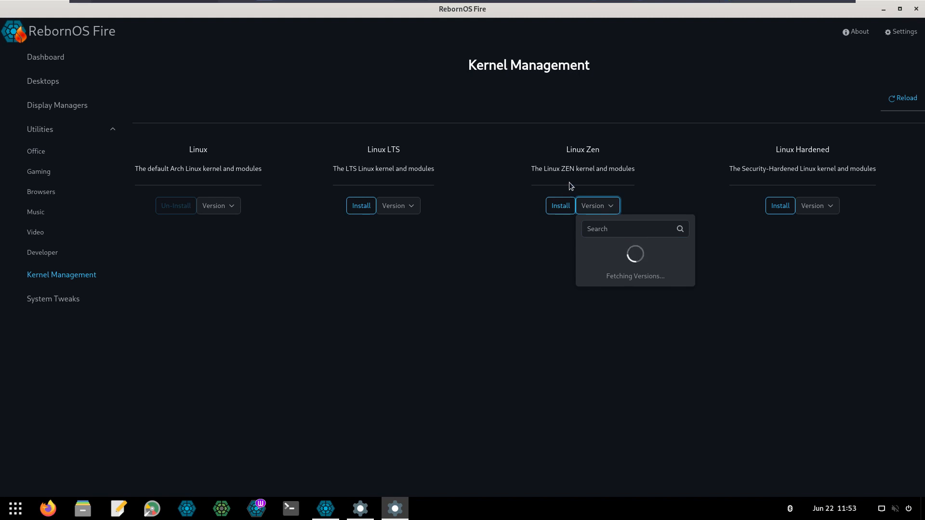
pyautogui.moveTo(558, 309)
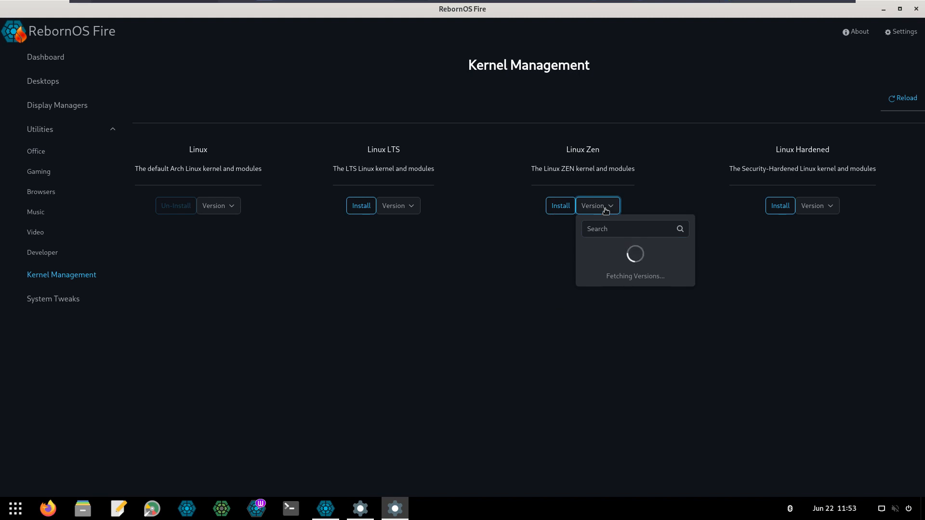
pyautogui.click(229, 248)
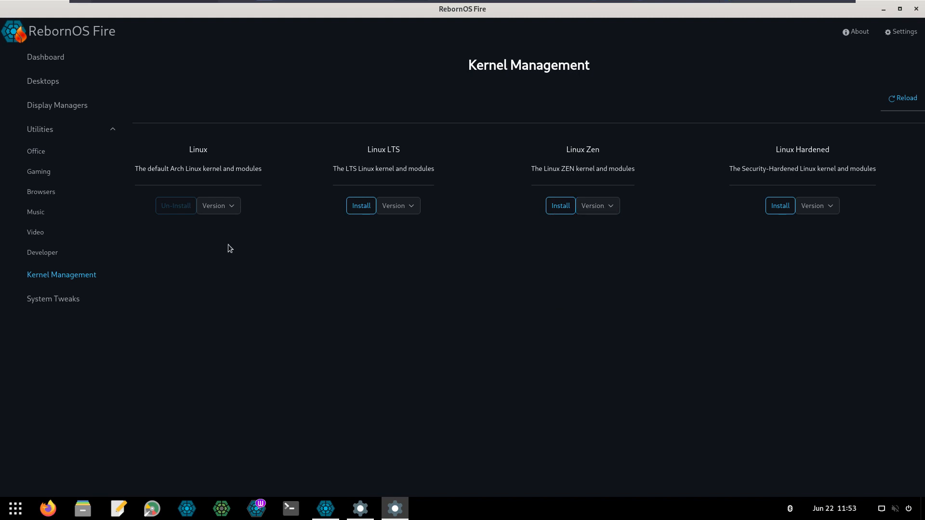
# Step: Browse Fire's System Tweaks, Utilities and Display Managers pages, then return to Desktops
pyautogui.click(53, 299)
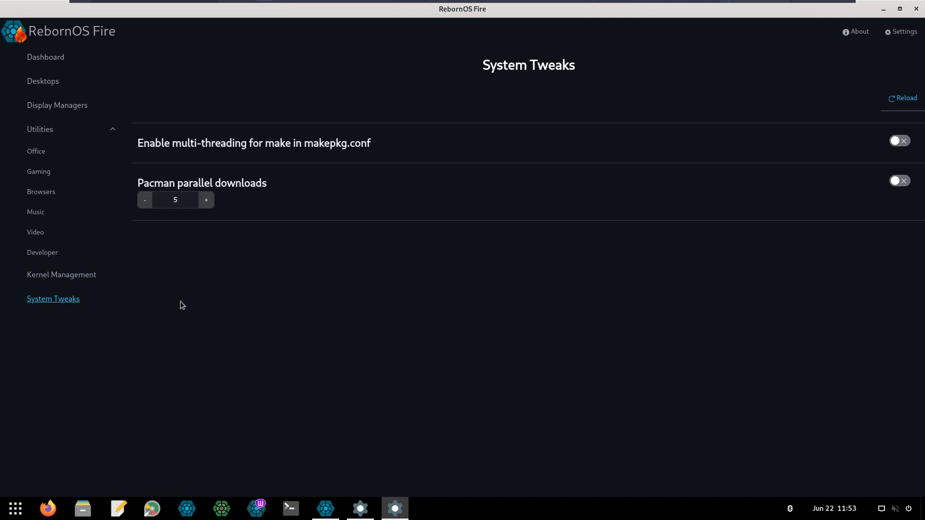
pyautogui.click(61, 275)
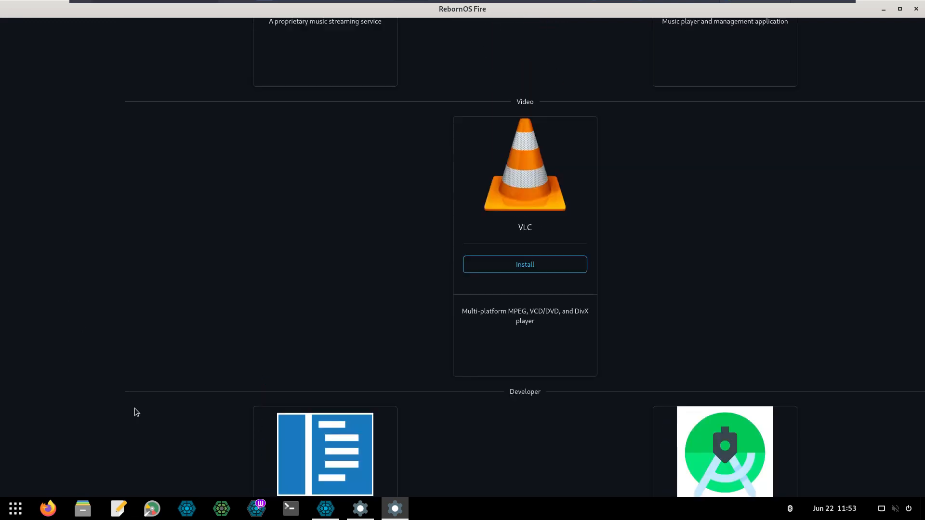
pyautogui.scroll(-3)
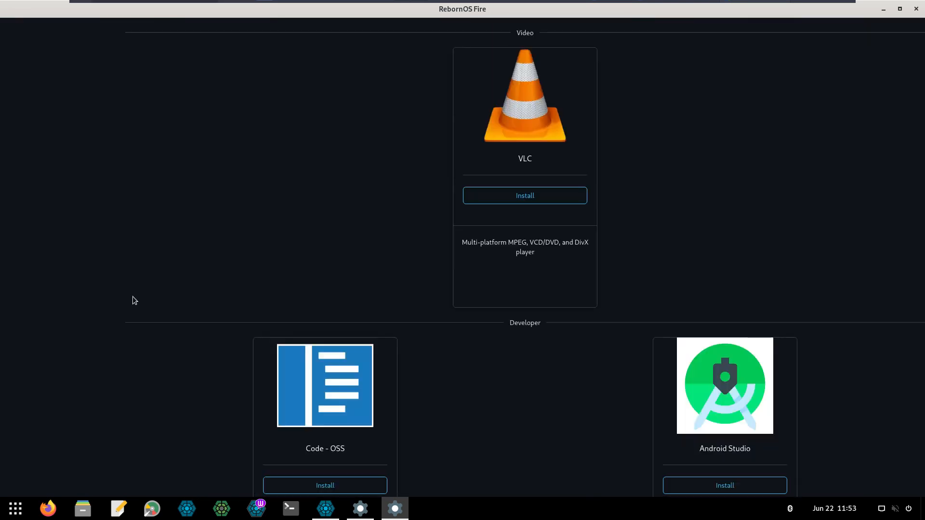
pyautogui.scroll(3)
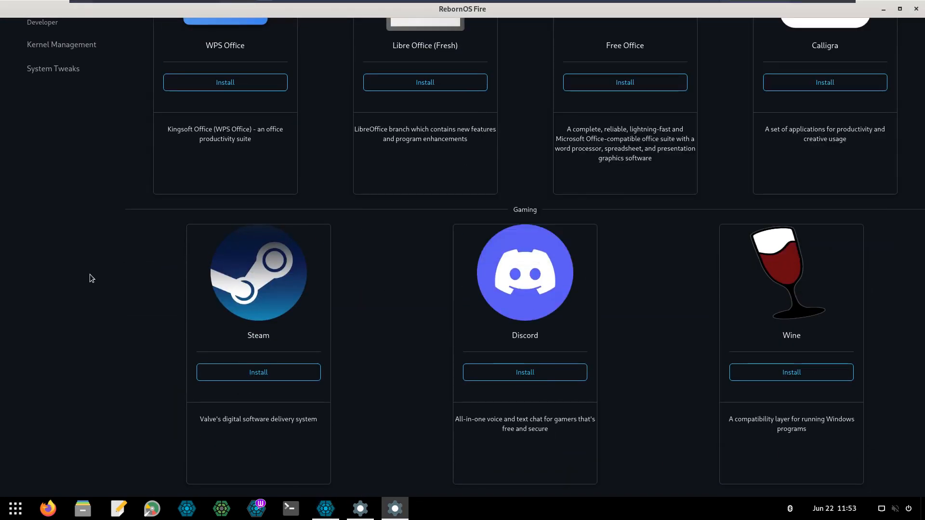
pyautogui.scroll(3)
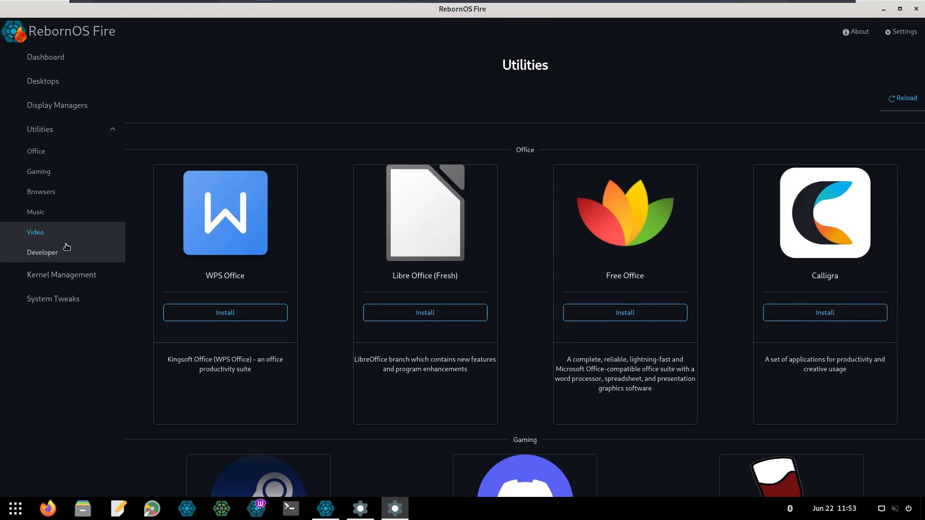
pyautogui.scroll(-3)
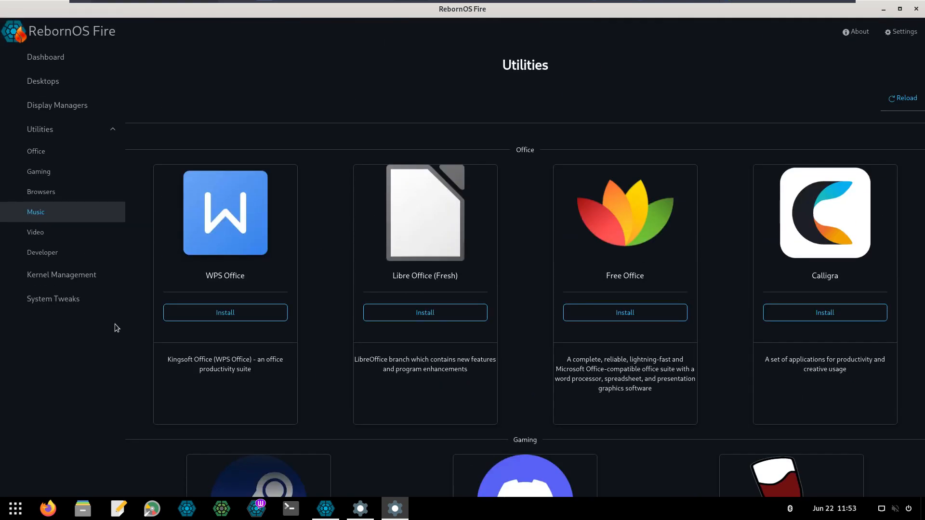
pyautogui.moveTo(41, 191)
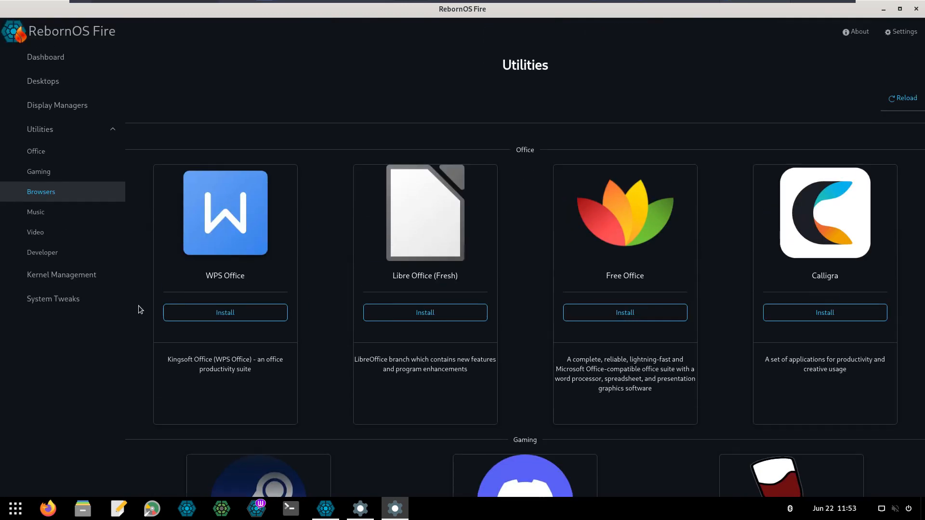
pyautogui.scroll(-3)
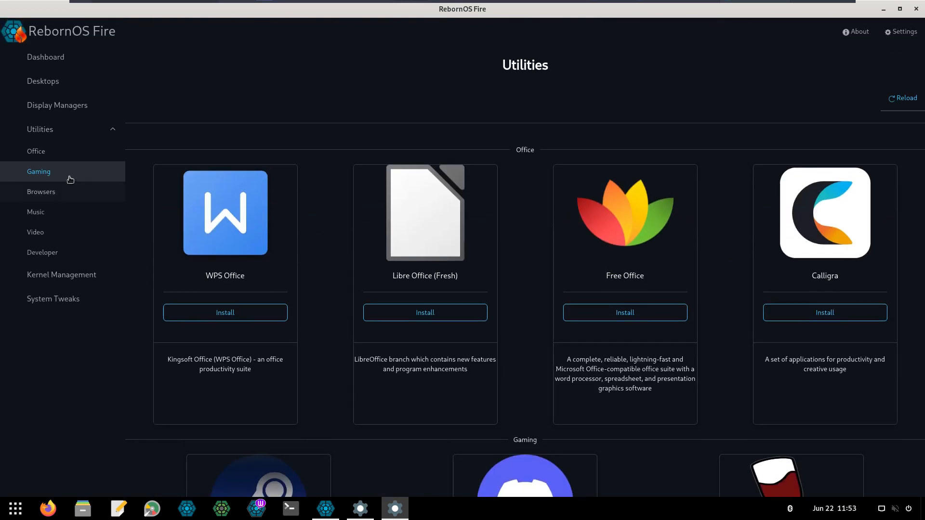
pyautogui.click(36, 151)
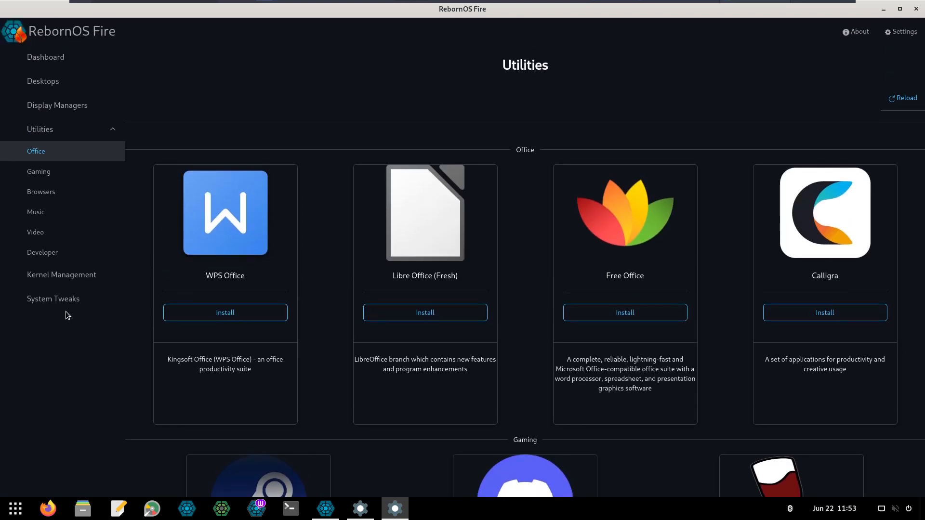
pyautogui.moveTo(44, 127)
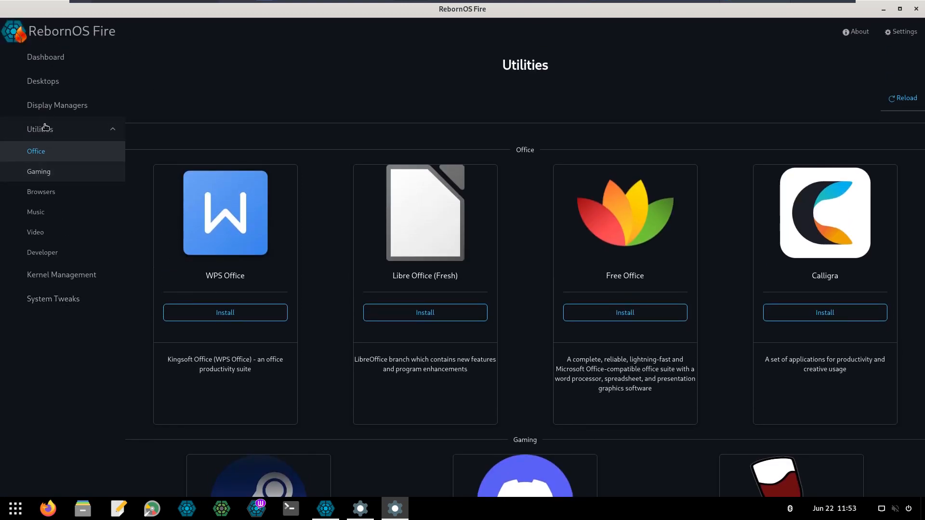
pyautogui.click(57, 105)
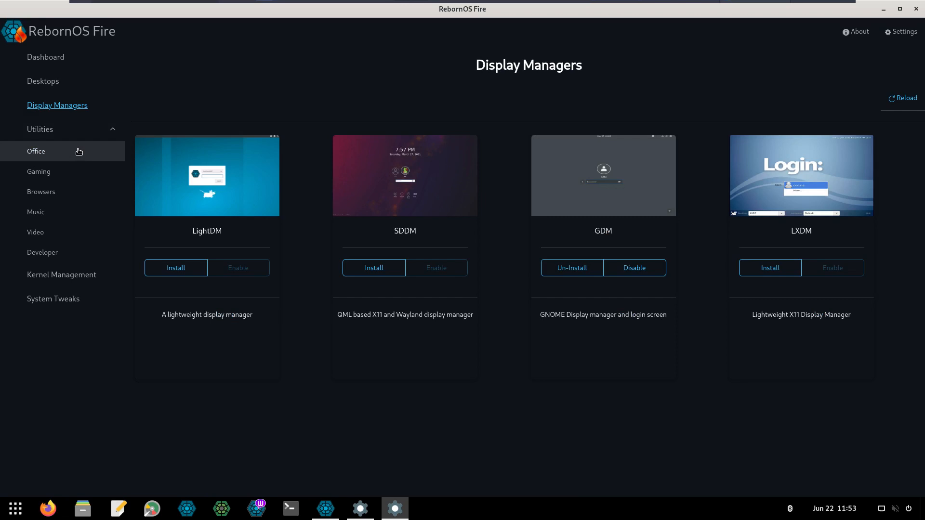
pyautogui.click(43, 81)
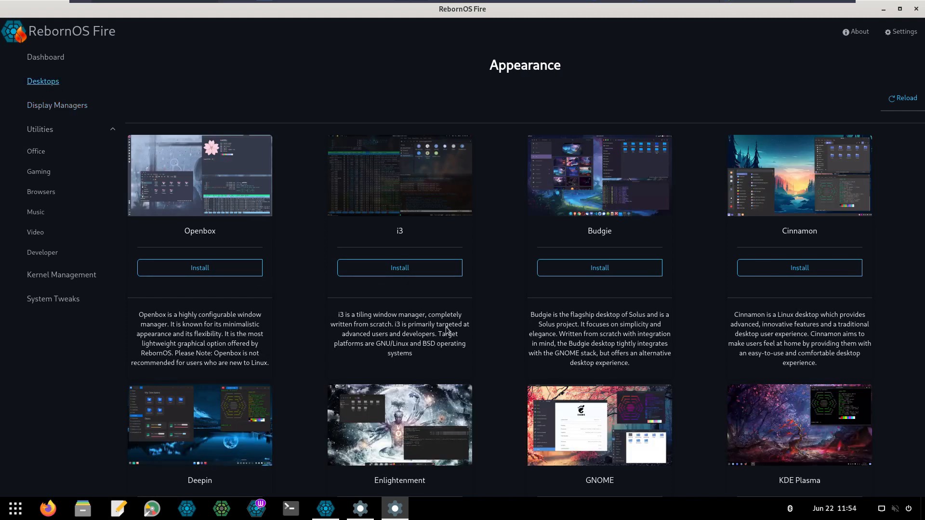
pyautogui.moveTo(855, 115)
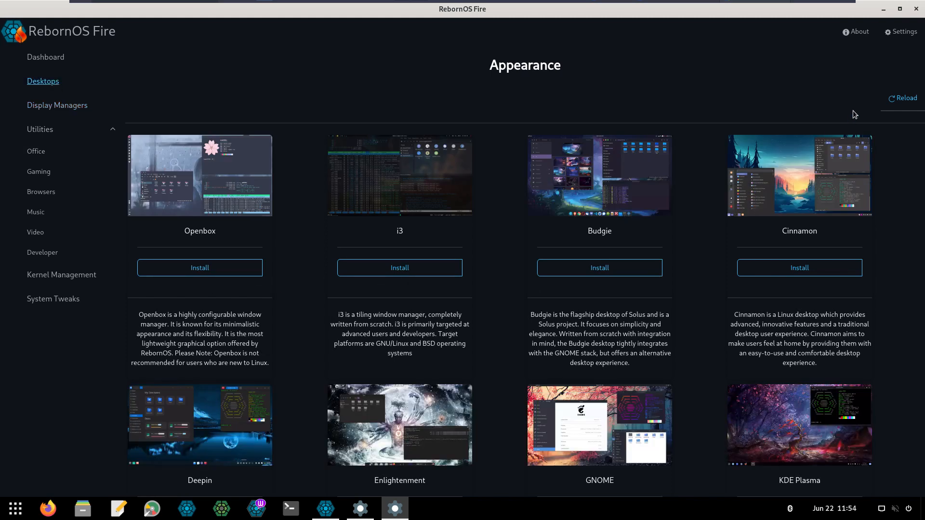
# Step: Confirm 'Modules are upto date!' in Settings, return to Dashboard, and bring up the system-info terminal
pyautogui.click(901, 31)
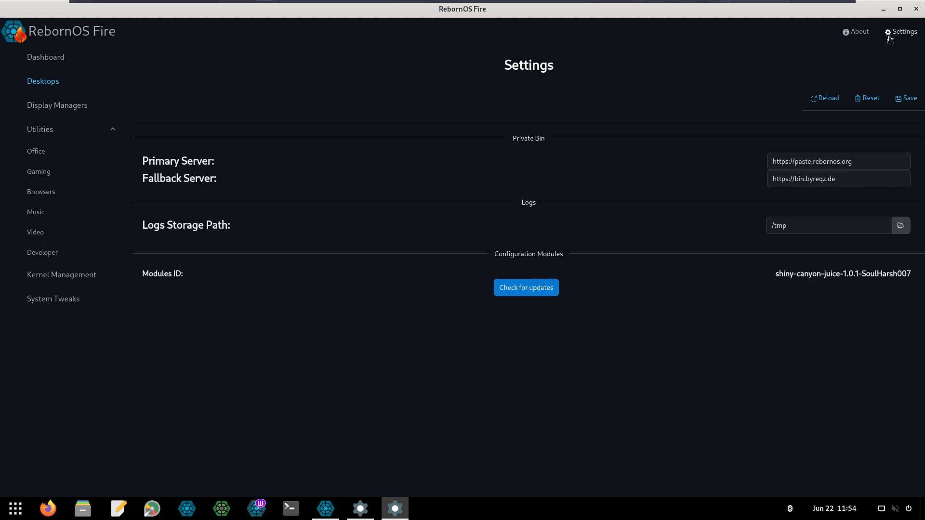
pyautogui.moveTo(870, 116)
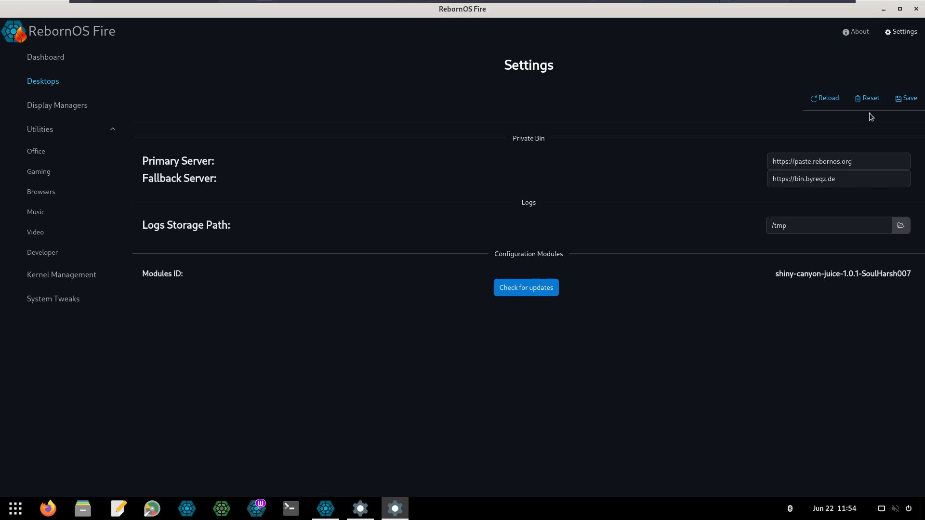
pyautogui.moveTo(526, 287)
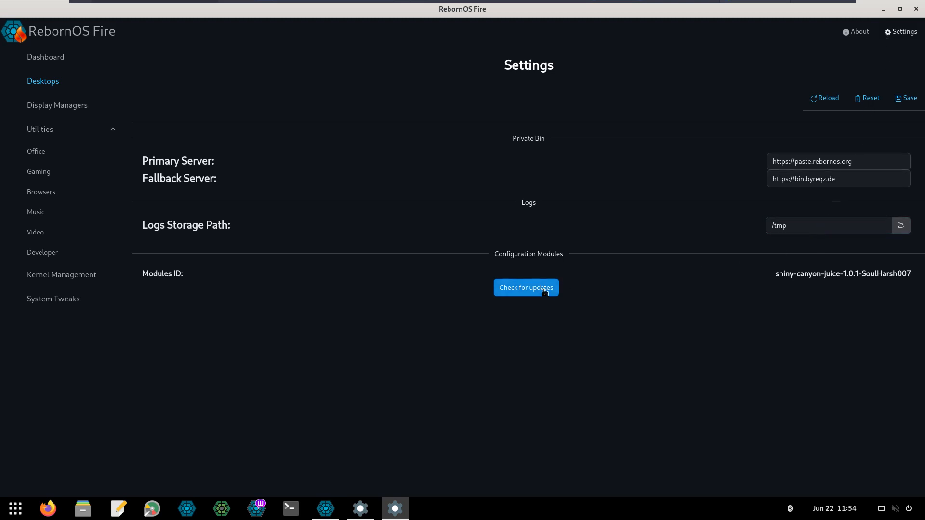
pyautogui.click(525, 287)
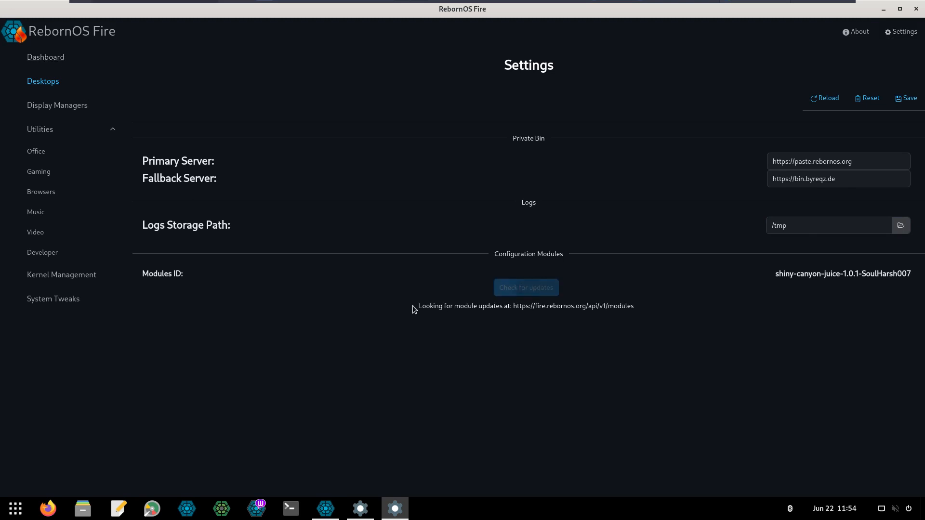
pyautogui.click(526, 287)
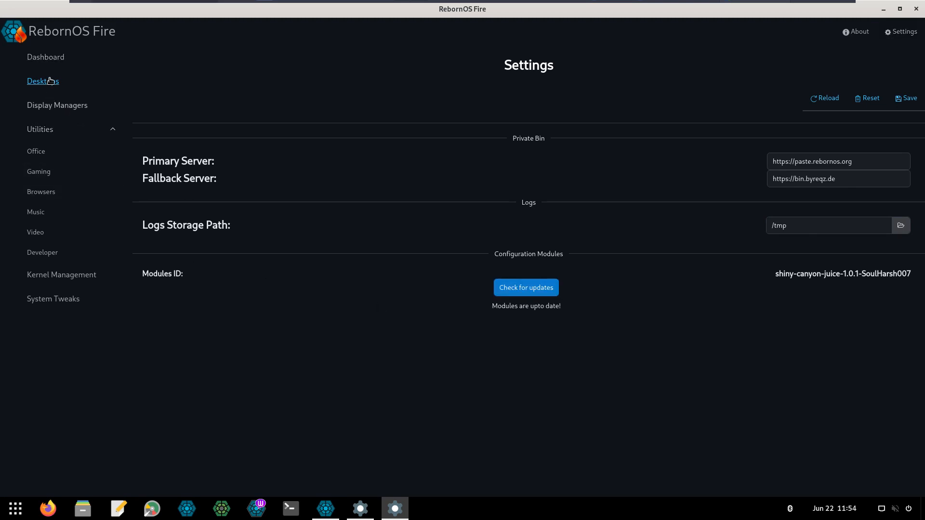
pyautogui.click(45, 57)
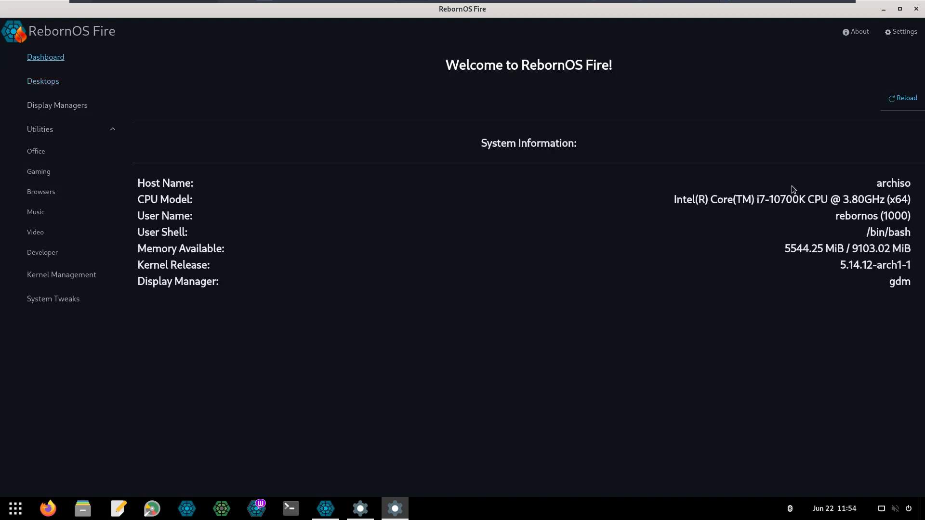
pyautogui.moveTo(893, 222)
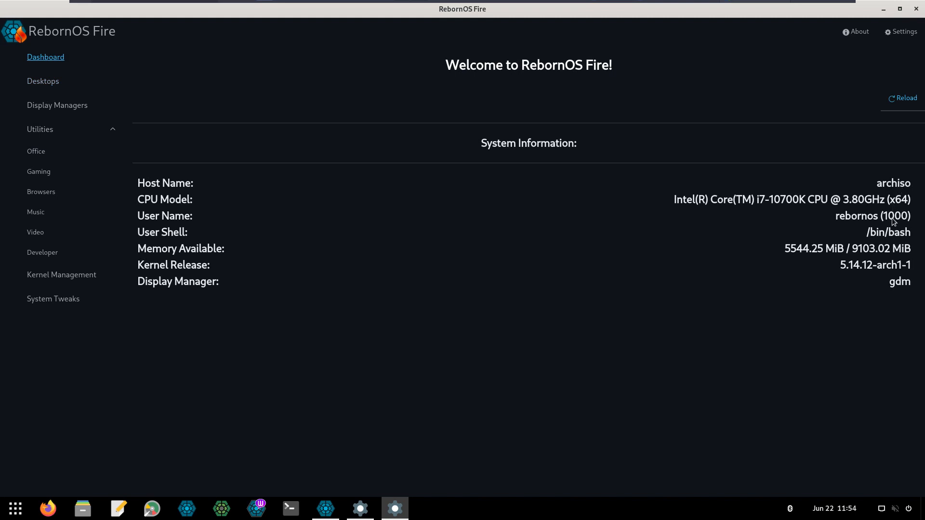
pyautogui.moveTo(32, 114)
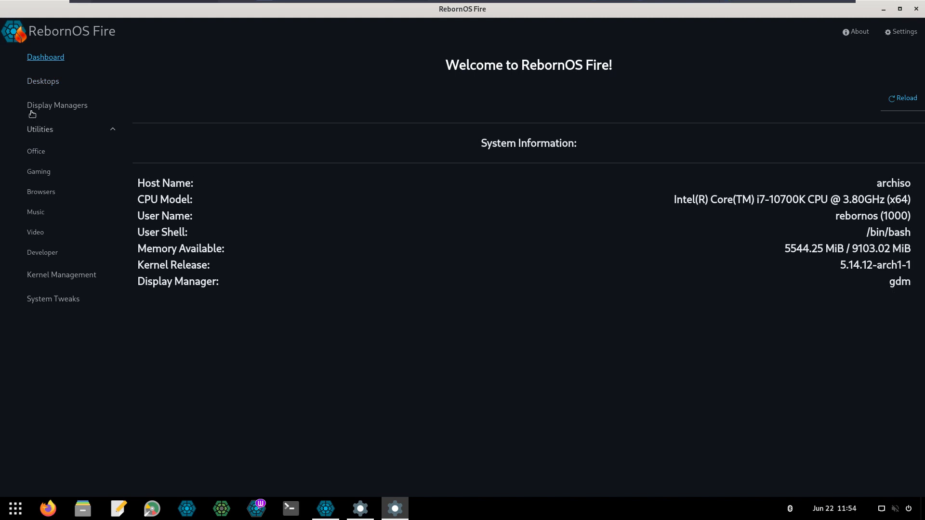
pyautogui.moveTo(42, 81)
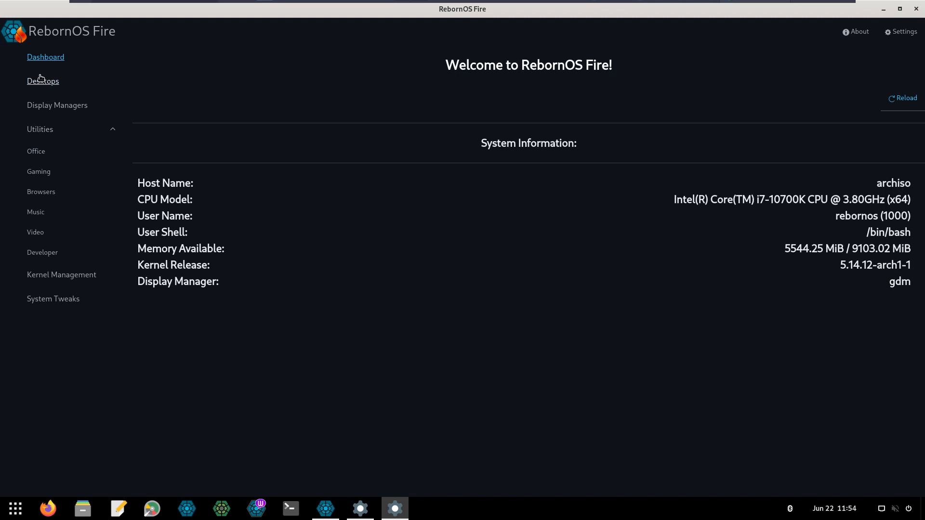
pyautogui.moveTo(356, 254)
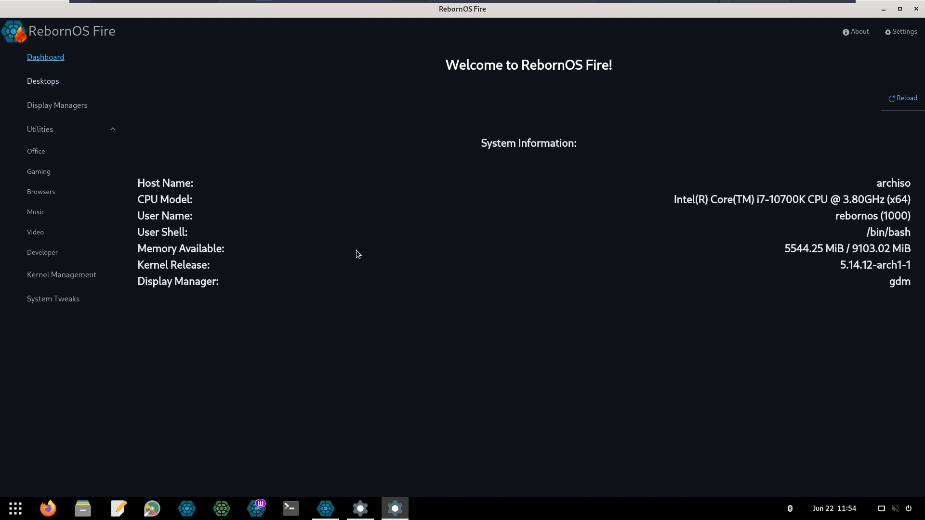
pyautogui.moveTo(857, 271)
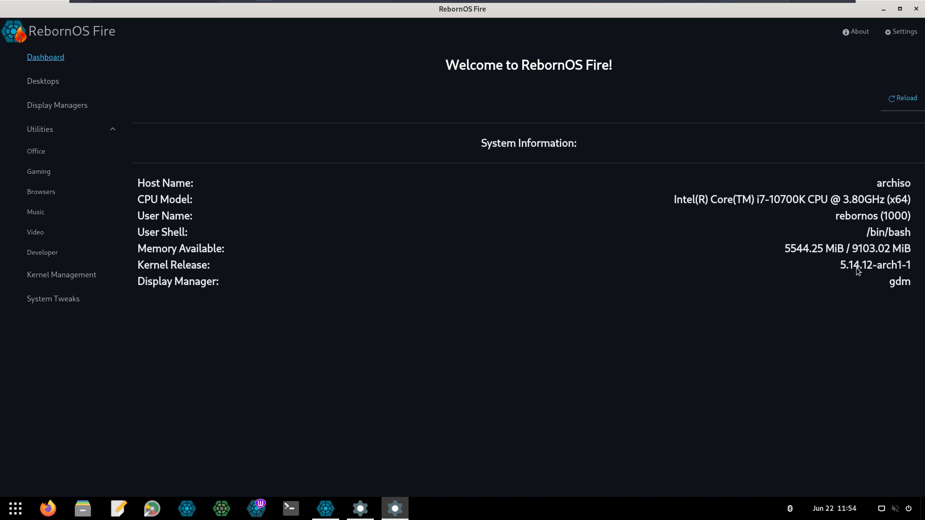
pyautogui.click(290, 508)
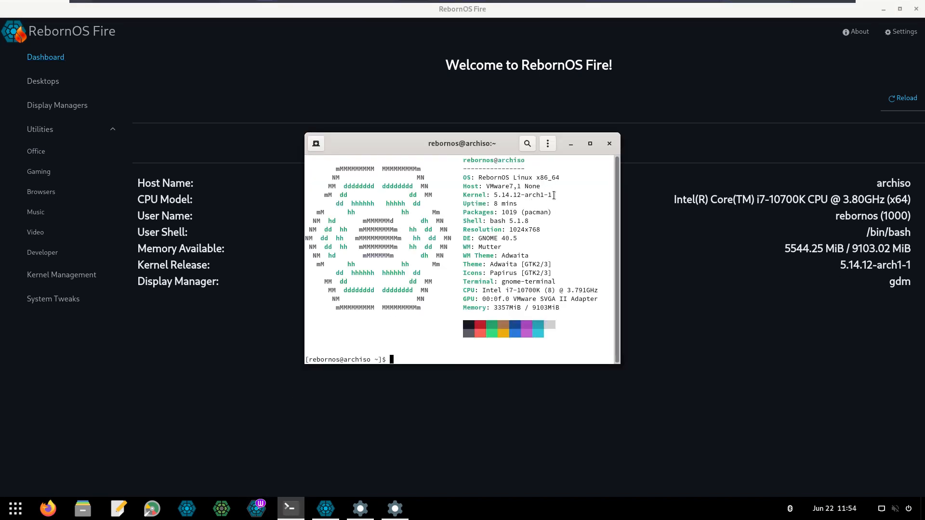
# Step: Select the kernel version in the terminal's system summary
pyautogui.doubleClick(524, 195)
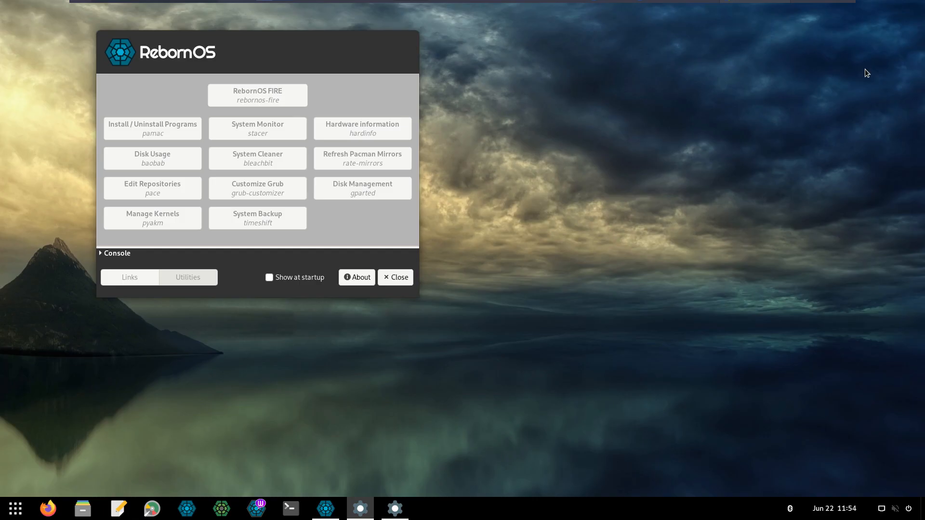
pyautogui.moveTo(324, 508)
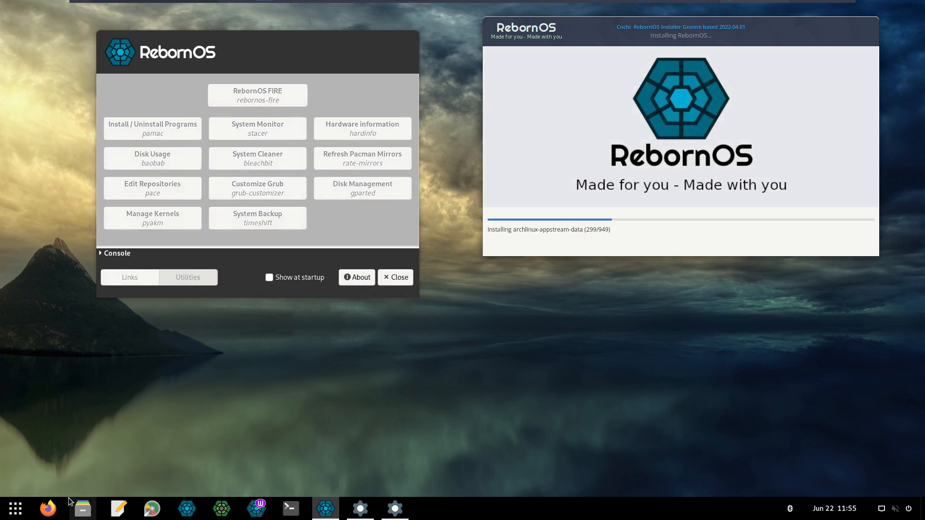
# Step: Launch Manage Kernels (pyakm), select linux-lts and list available kernel versions
pyautogui.click(14, 508)
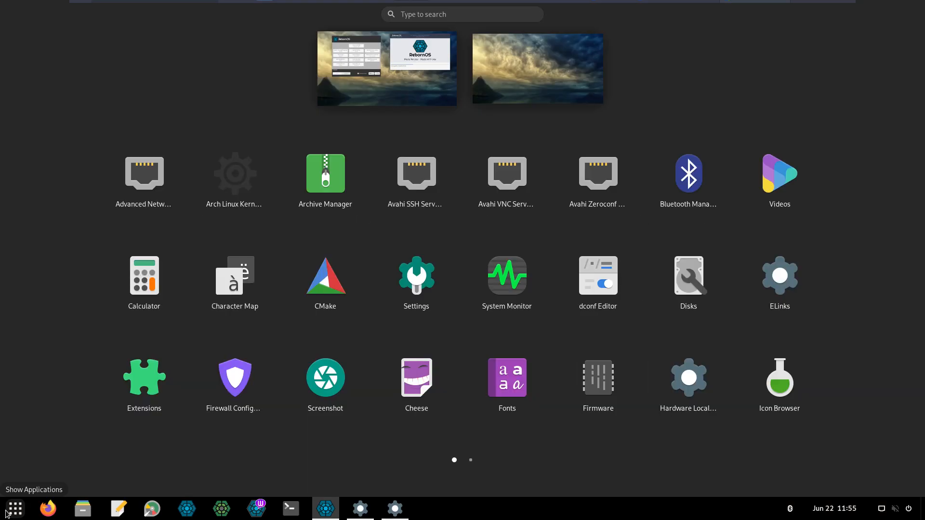
pyautogui.moveTo(235, 173)
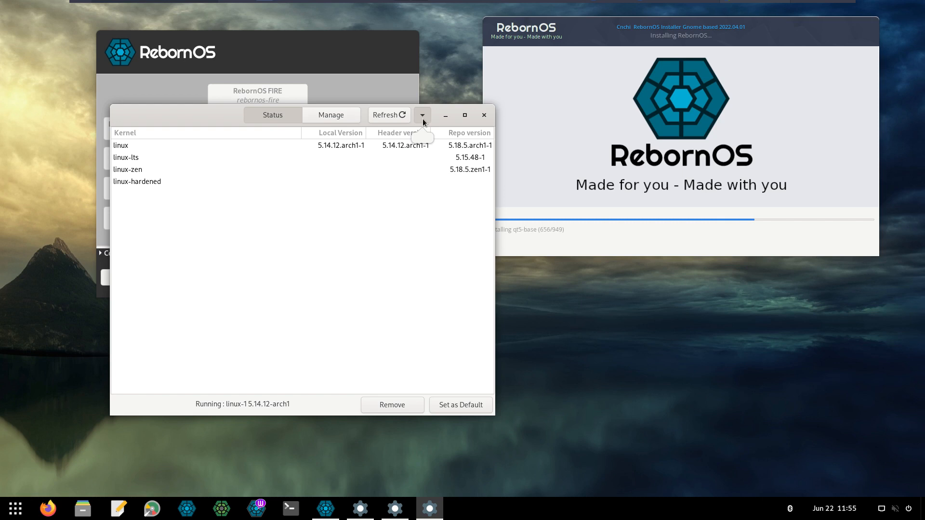
pyautogui.moveTo(420, 260)
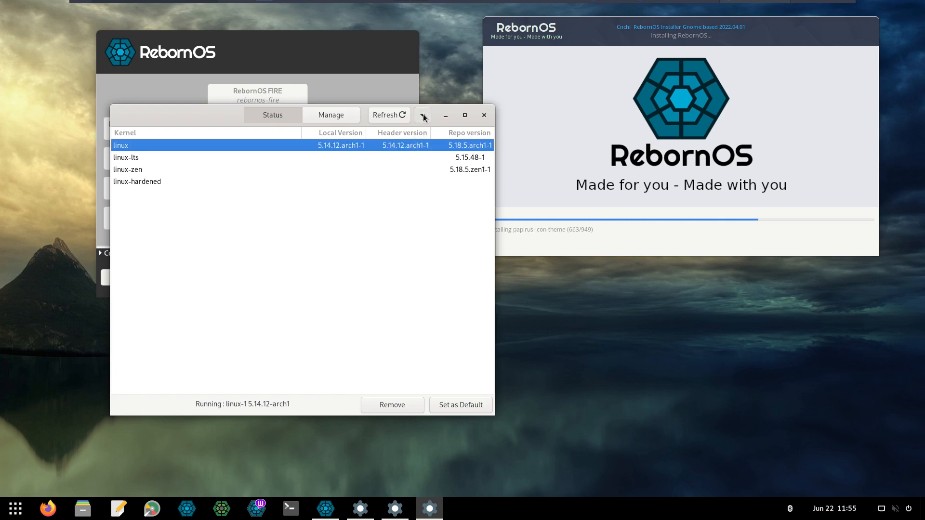
pyautogui.click(386, 115)
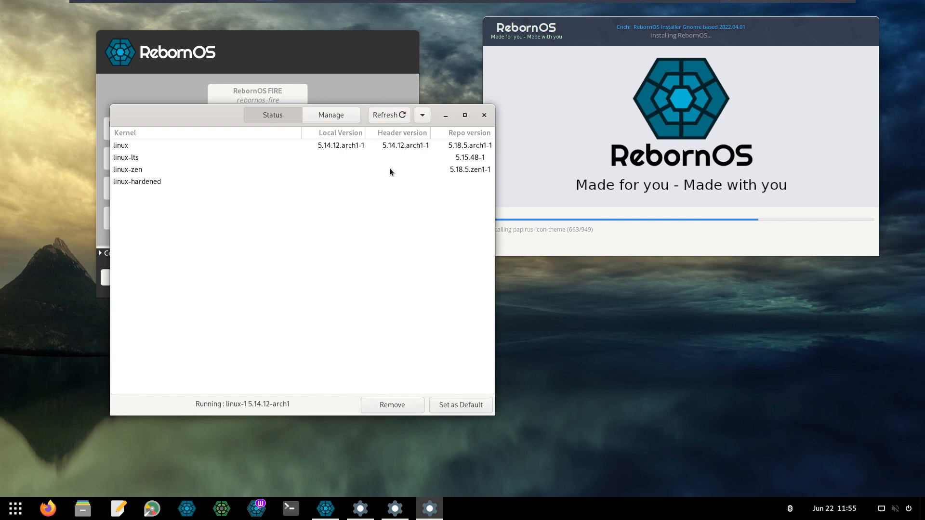
pyautogui.click(126, 157)
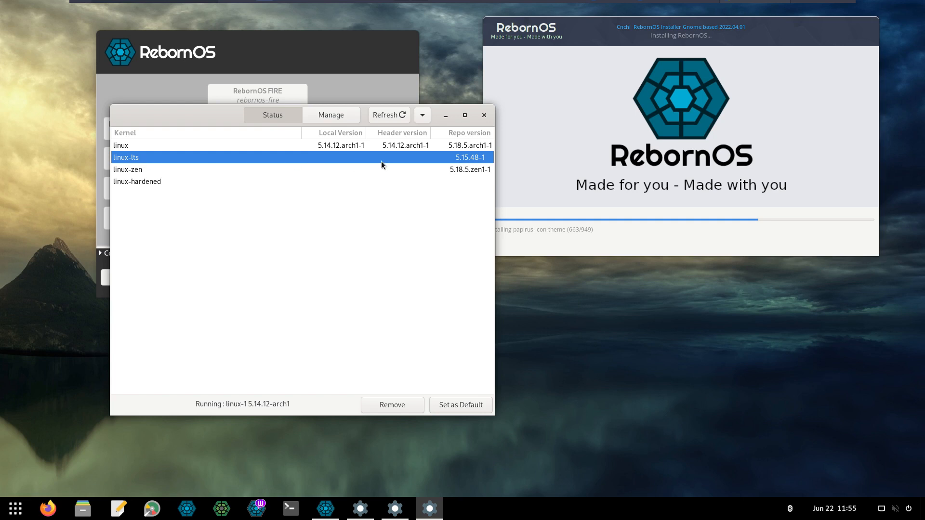
pyautogui.click(331, 115)
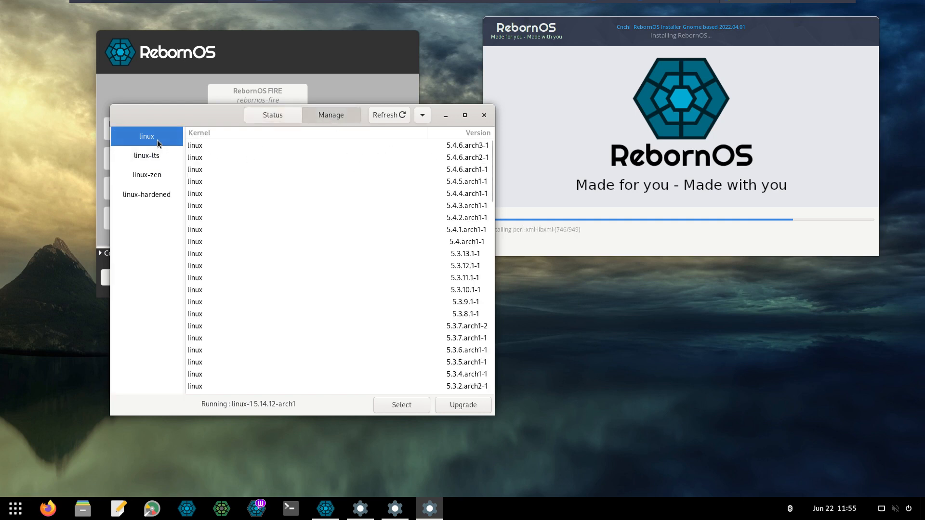
pyautogui.scroll(-3)
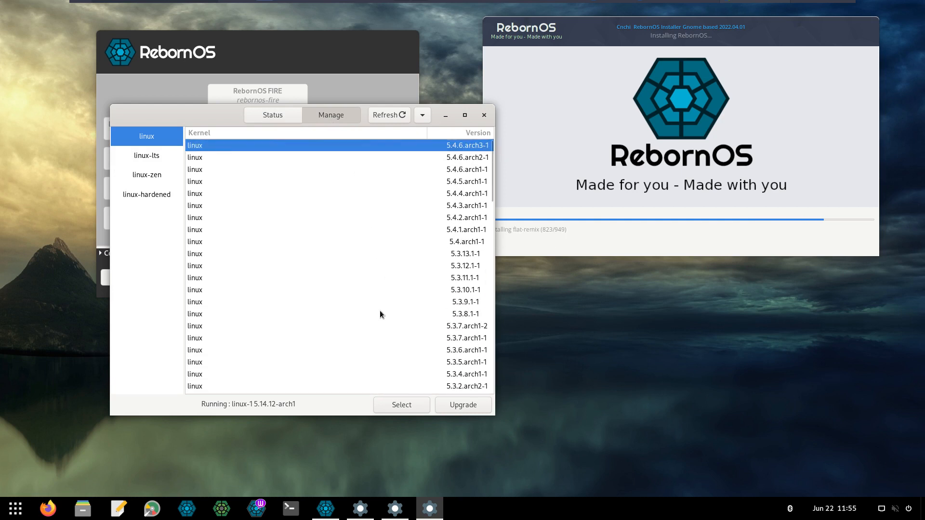
pyautogui.moveTo(218, 153)
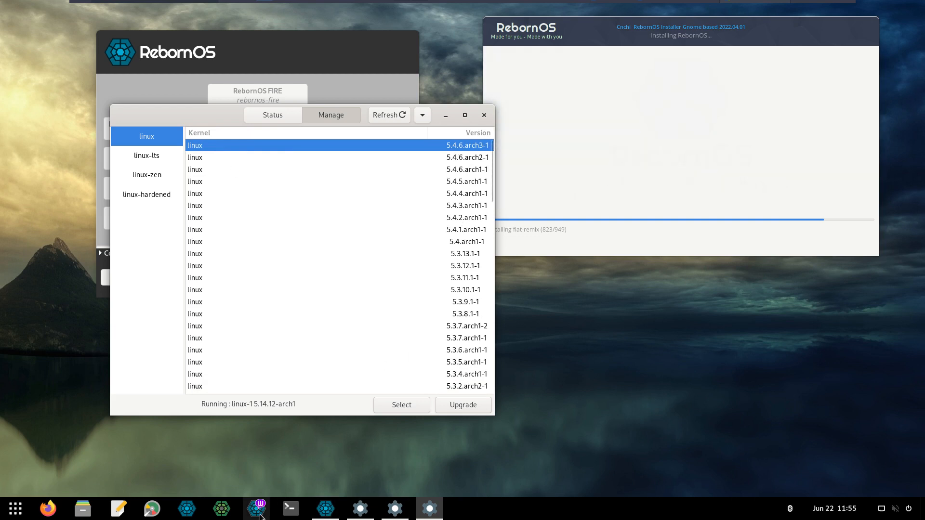
# Step: Toggle between the installed-kernel status and Manage lists, scrolling older linux versions
pyautogui.click(289, 508)
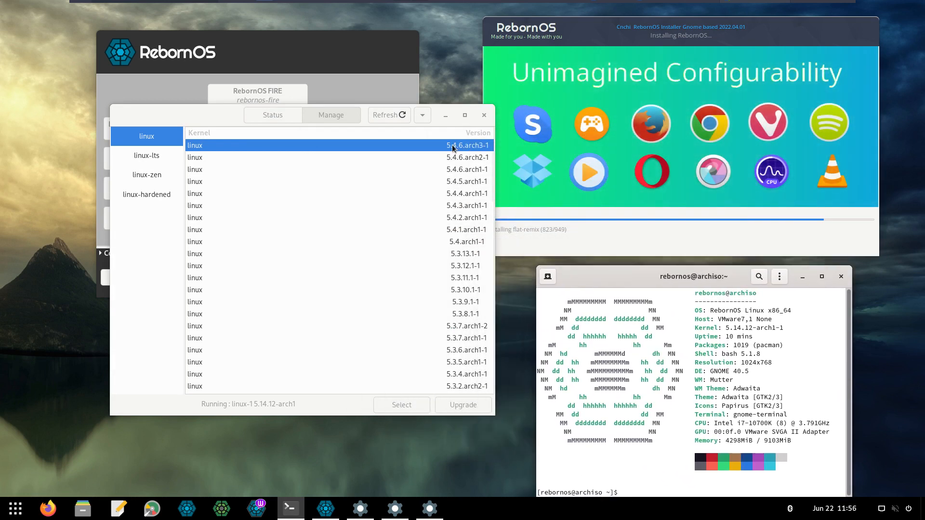
pyautogui.moveTo(470, 218)
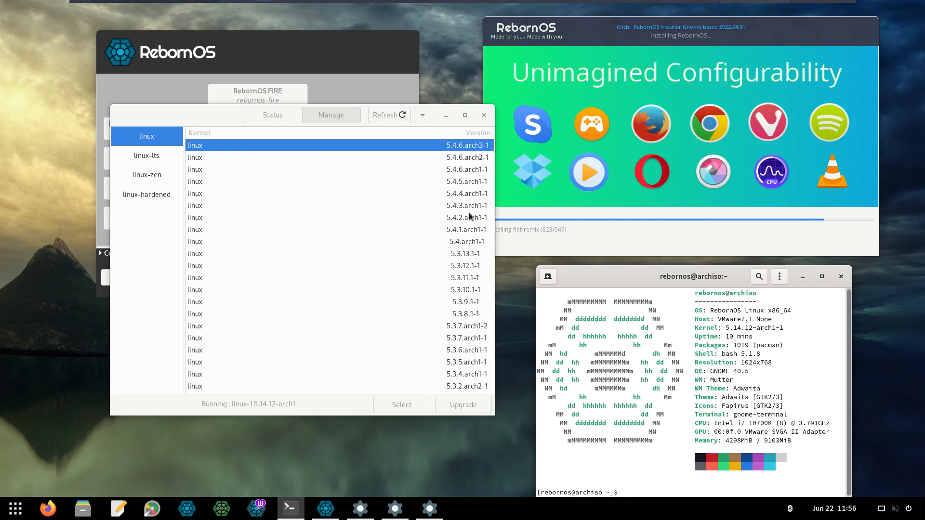
pyautogui.moveTo(257, 259)
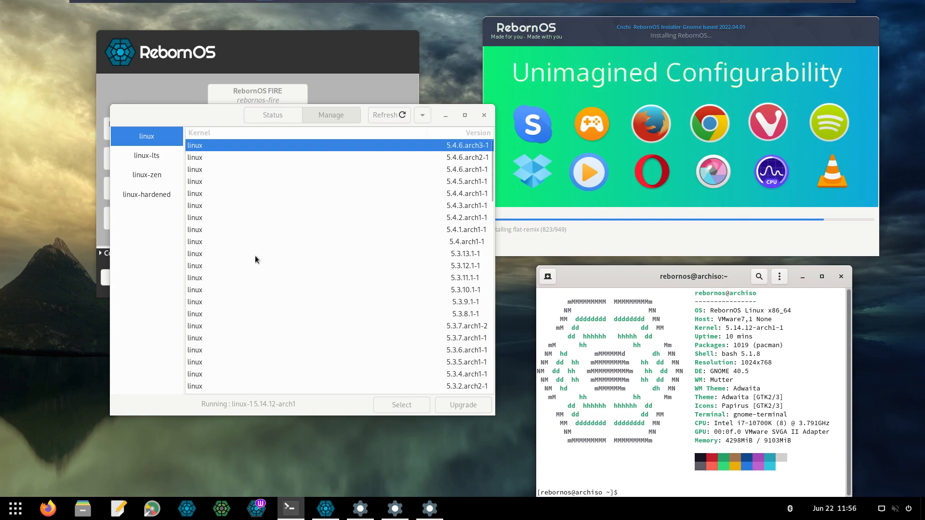
pyautogui.scroll(-3)
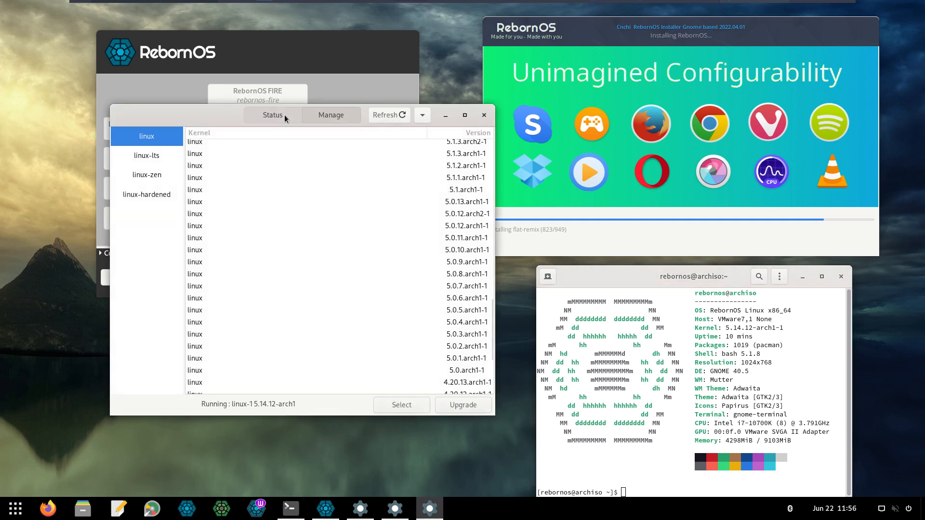
pyautogui.click(331, 115)
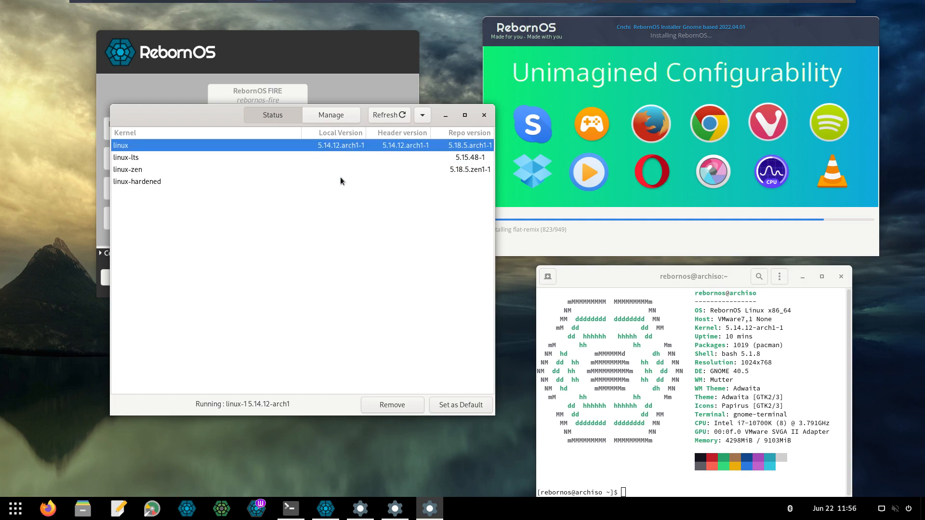
pyautogui.click(331, 115)
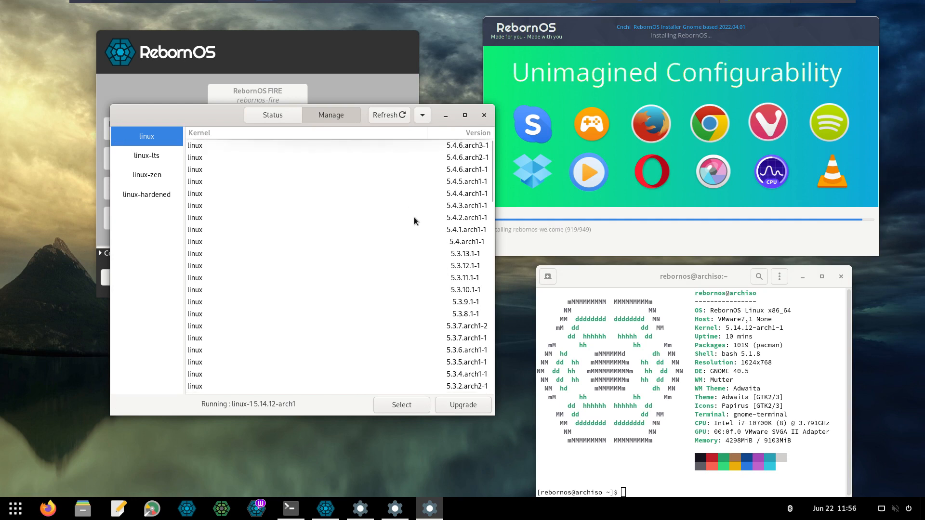
pyautogui.scroll(-3)
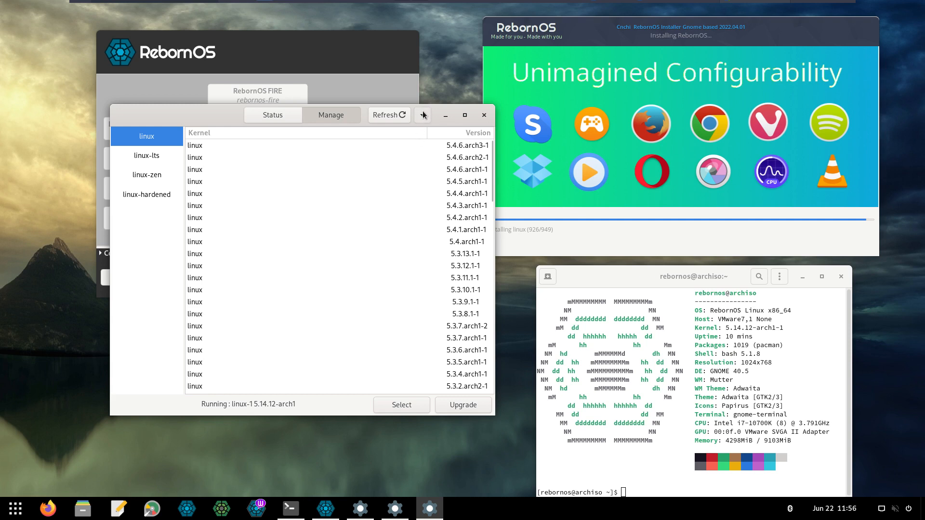
pyautogui.click(422, 115)
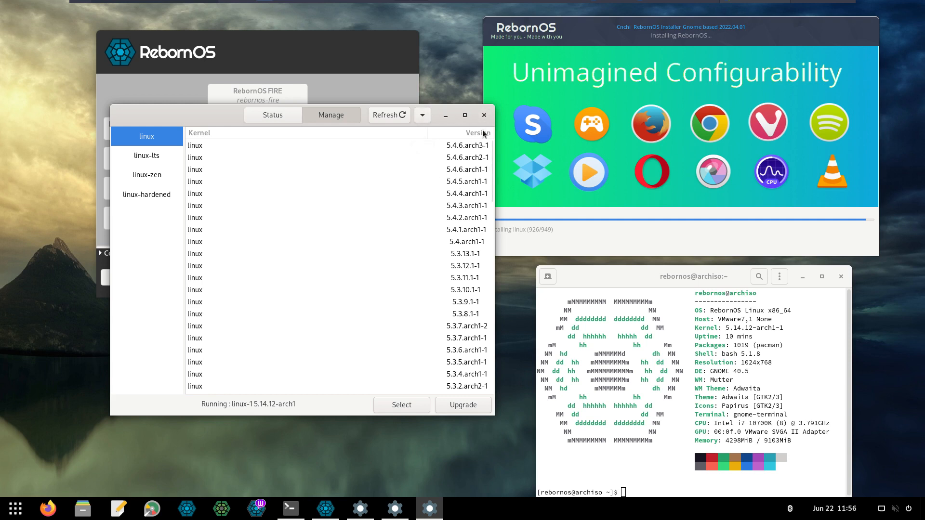
# Step: Close pyakm and start the pacman install of the stacer System Monitor
pyautogui.click(483, 115)
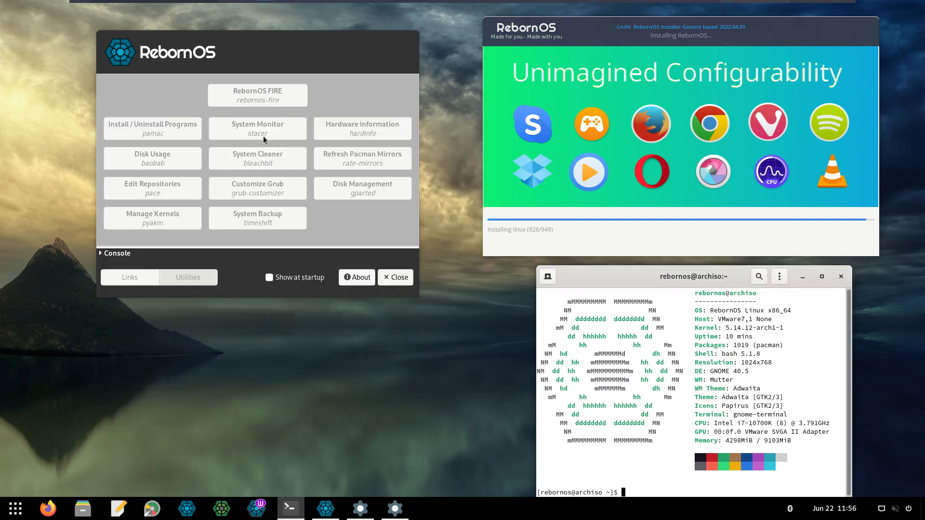
pyautogui.click(257, 129)
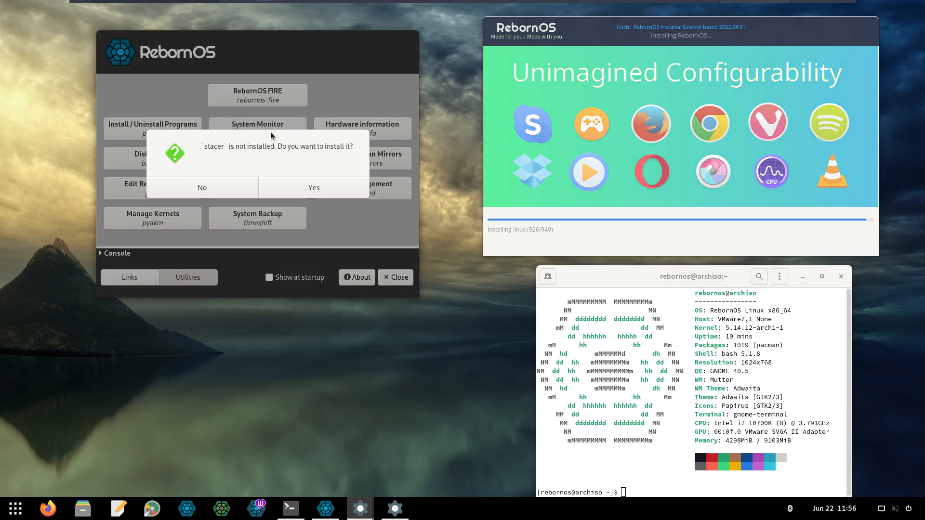
pyautogui.click(313, 187)
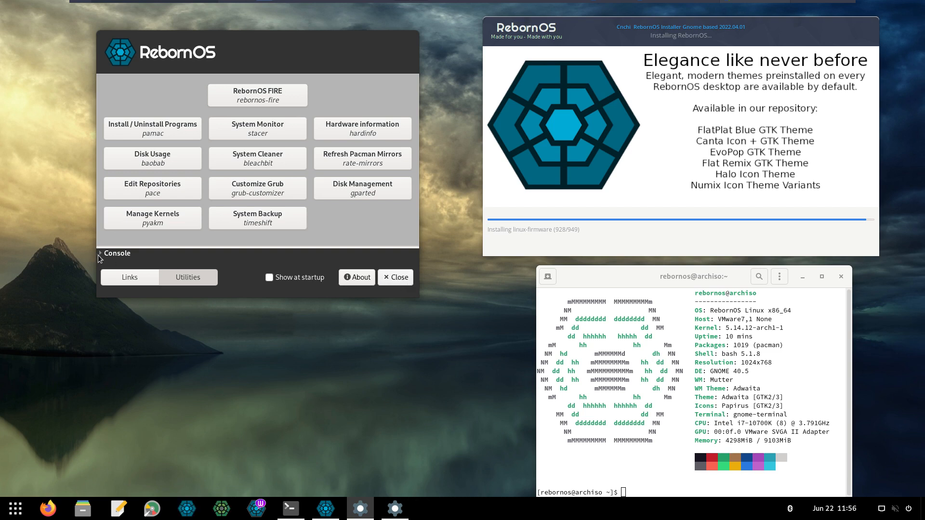
pyautogui.click(116, 253)
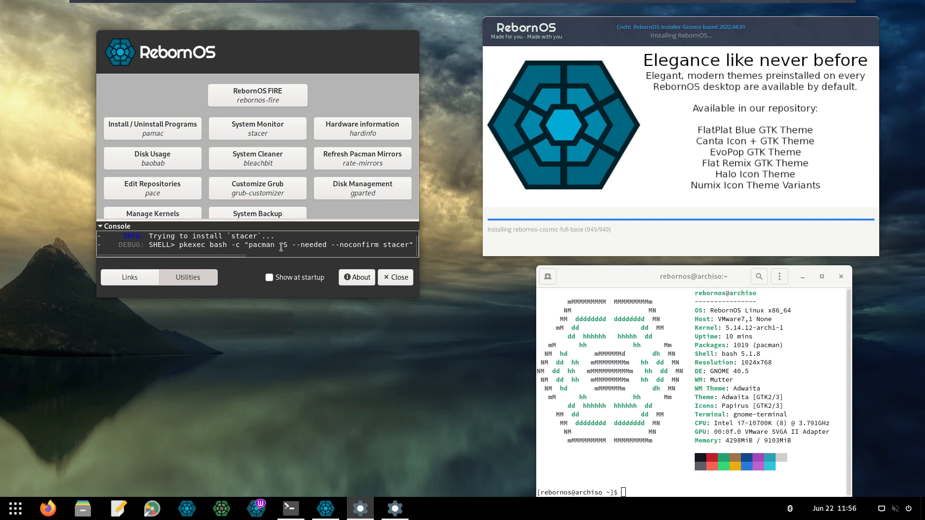
pyautogui.doubleClick(188, 245)
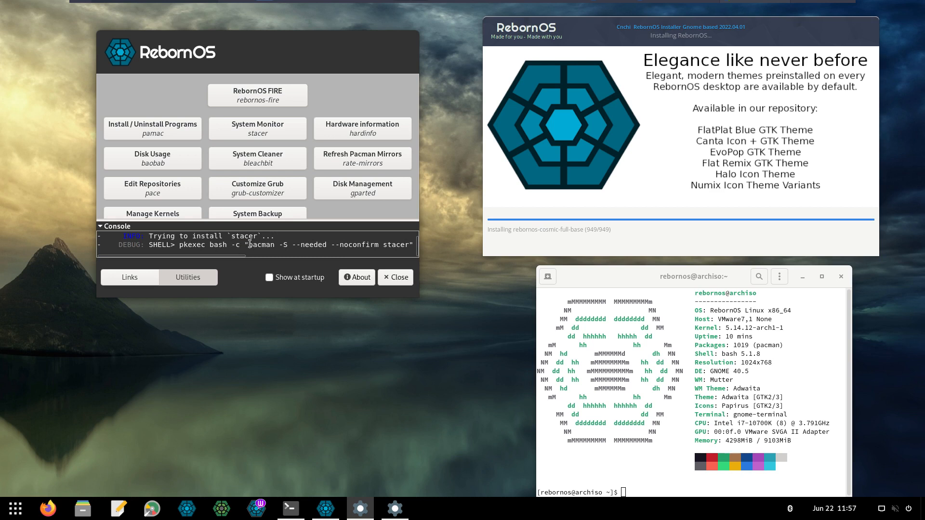
pyautogui.moveTo(352, 246)
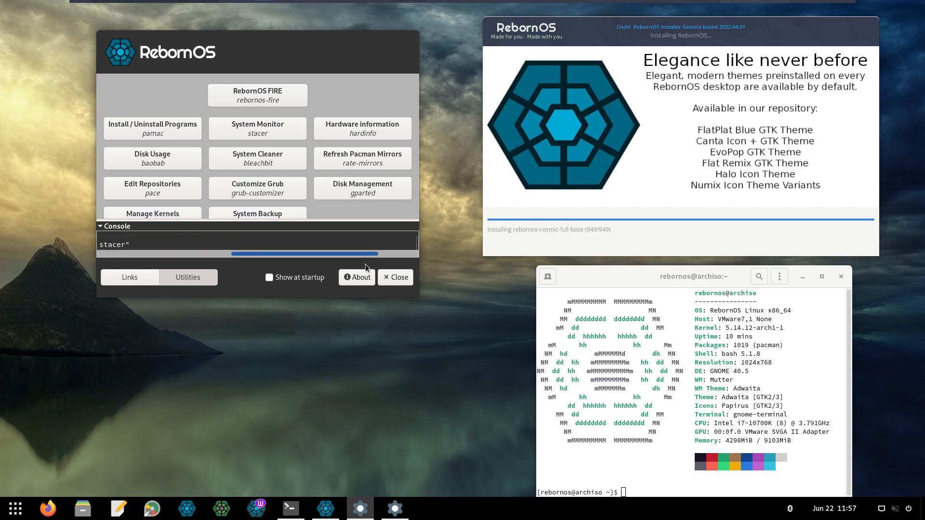
# Step: Search 'st' in Show Applications and launch Stacer
pyautogui.click(14, 508)
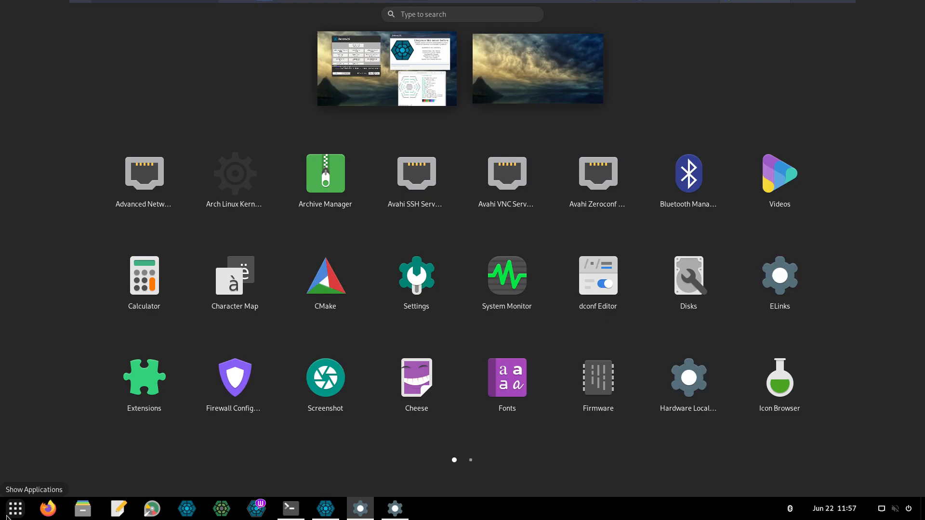
pyautogui.write('stq')
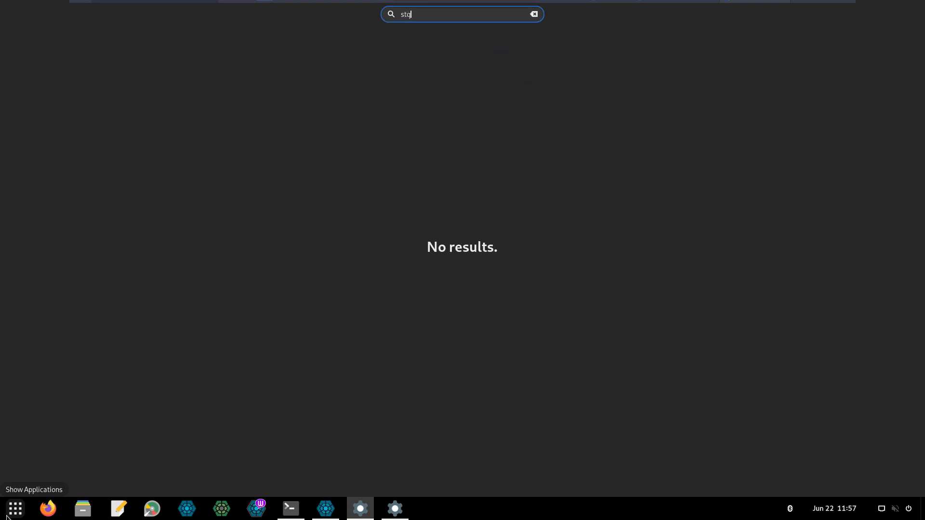
pyautogui.press('BackSpace')
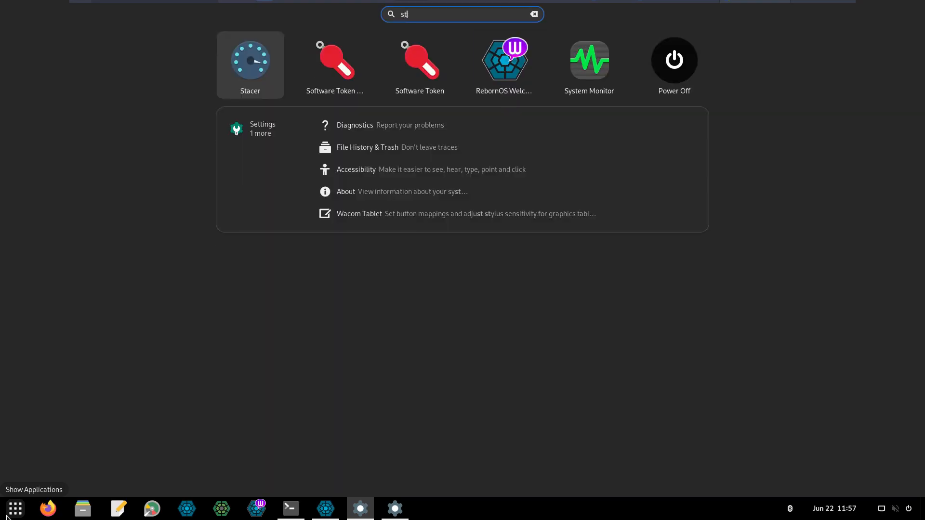
pyautogui.click(249, 58)
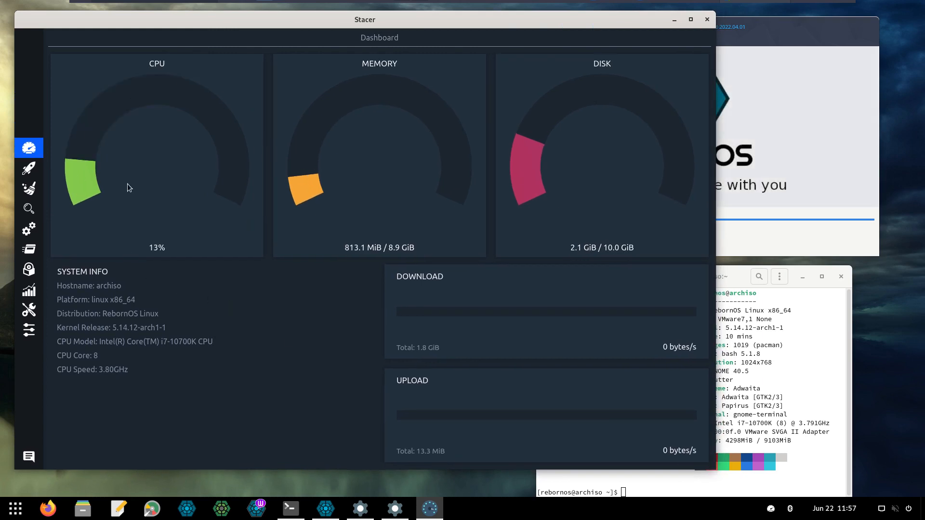
# Step: Look through Stacer's Startup Apps, System Cleaner, Services, Processes and Uninstaller
pyautogui.click(29, 168)
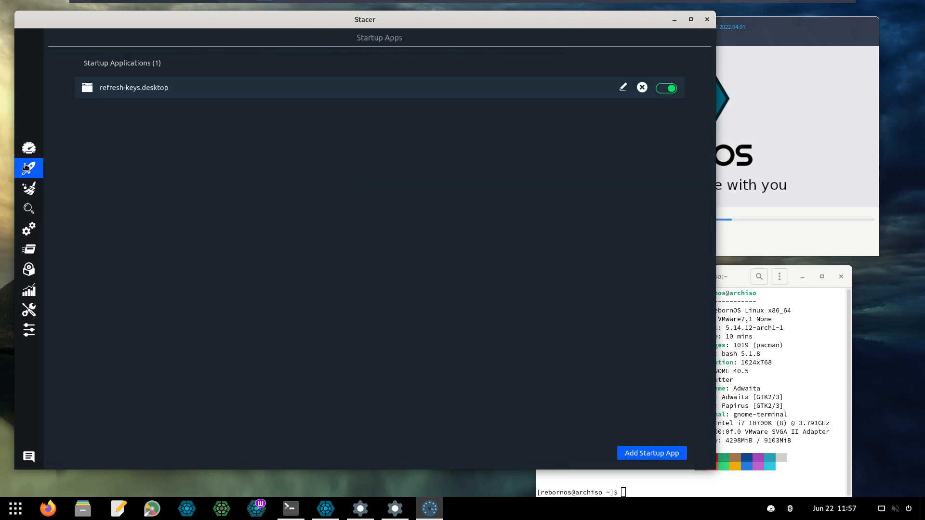
pyautogui.click(29, 189)
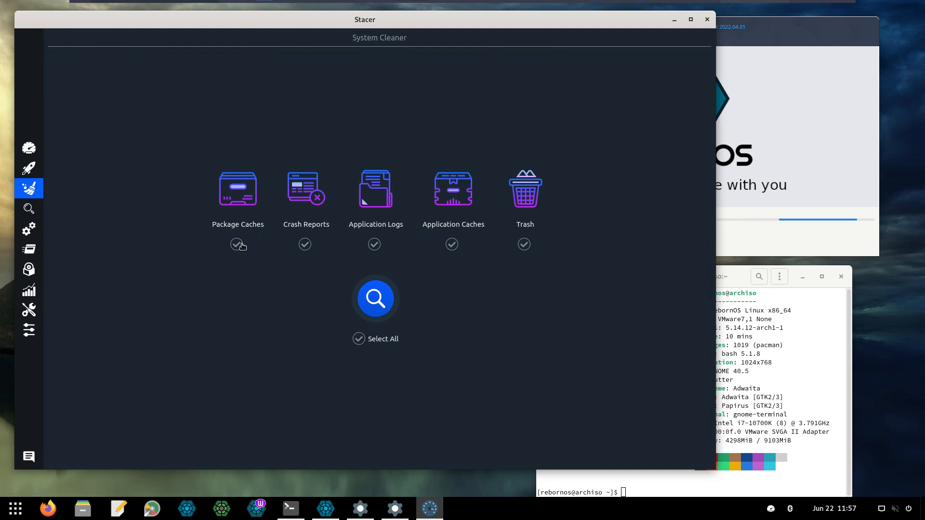
pyautogui.moveTo(76, 228)
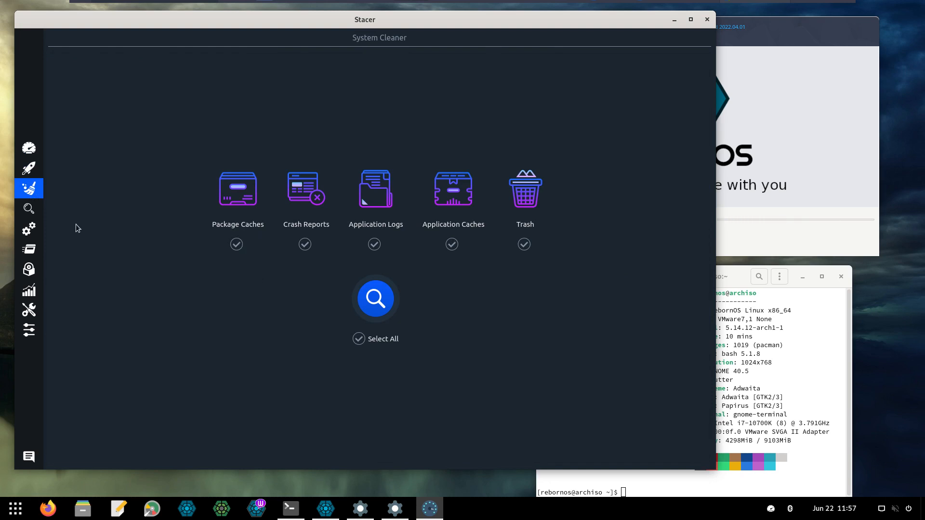
pyautogui.click(28, 229)
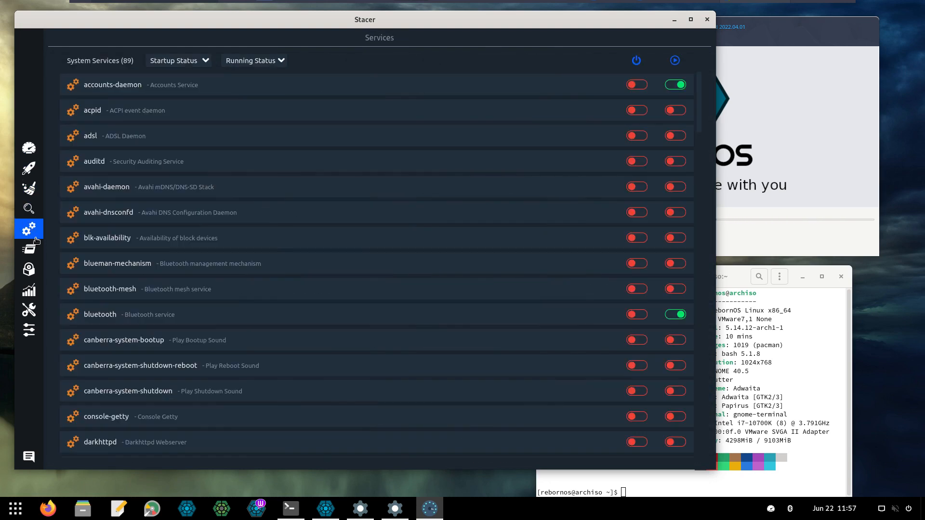
pyautogui.moveTo(28, 248)
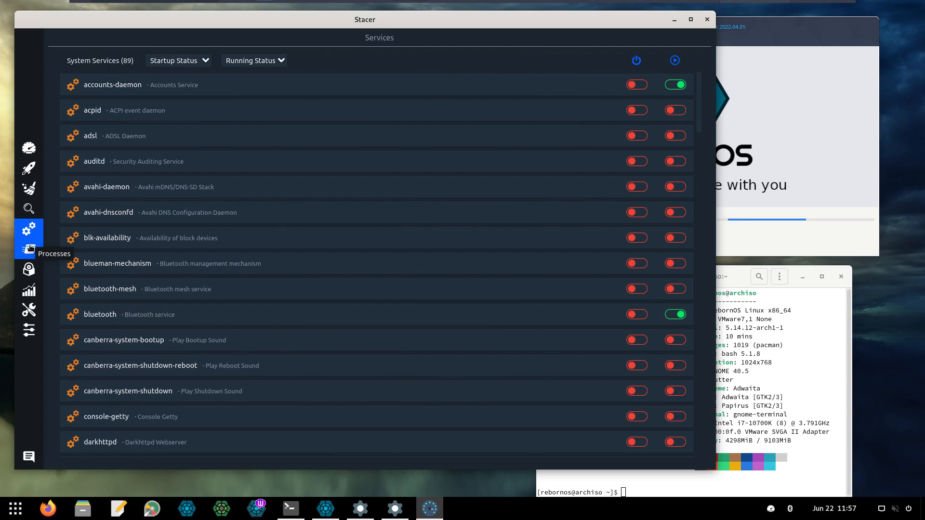
pyautogui.click(28, 249)
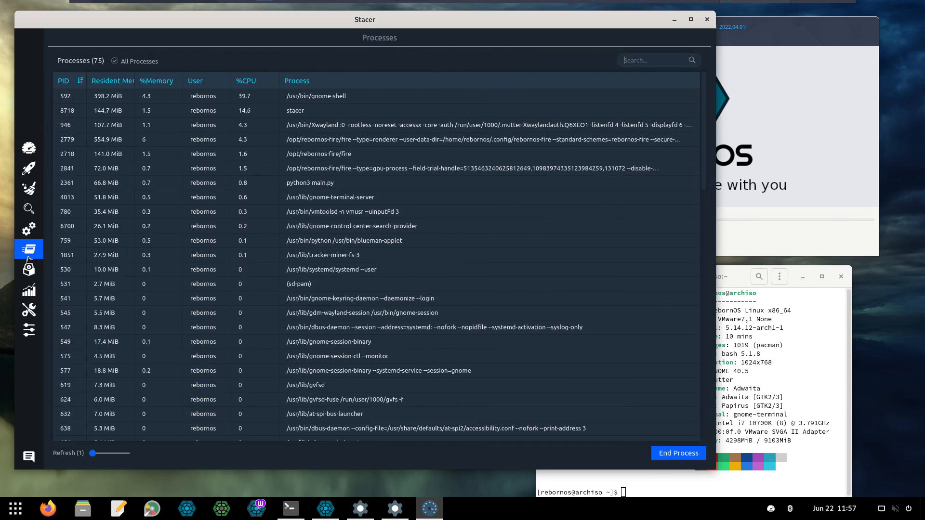
pyautogui.click(29, 269)
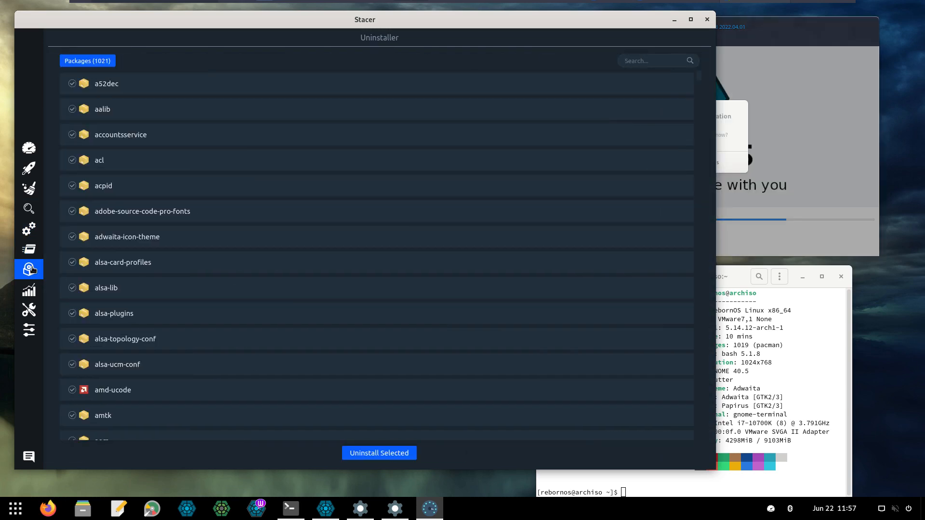
pyautogui.click(29, 290)
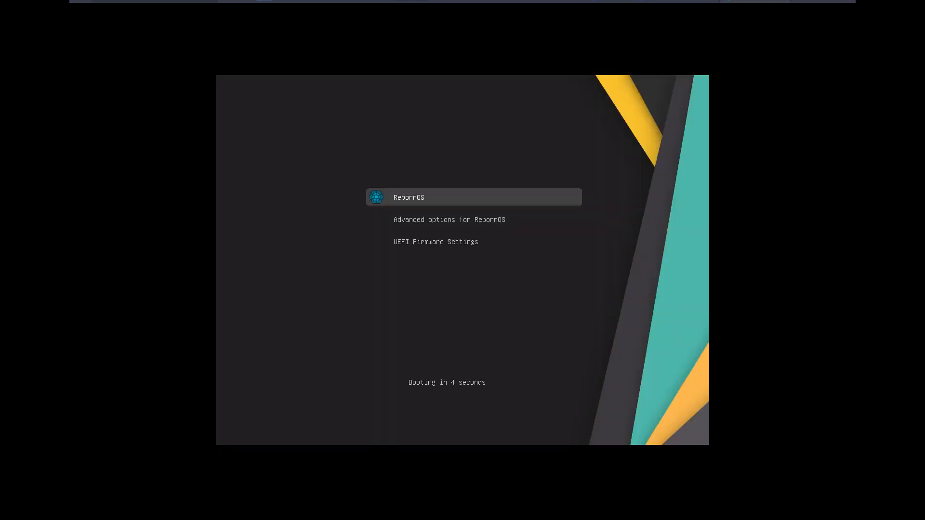
# Step: Boot RebornOS from GRUB and log in to Xfce after a failed attempt
pyautogui.press('Return')
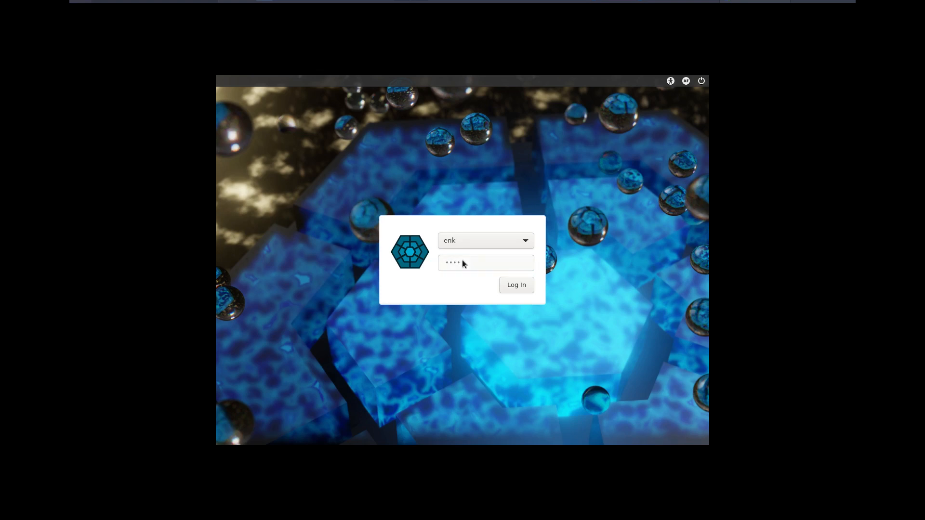
pyautogui.click(515, 285)
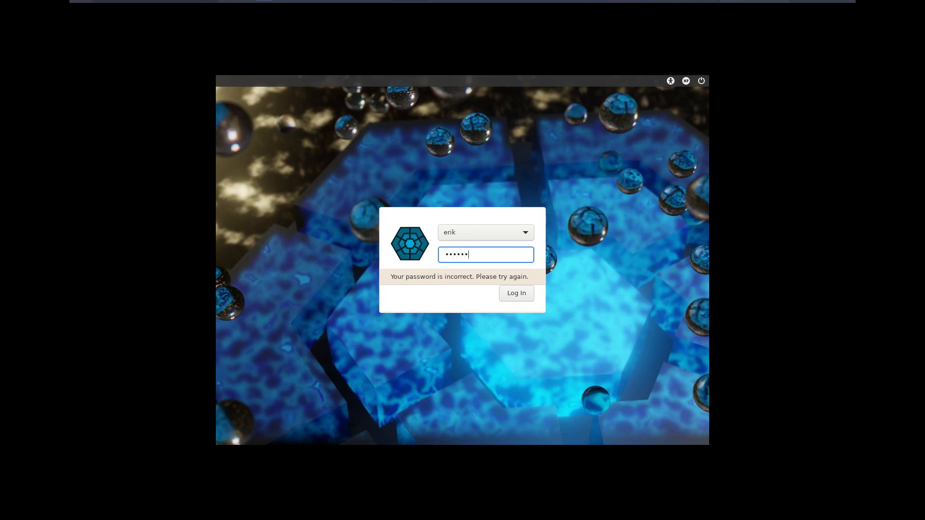
pyautogui.click(515, 294)
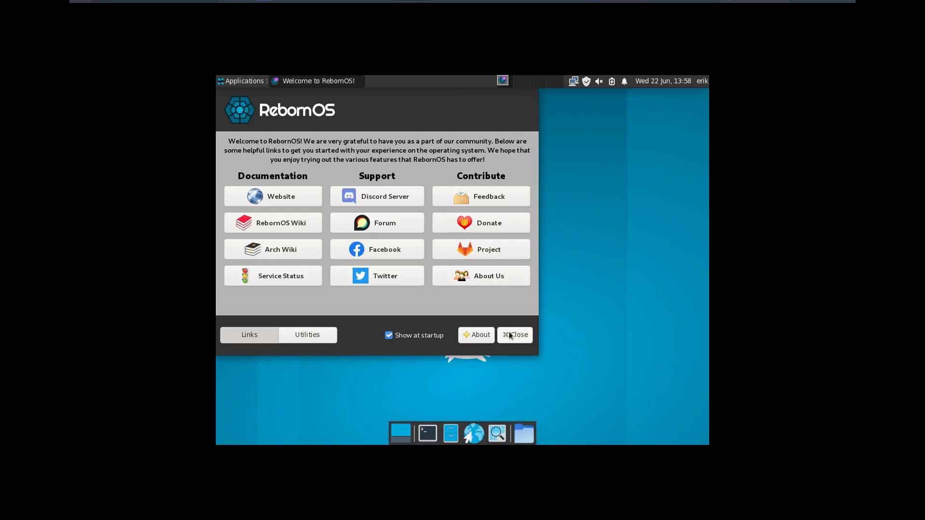
# Step: Close the Welcome window and pick 1920x1080 in Settings > Display
pyautogui.click(518, 335)
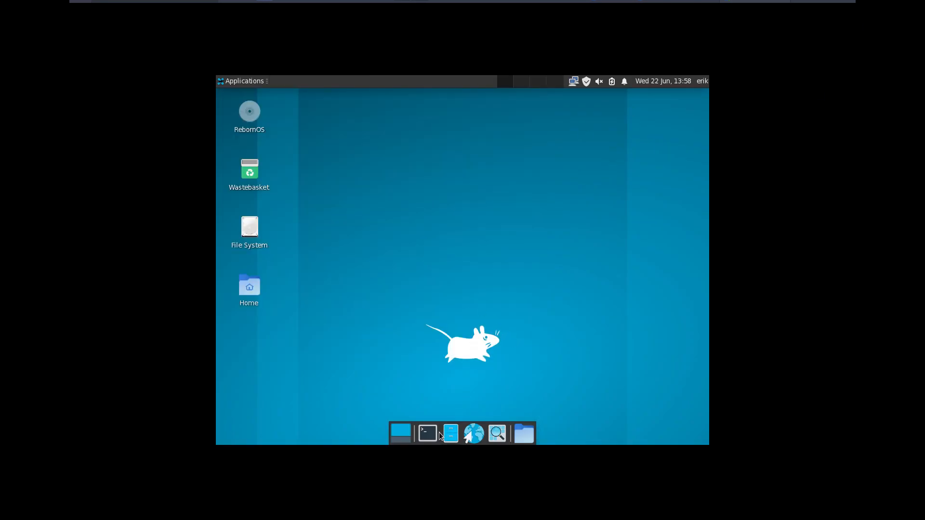
pyautogui.click(242, 81)
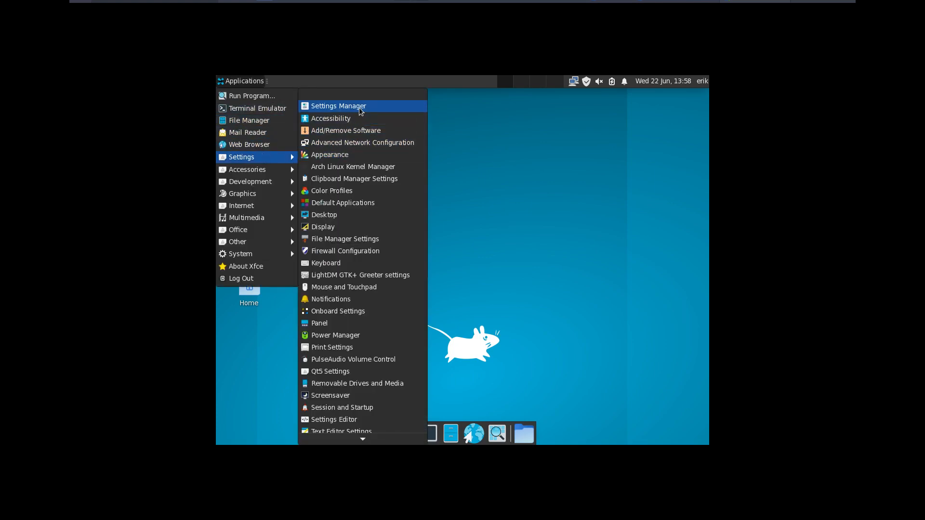
pyautogui.click(323, 227)
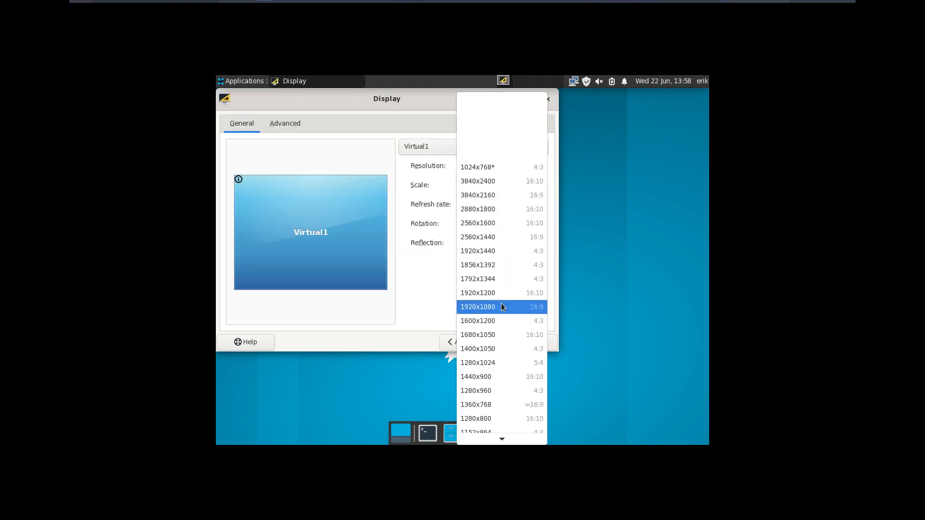
pyautogui.click(478, 306)
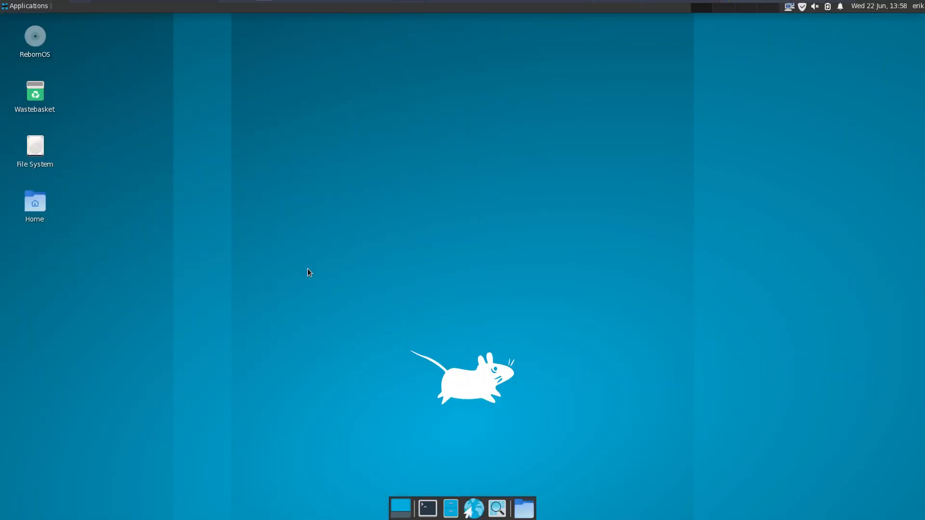
pyautogui.moveTo(426, 508)
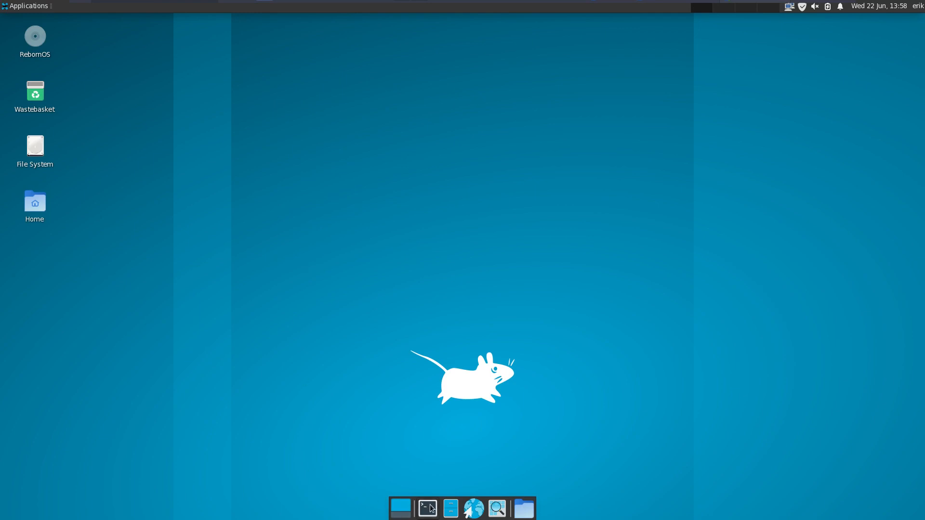
# Step: Run sudo pacman in a terminal, then abandon the password prompt
pyautogui.click(427, 508)
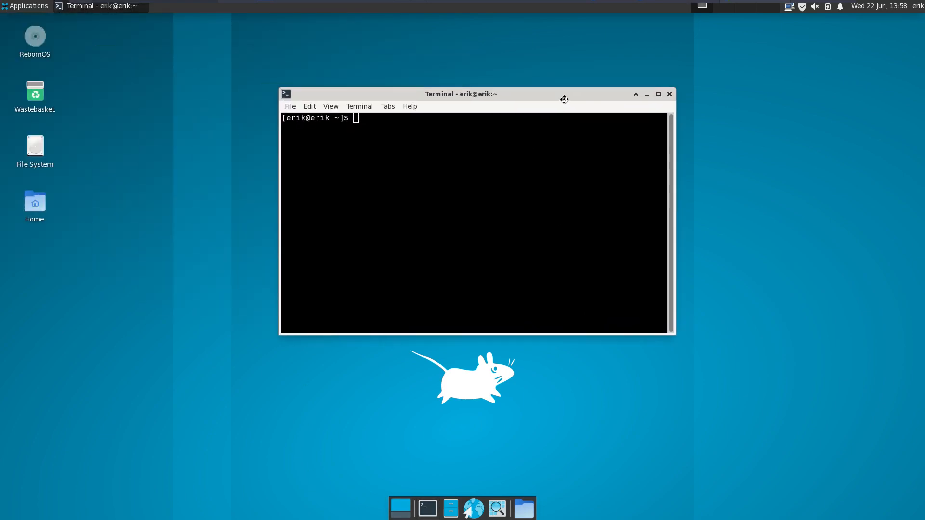
pyautogui.write('sudo pacman')
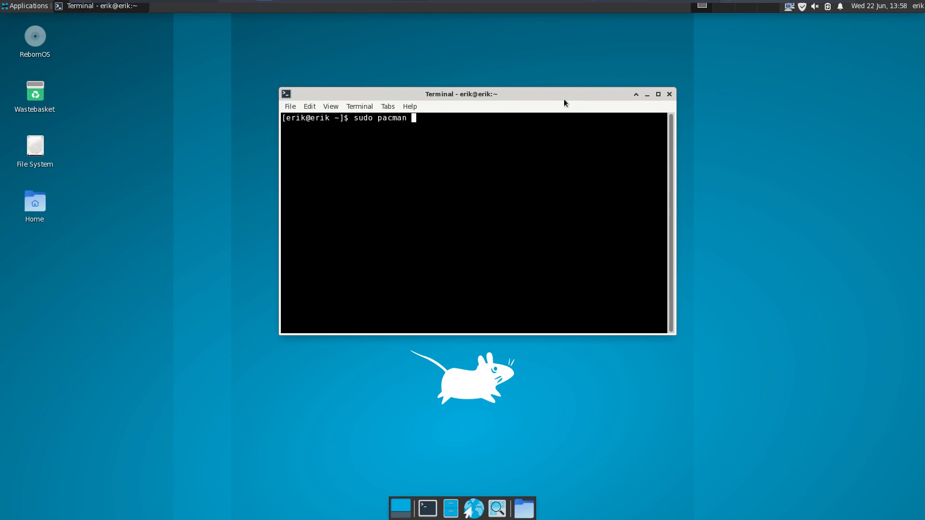
pyautogui.press('Return')
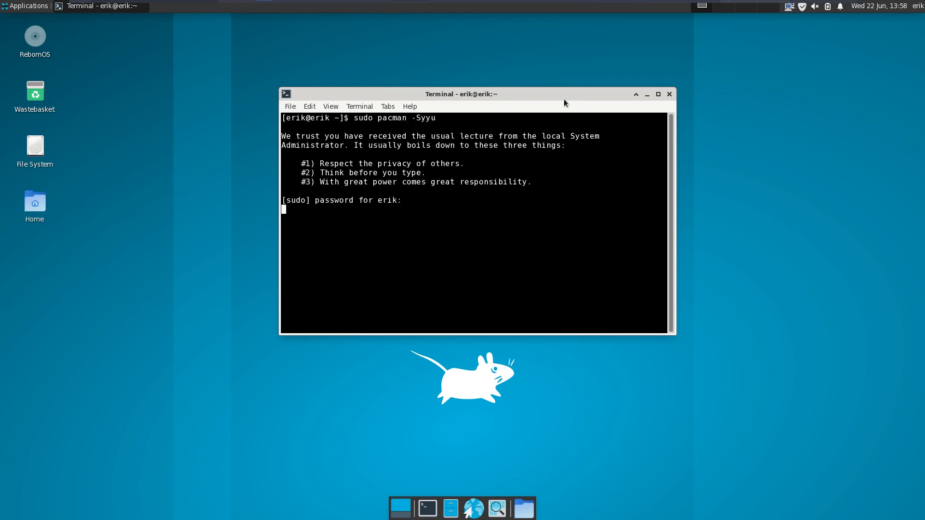
pyautogui.press('Return')
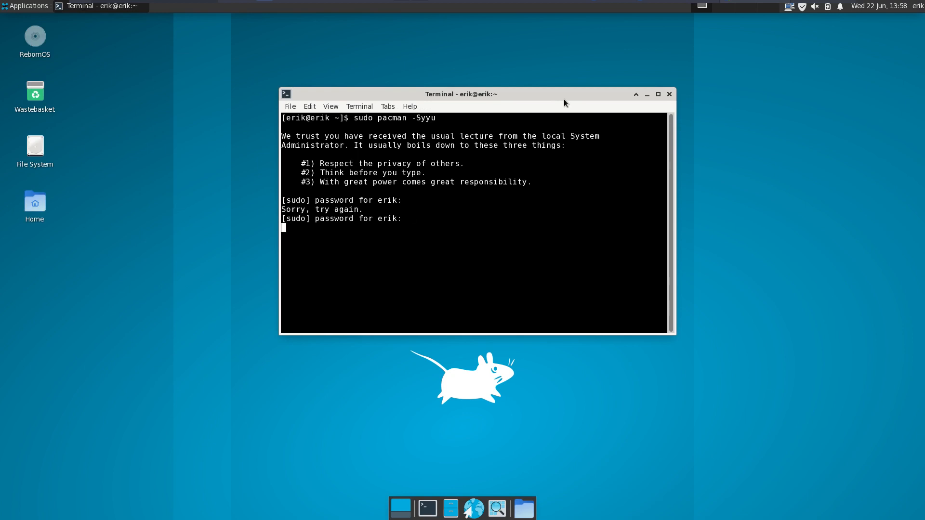
pyautogui.press('Return')
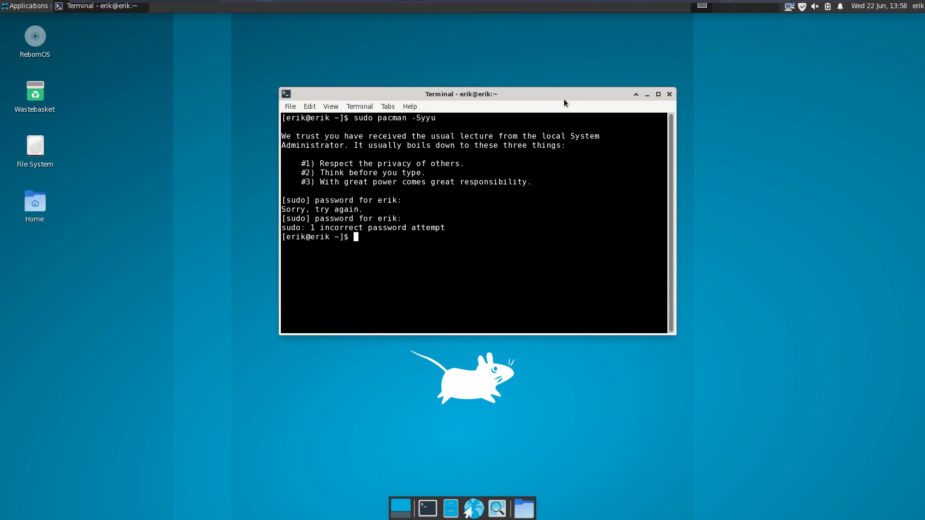
# Step: Change the user's password with passwd
pyautogui.write('passwd')
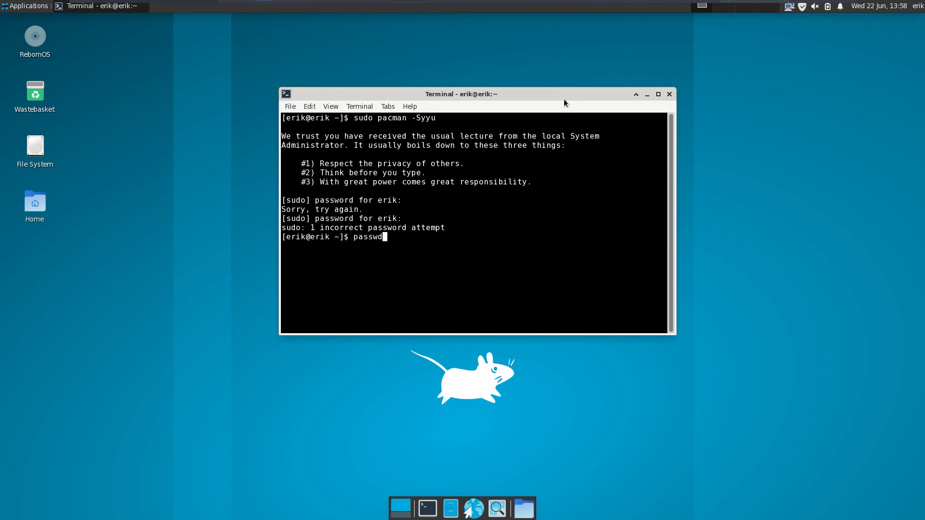
pyautogui.press('Return')
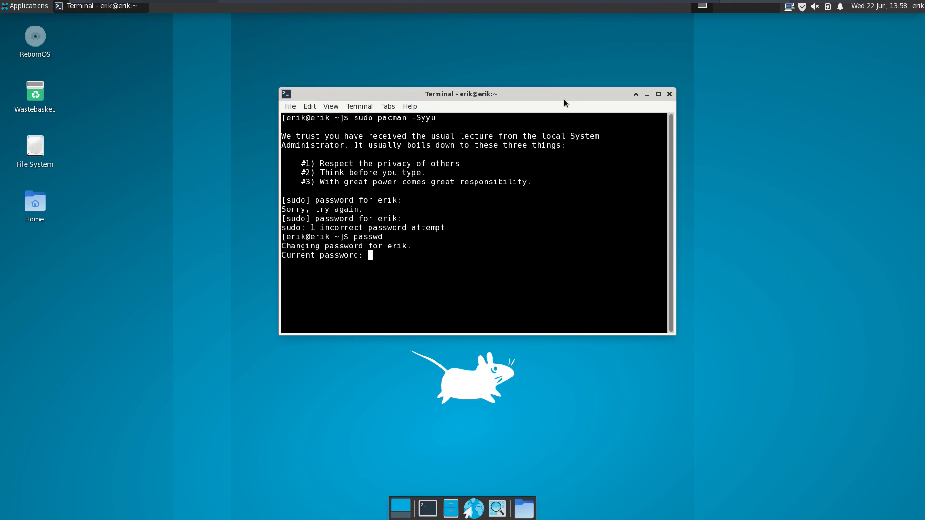
pyautogui.press('Return')
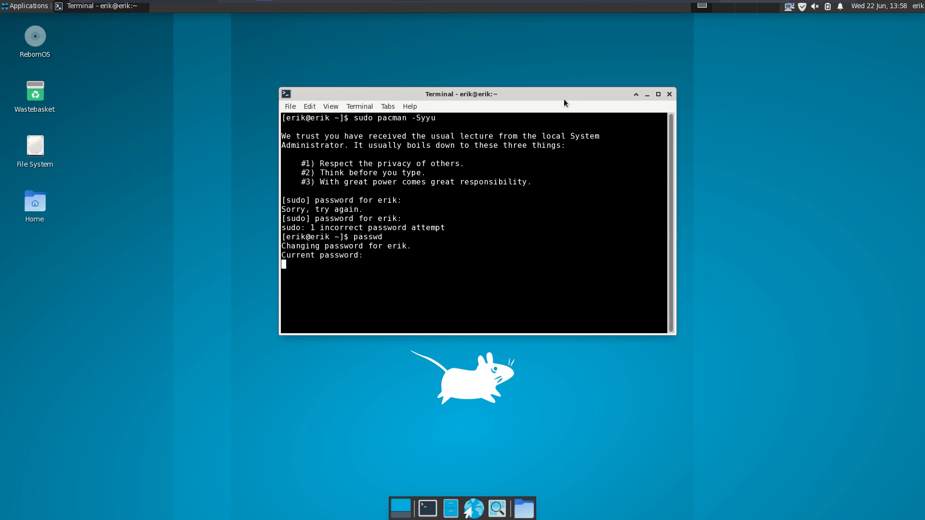
pyautogui.press('Return')
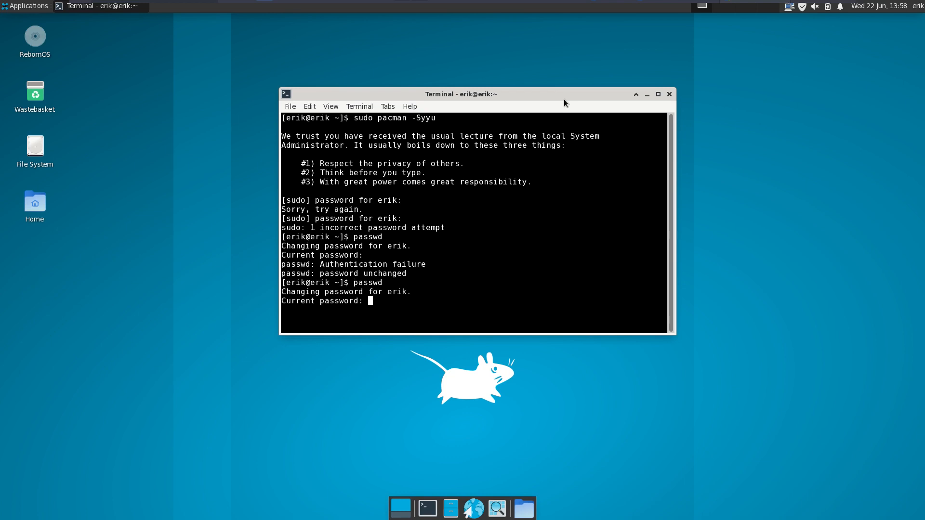
pyautogui.press('Return')
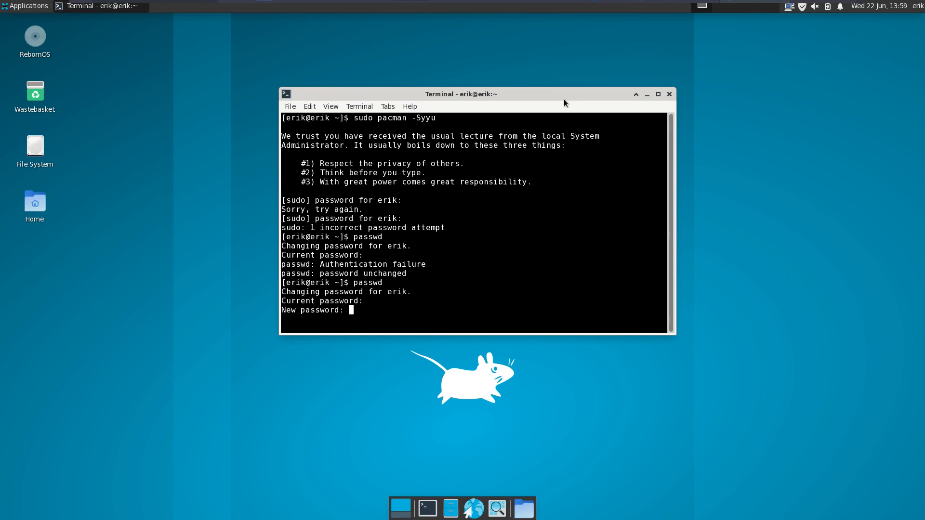
pyautogui.press('Return')
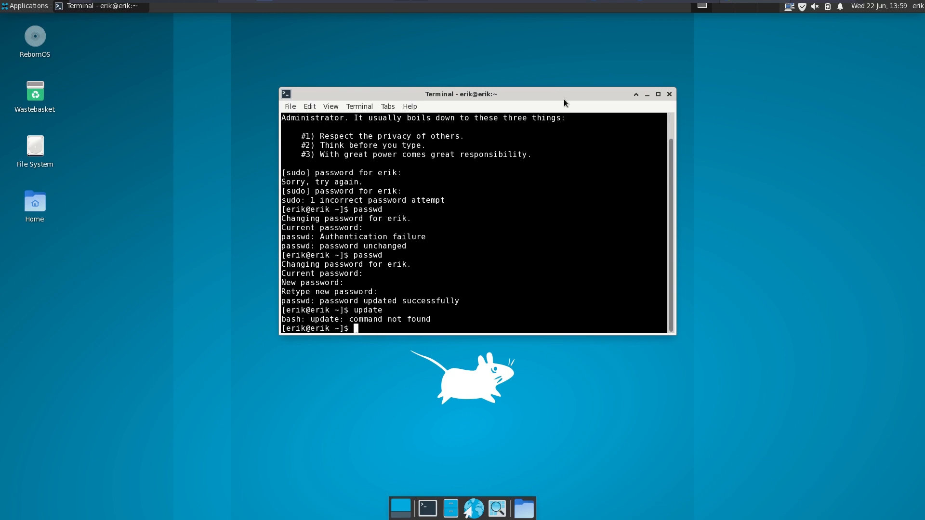
# Step: Retry sudo pacman -Syyu, with the sudo password rejected repeatedly
pyautogui.write('sudo pacman -Syyu')
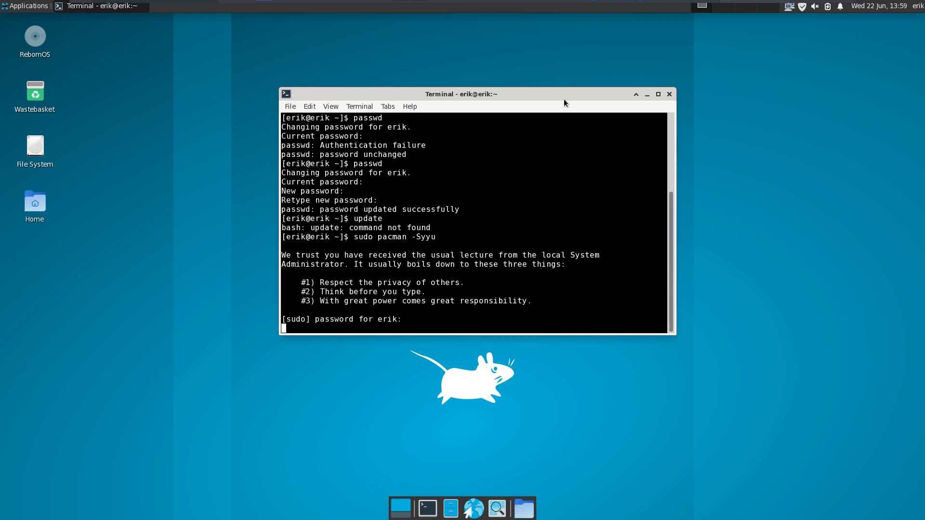
pyautogui.press('Return')
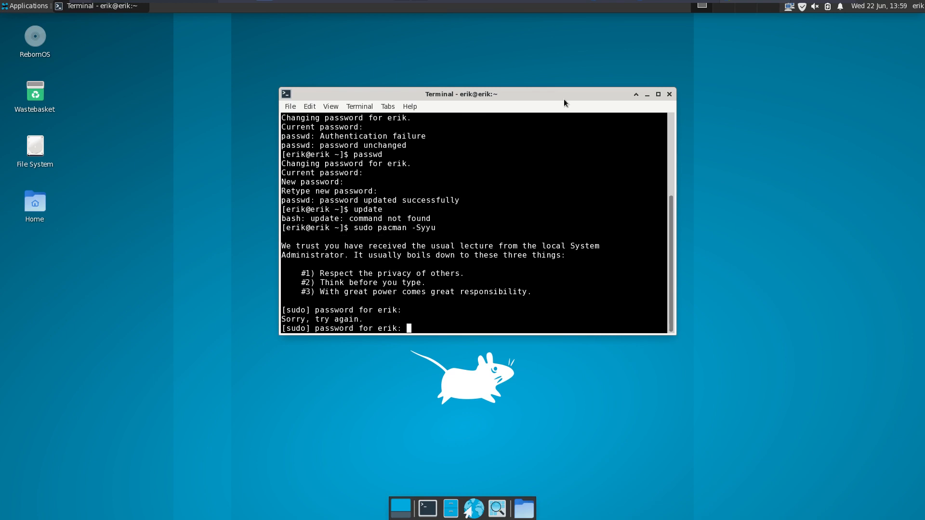
pyautogui.press('Return')
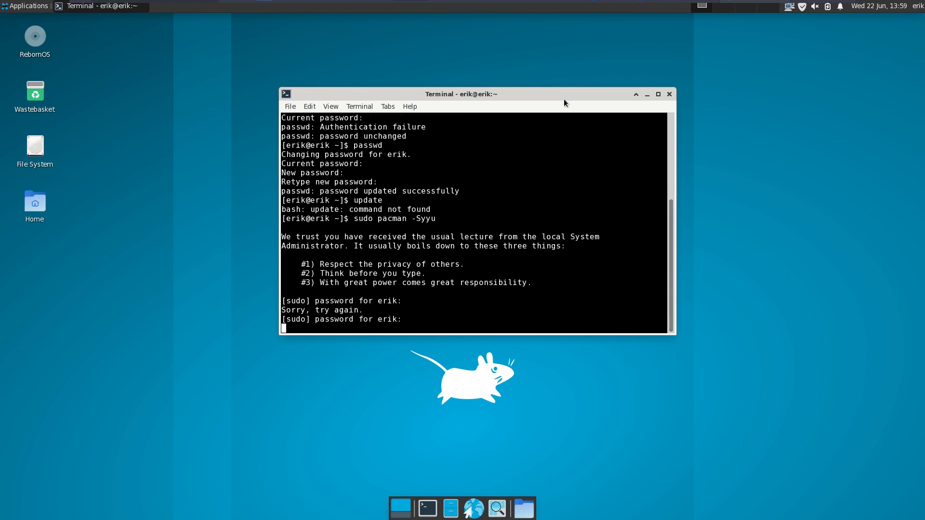
pyautogui.press('Return')
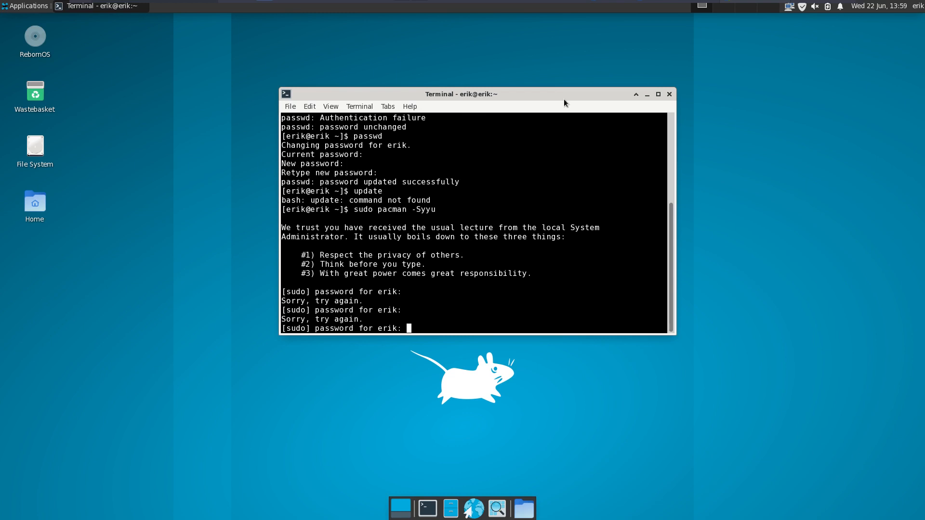
pyautogui.press('Return')
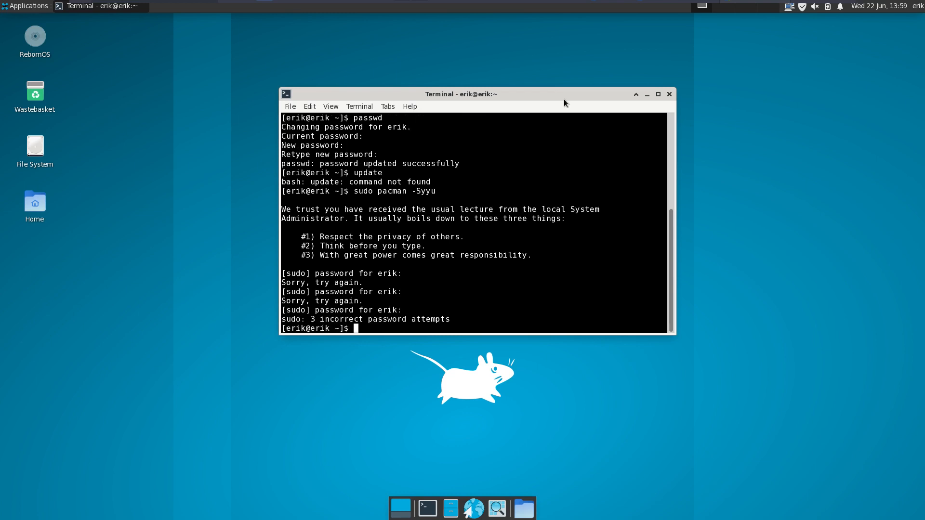
pyautogui.write('sudo pacman -Syyu')
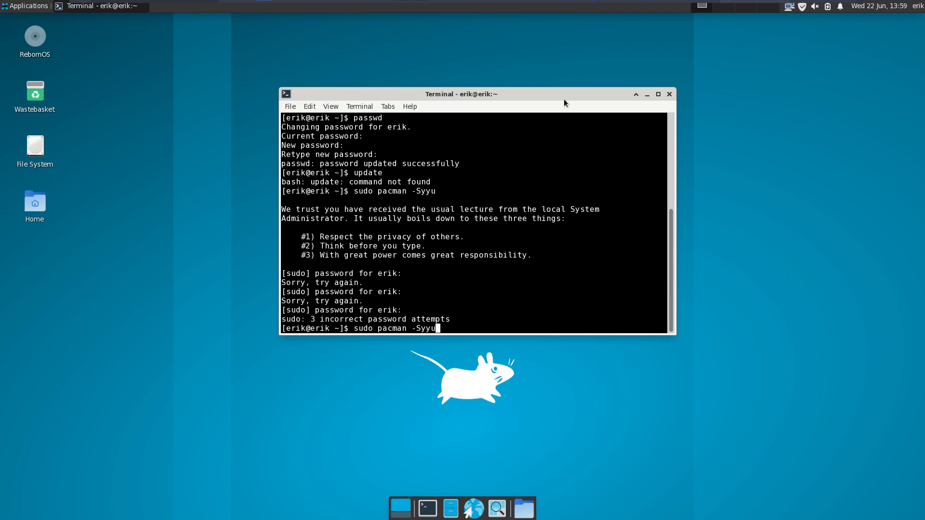
pyautogui.press('Return')
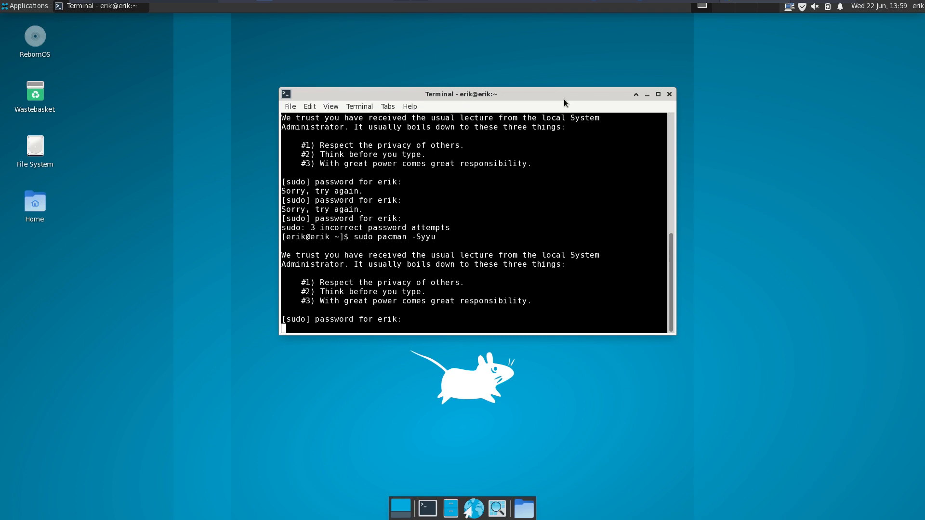
pyautogui.press('Return')
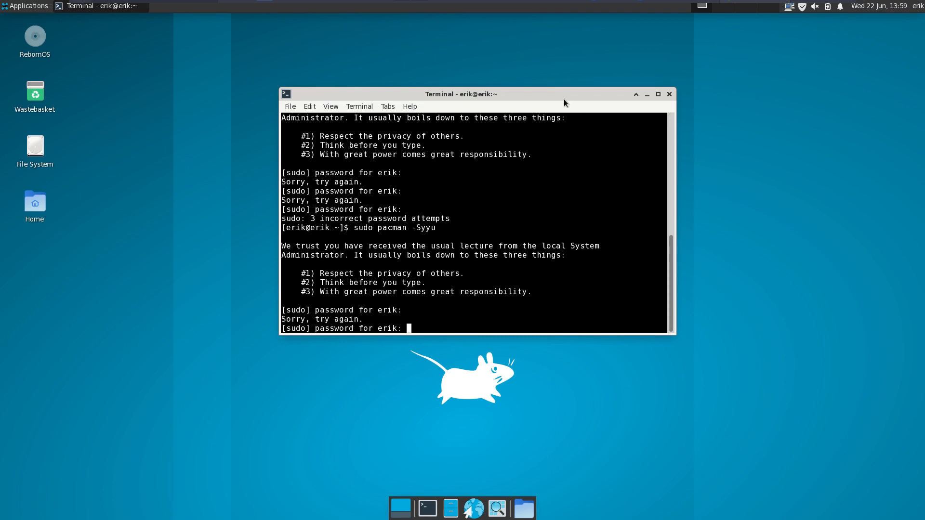
pyautogui.press('Return')
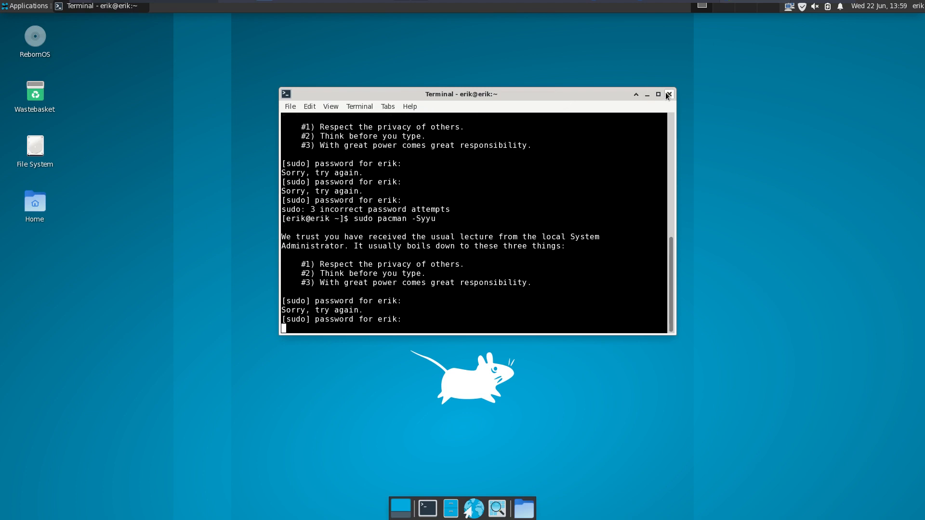
# Step: Force-close the terminal, restart via Log Out > Restart, and halt the GRUB countdown
pyautogui.click(668, 94)
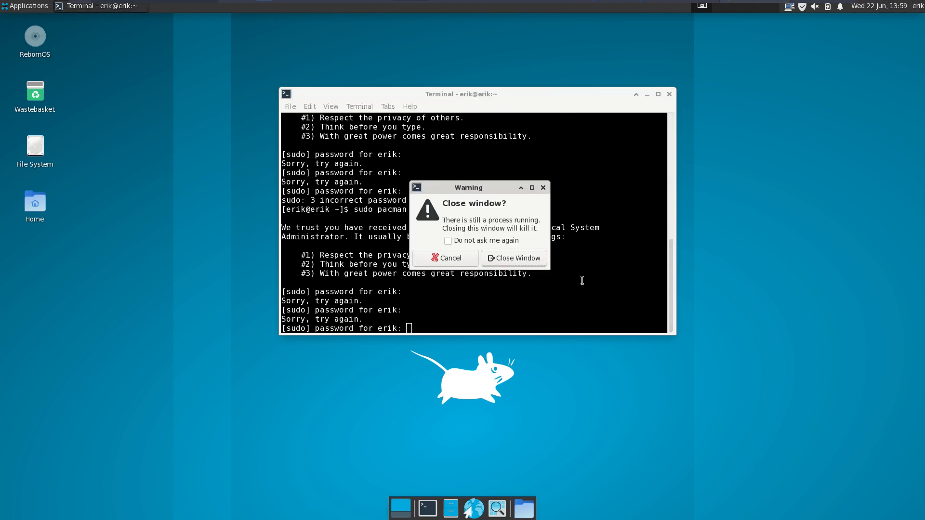
pyautogui.click(513, 258)
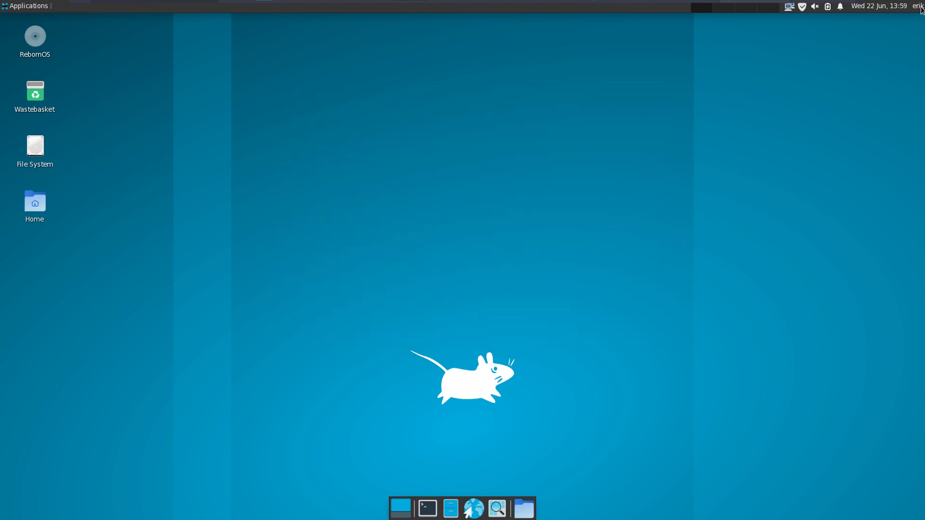
pyautogui.click(918, 6)
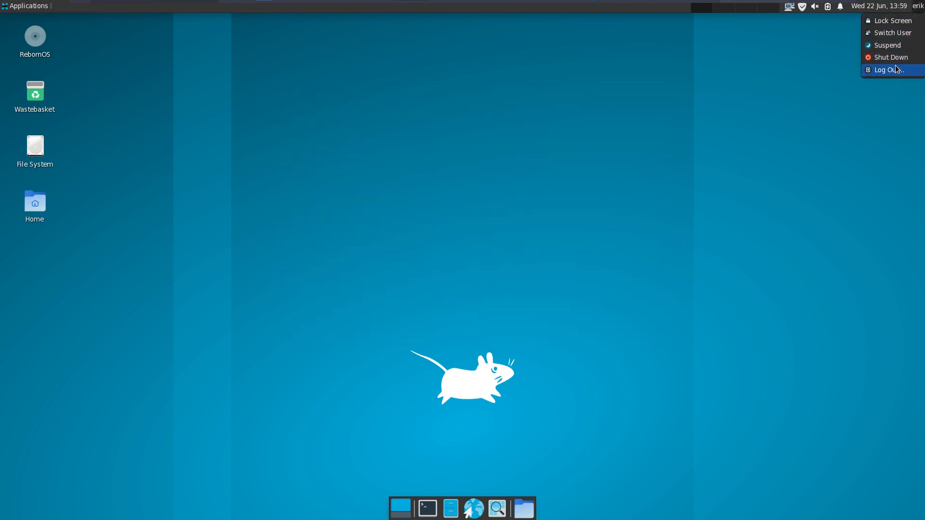
pyautogui.click(890, 70)
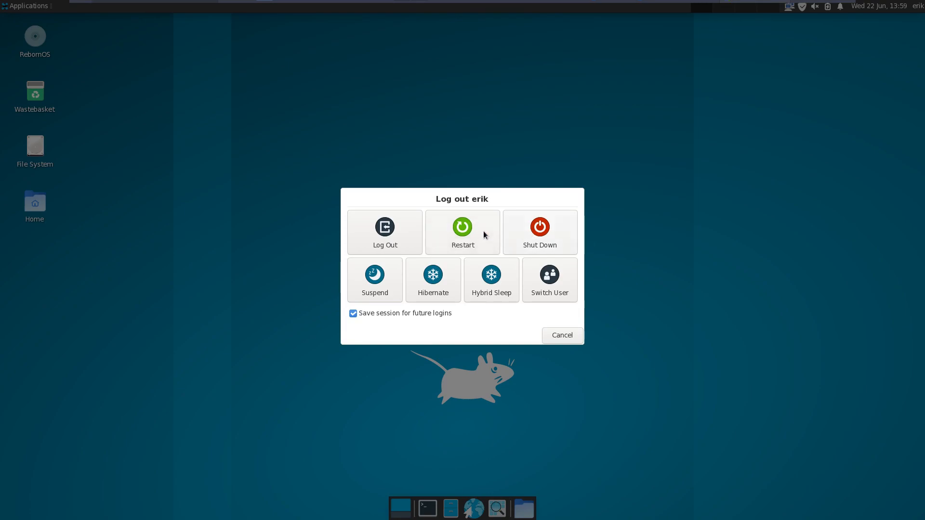
pyautogui.click(463, 229)
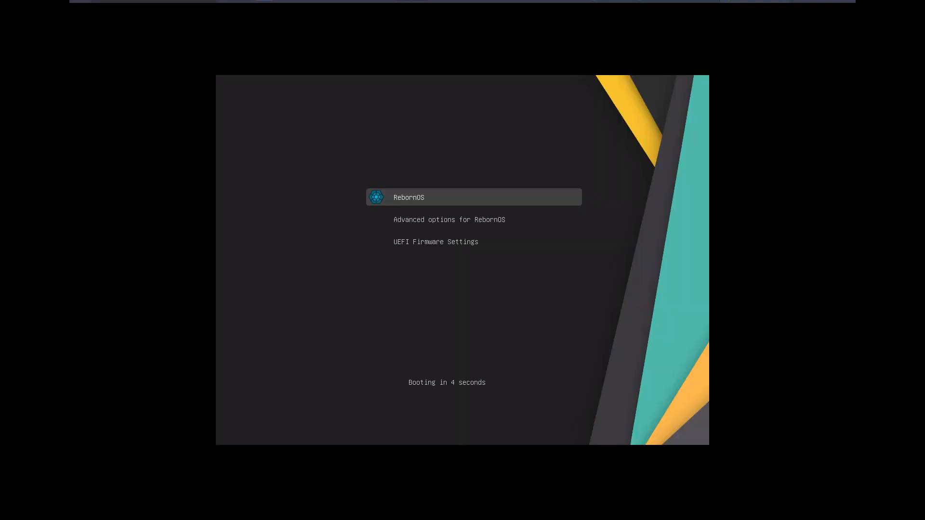
pyautogui.press('Down')
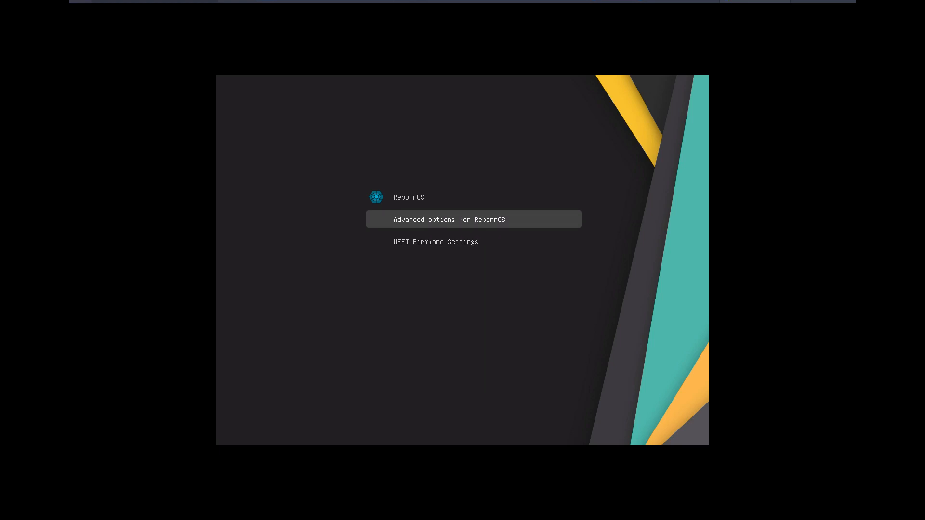
pyautogui.press('Up')
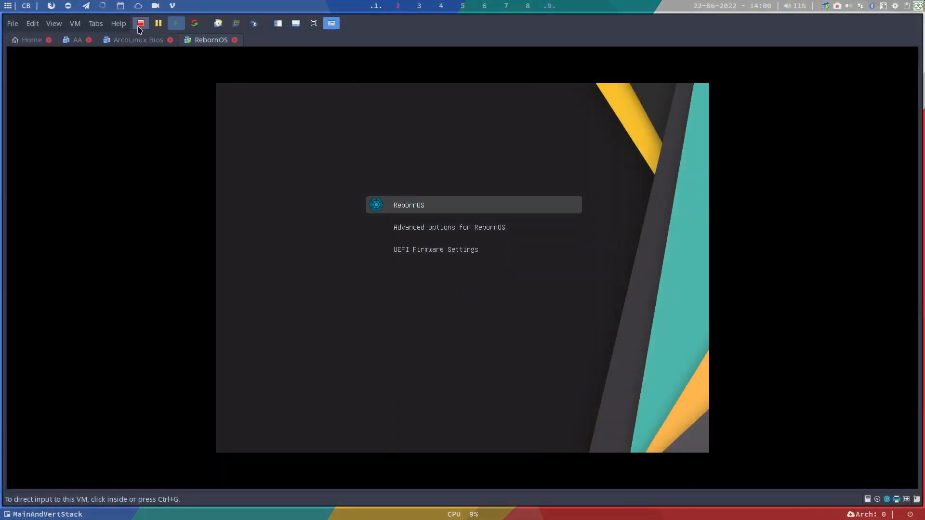
# Step: Power off the RebornOS VM from the VMware toolbar so its summary shows Powered Off
pyautogui.click(140, 23)
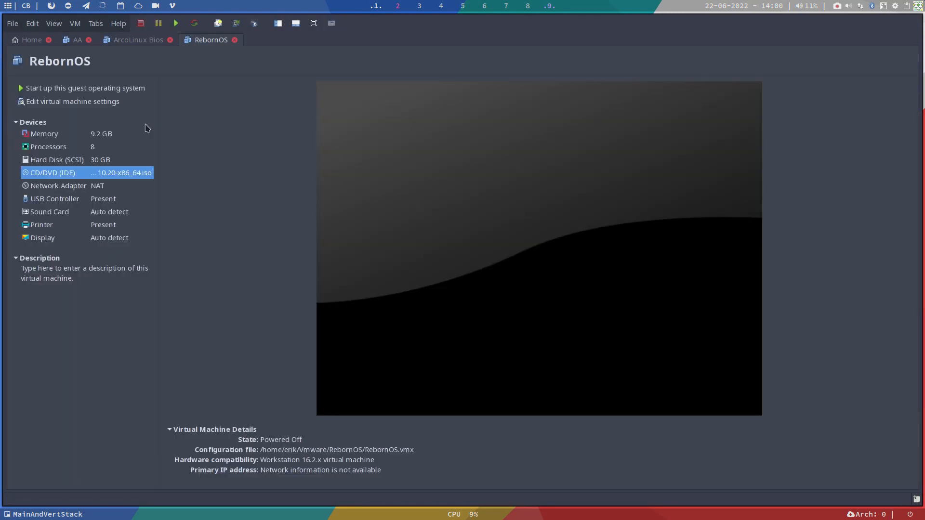
pyautogui.moveTo(122, 136)
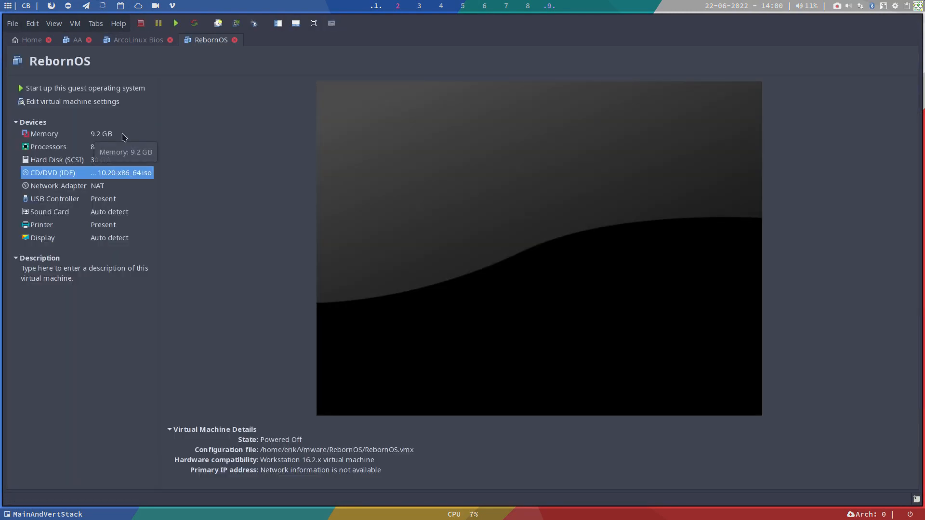
pyautogui.moveTo(221, 47)
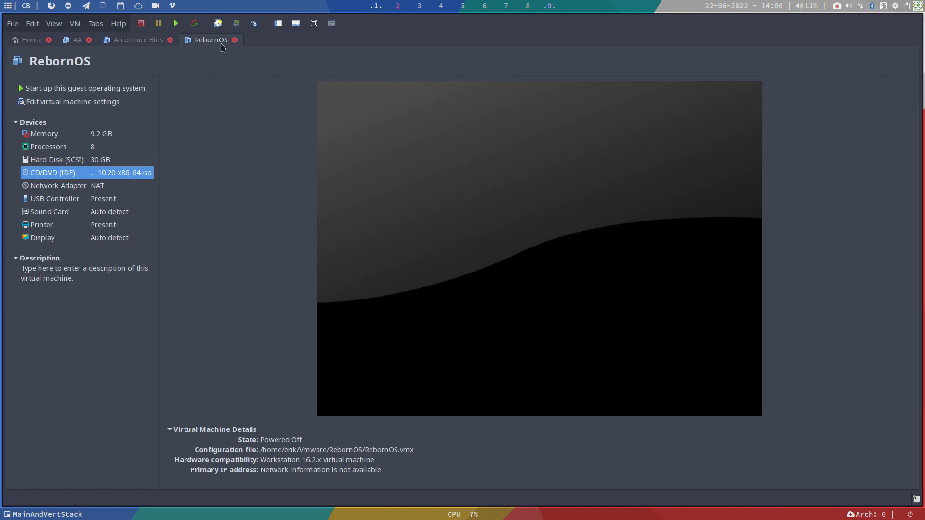
pyautogui.moveTo(211, 39)
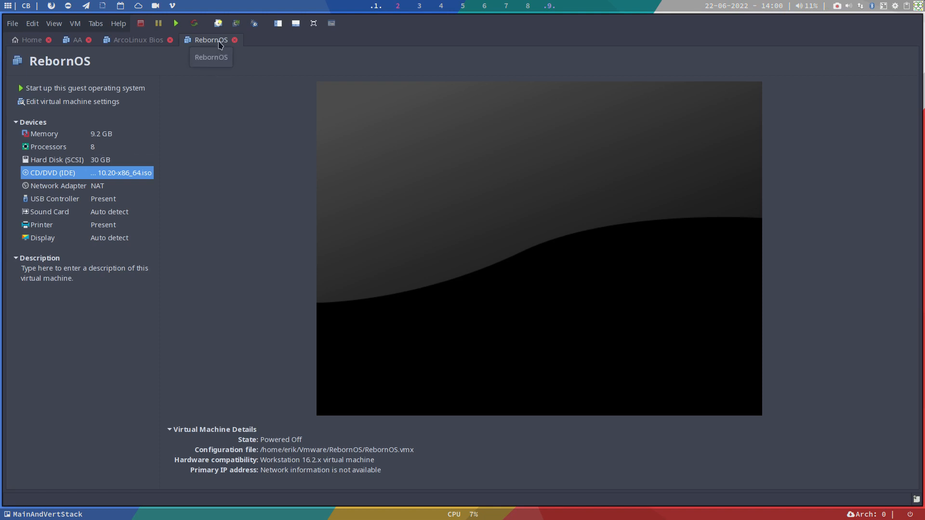